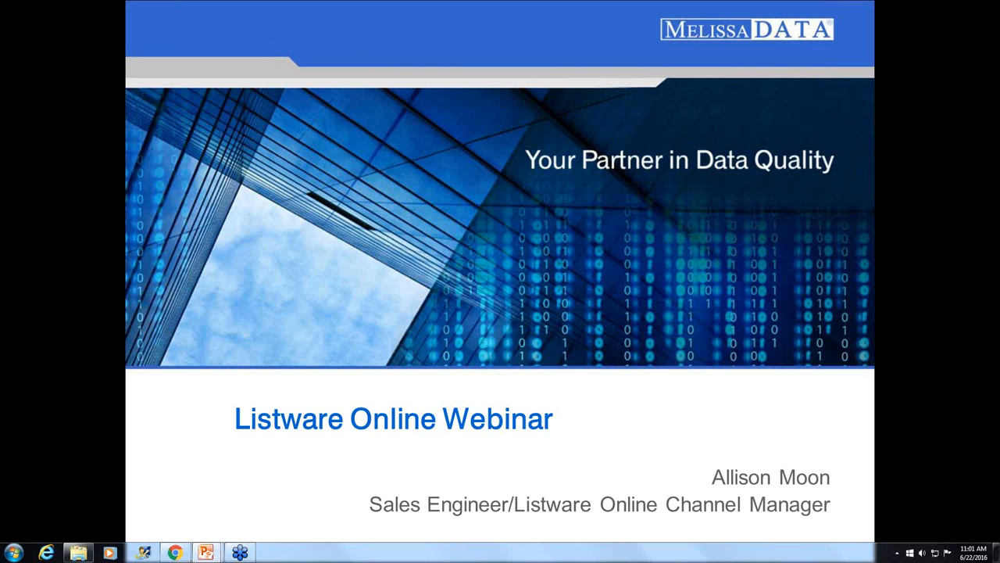
{"action": "mouse_move", "coordinate": [912, 113]}
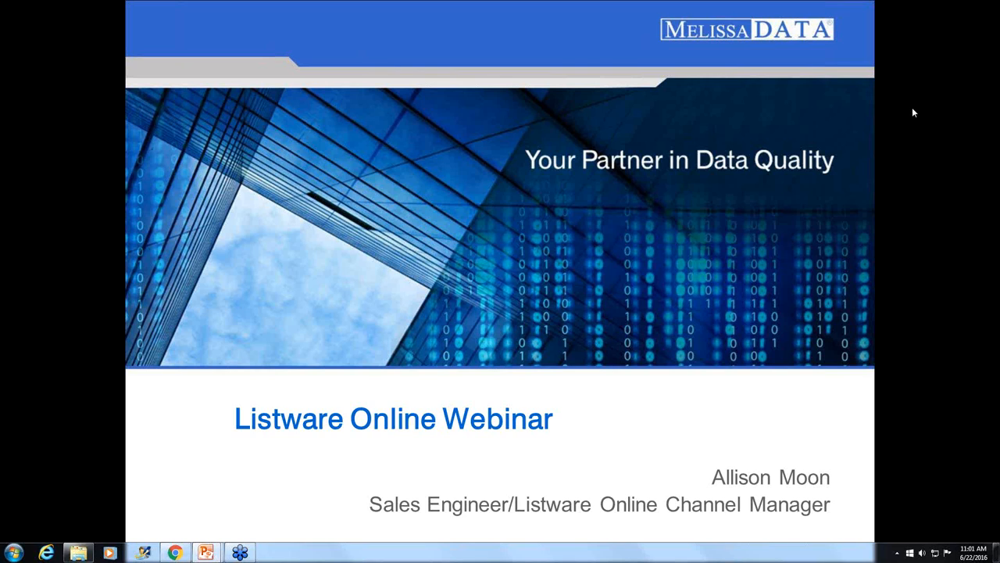
{"action": "mouse_move", "coordinate": [982, 109]}
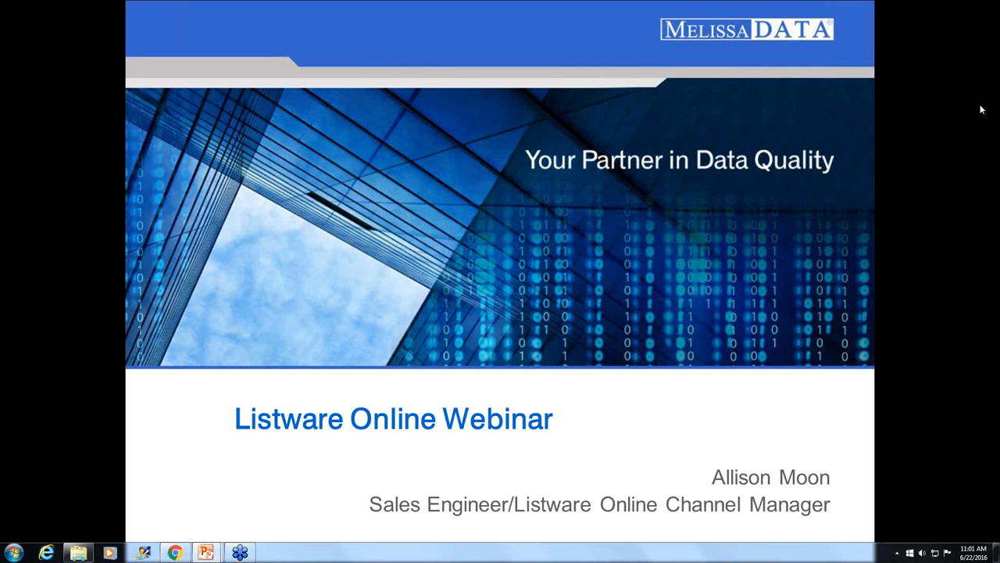
{"action": "mouse_move", "coordinate": [757, 377]}
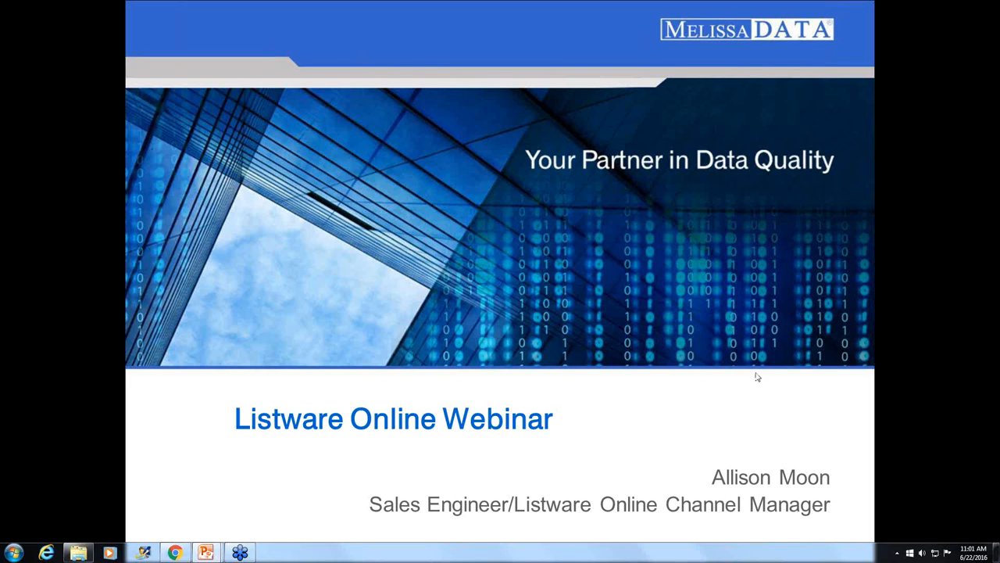
{"action": "mouse_move", "coordinate": [761, 372]}
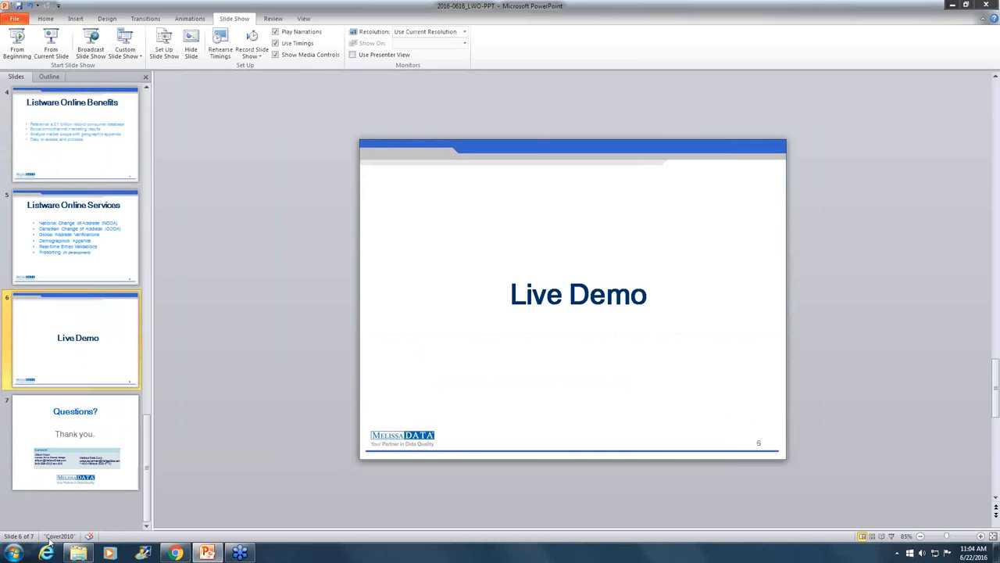
{"action": "mouse_move", "coordinate": [852, 32]}
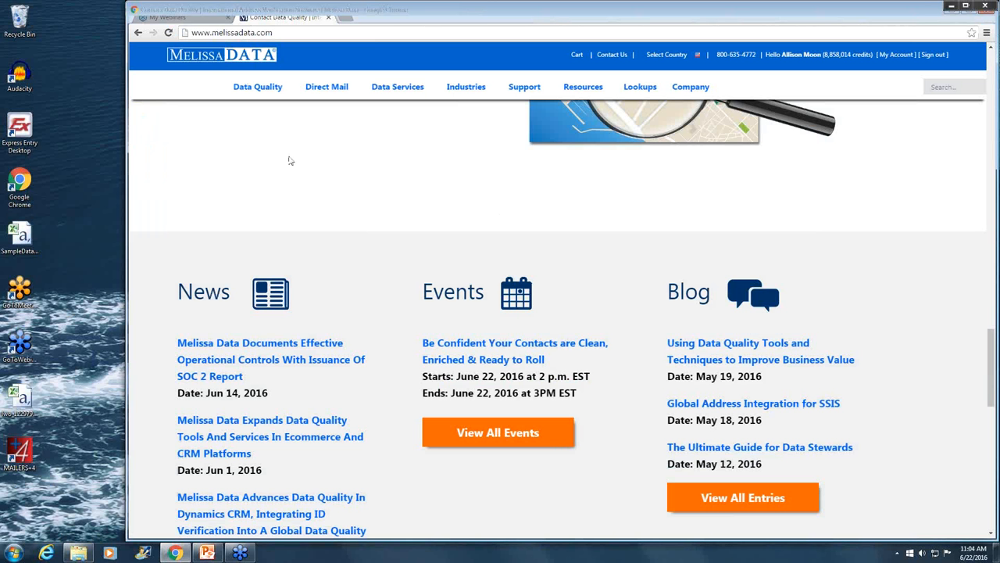
{"action": "mouse_move", "coordinate": [306, 196]}
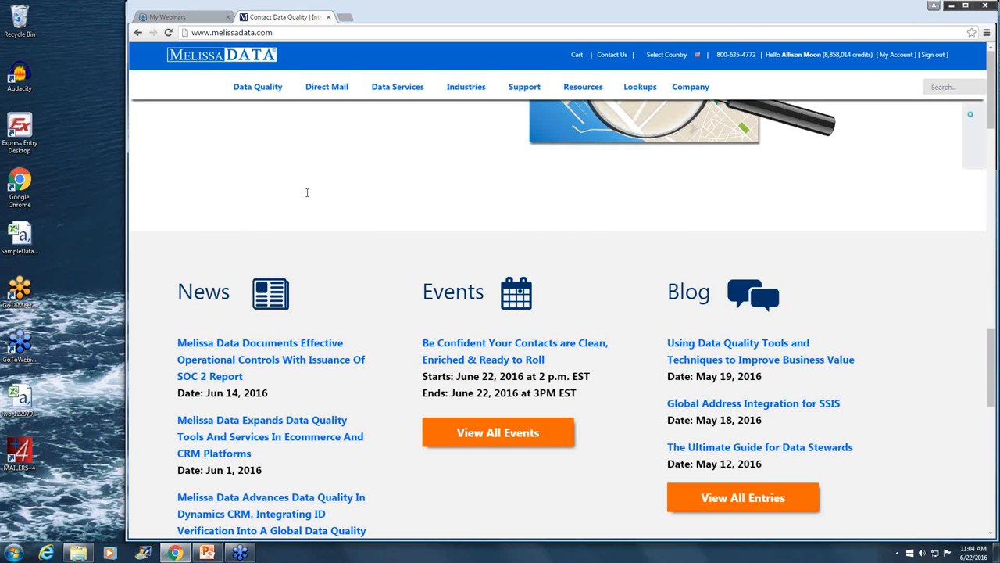
Step: Go from Data Quality to the Listware page and view its Online section
{"action": "scroll", "scroll_direction": "up", "scroll_amount": 3}
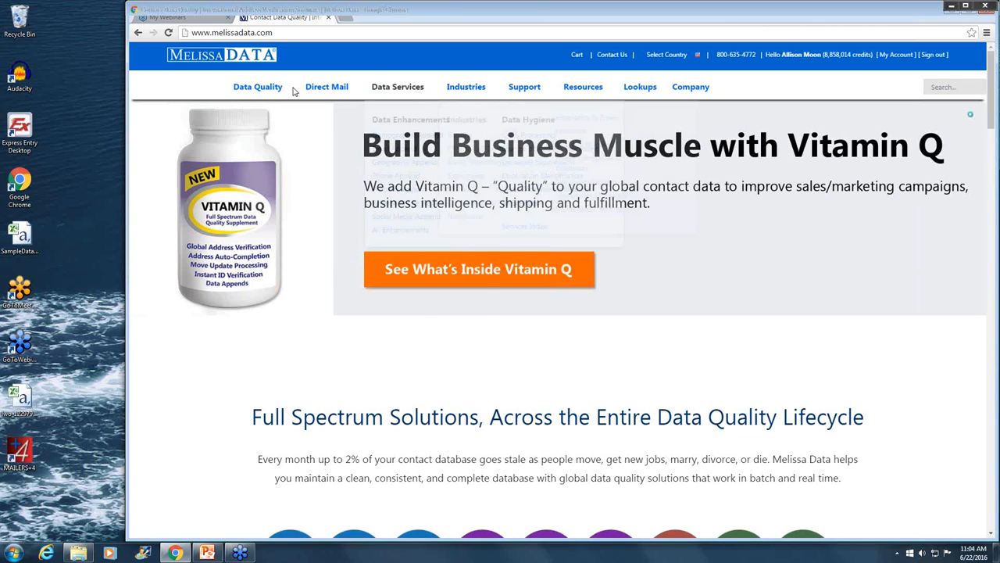
{"action": "left_click", "coordinate": [257, 86]}
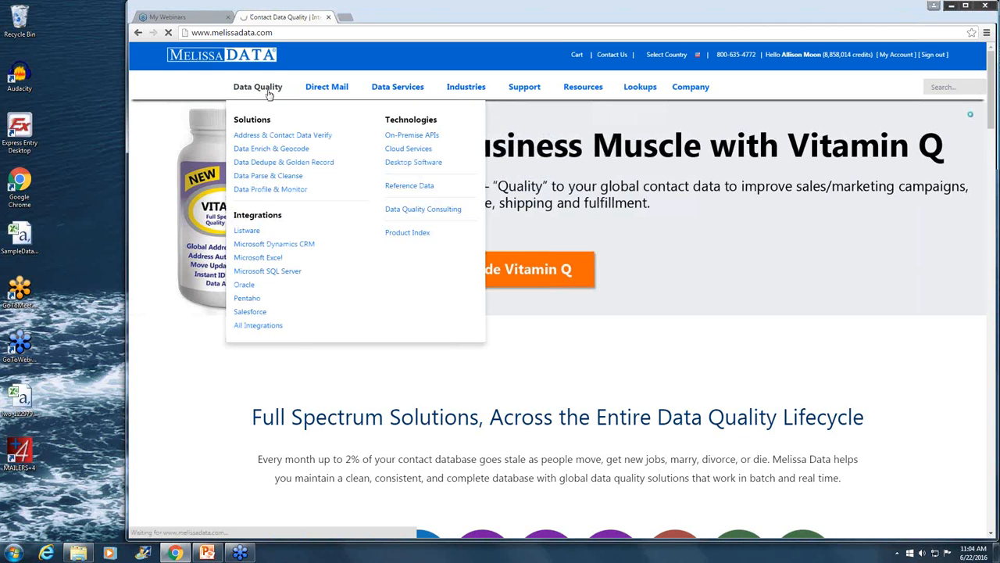
{"action": "left_click", "coordinate": [247, 230]}
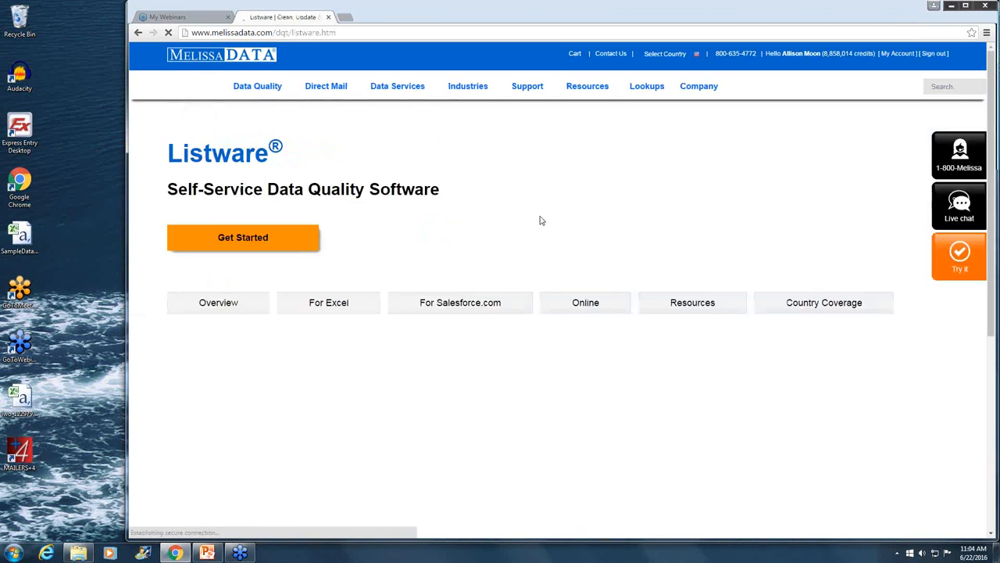
{"action": "left_click", "coordinate": [586, 302]}
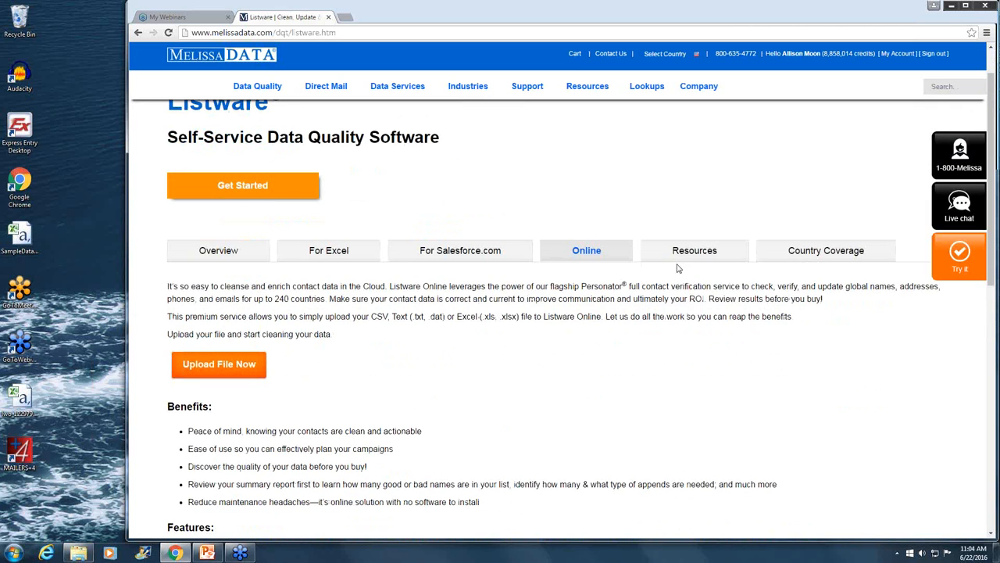
{"action": "mouse_move", "coordinate": [592, 285]}
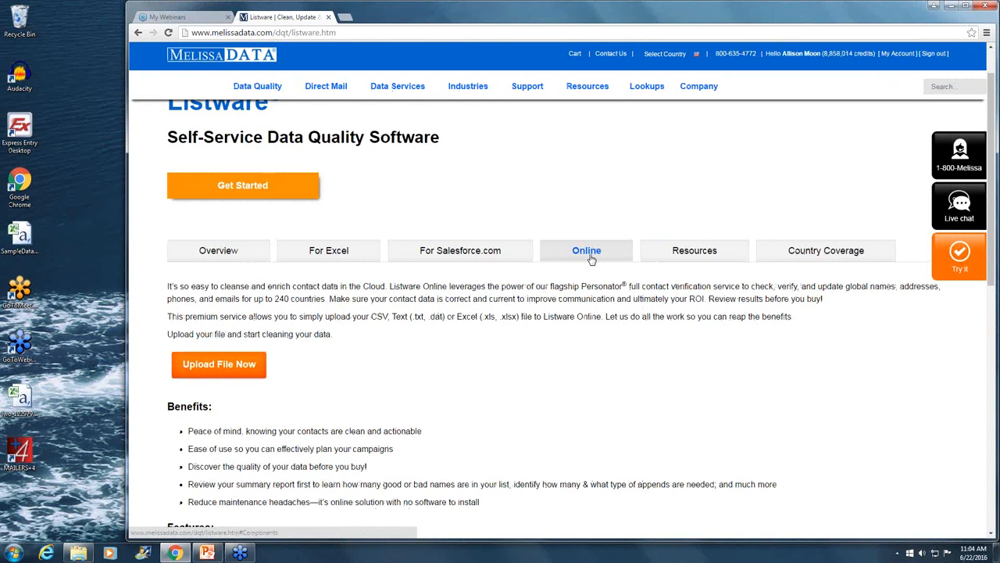
{"action": "scroll", "scroll_direction": "down", "scroll_amount": 3}
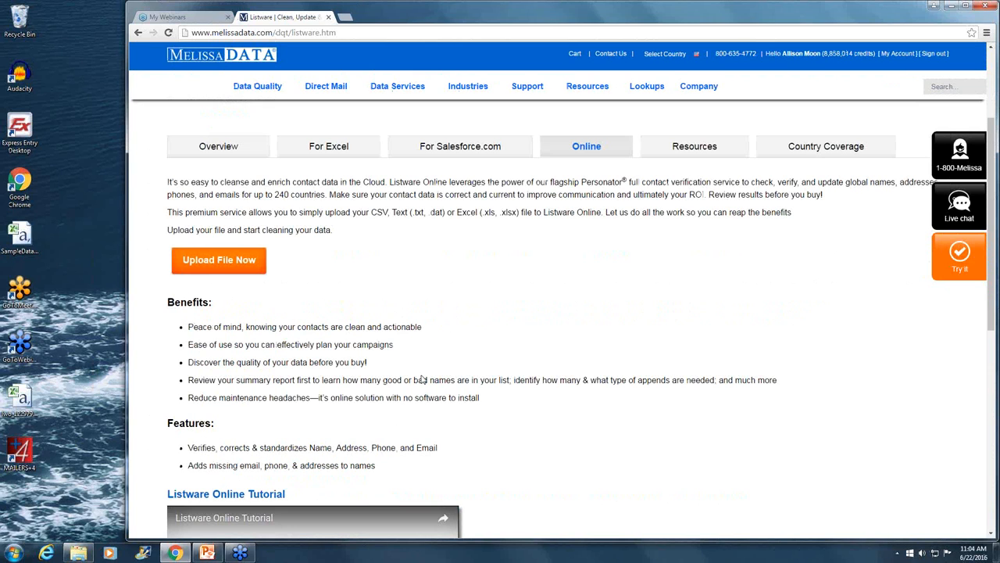
{"action": "mouse_move", "coordinate": [438, 288]}
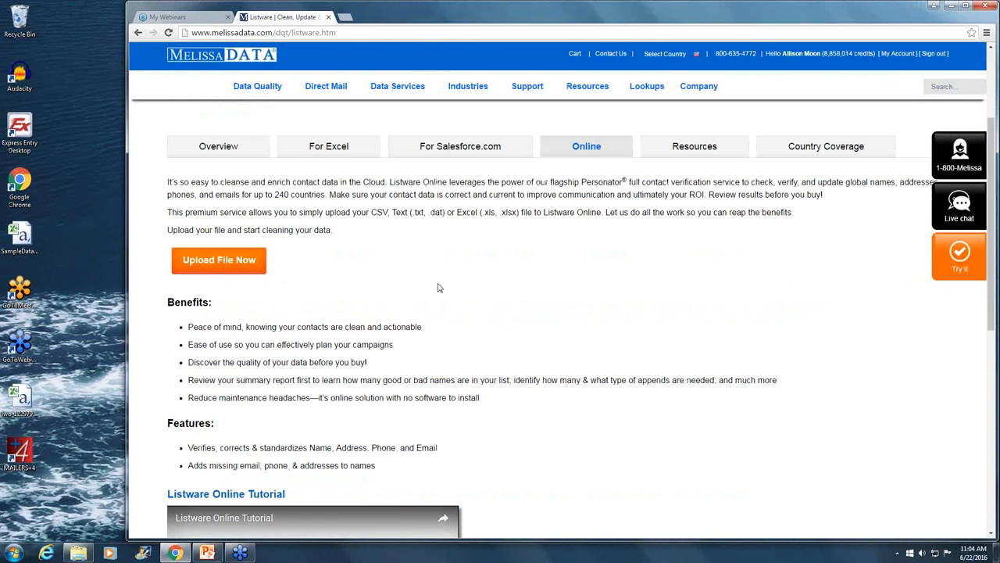
{"action": "mouse_move", "coordinate": [437, 284]}
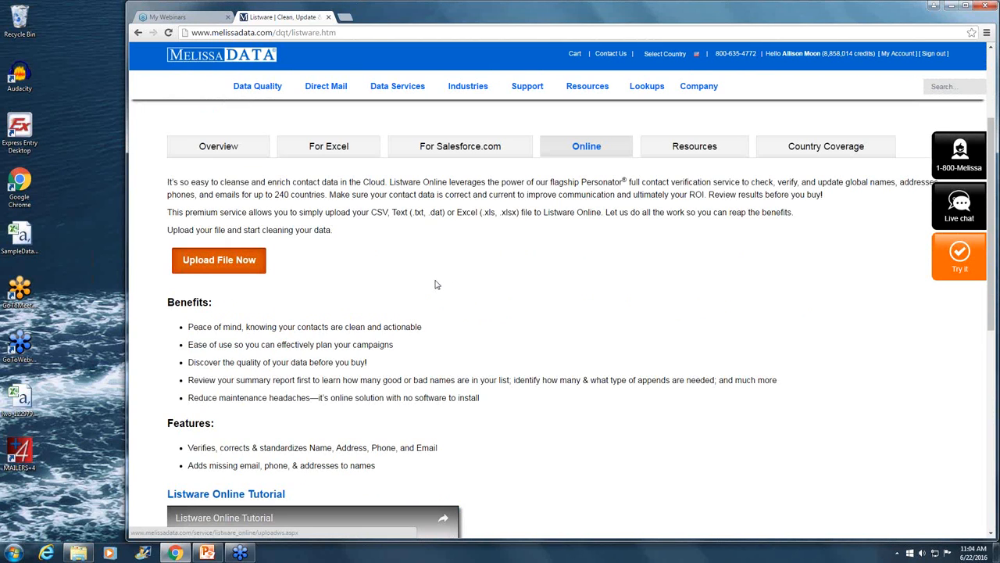
Step: Open Listware Online's upload page and view the service options and upload area
{"action": "left_click", "coordinate": [219, 259]}
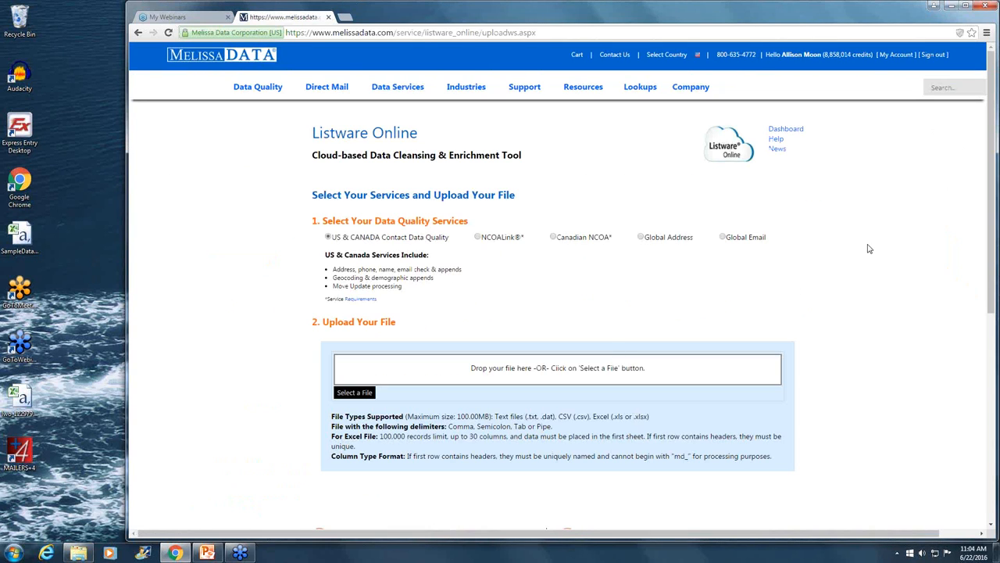
{"action": "mouse_move", "coordinate": [794, 330]}
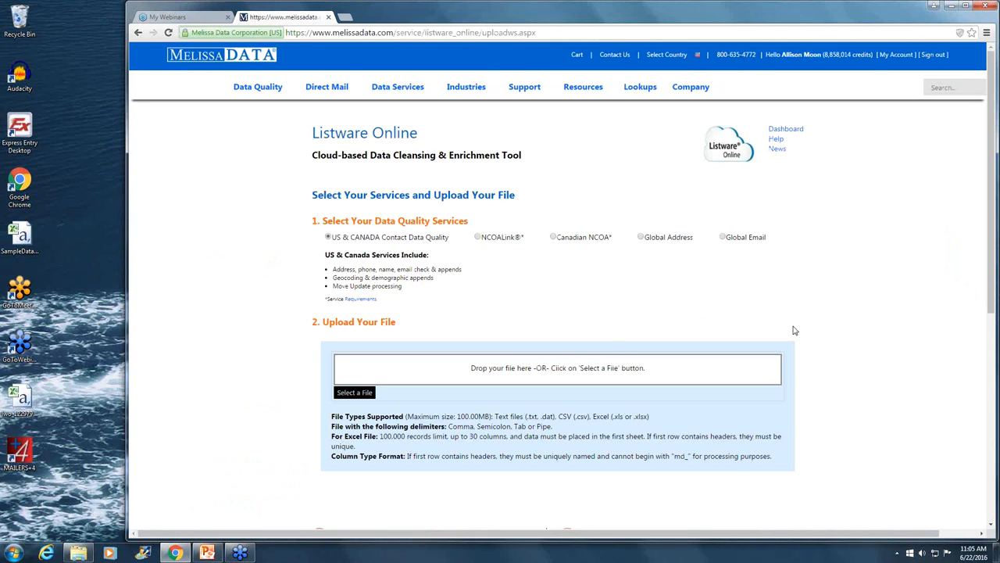
{"action": "mouse_move", "coordinate": [796, 309]}
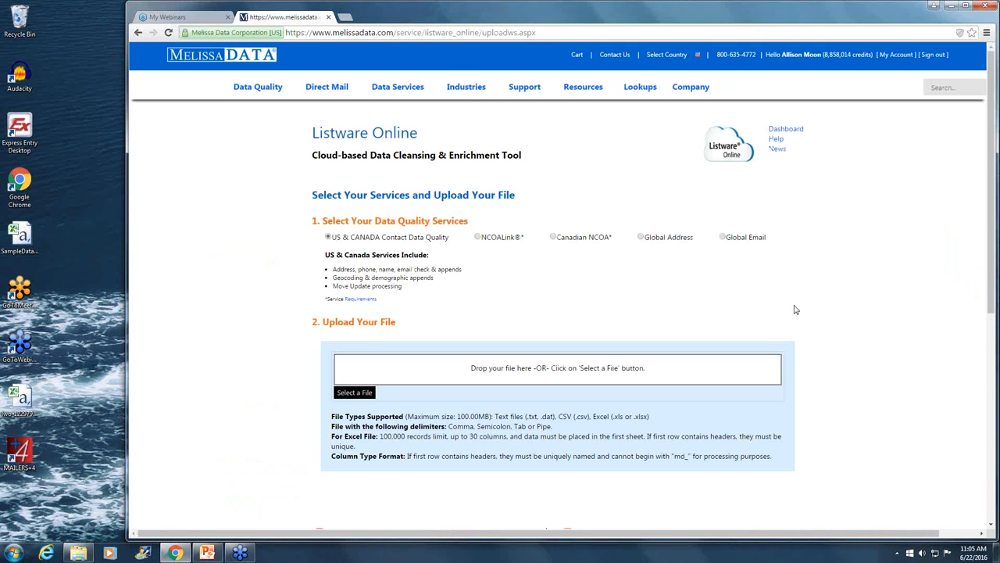
{"action": "mouse_move", "coordinate": [818, 306]}
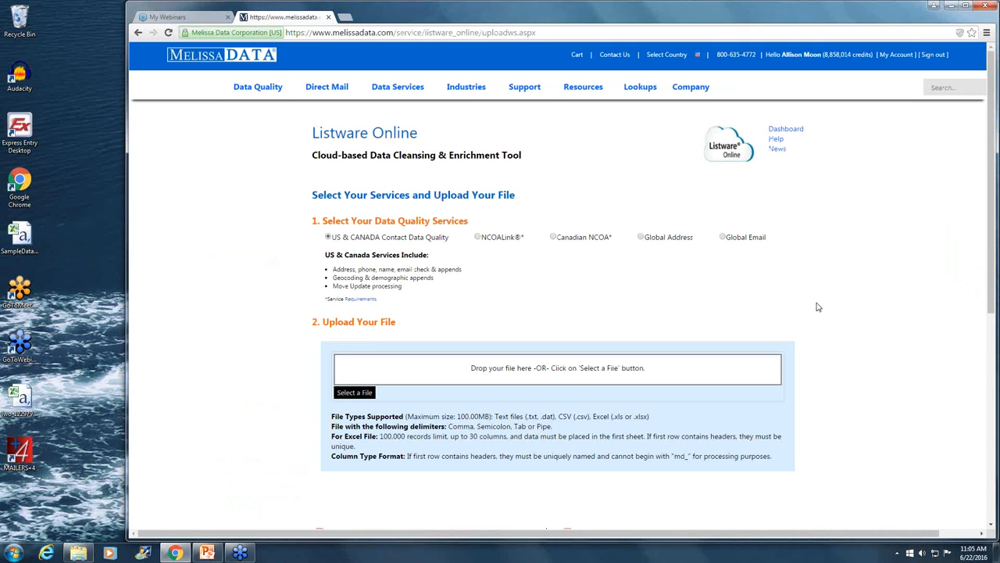
{"action": "mouse_move", "coordinate": [779, 199]}
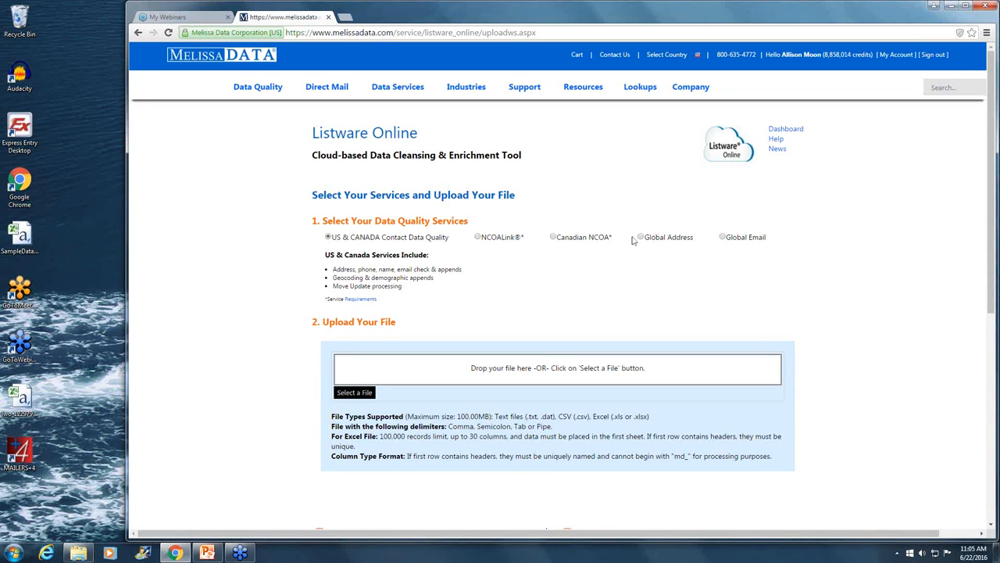
{"action": "scroll", "scroll_direction": "down", "scroll_amount": 3}
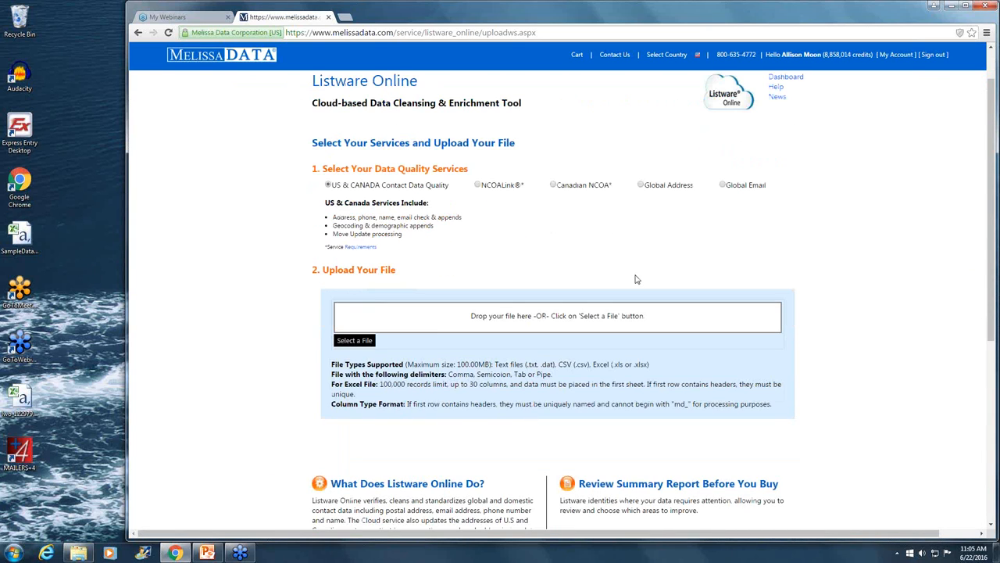
{"action": "mouse_move", "coordinate": [363, 184]}
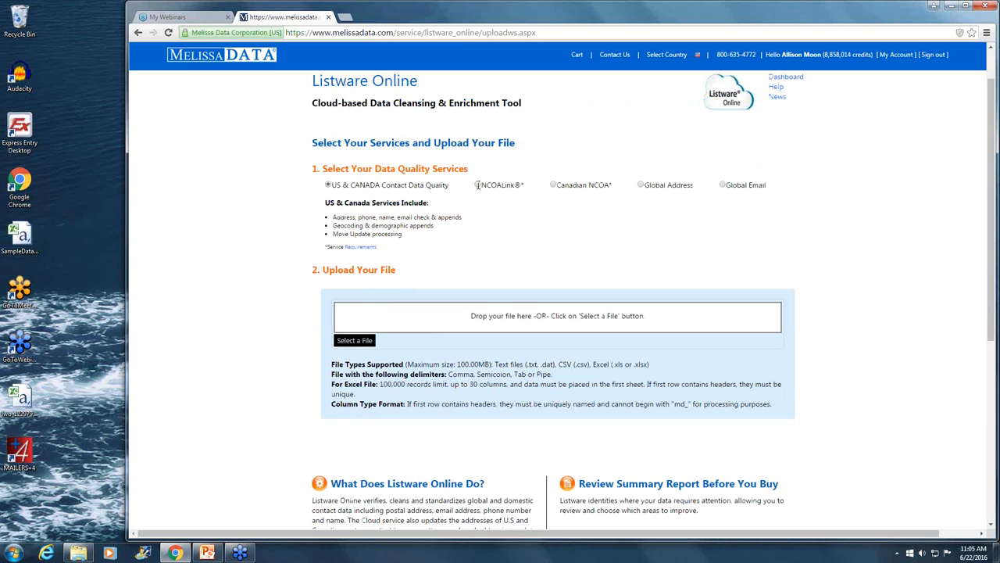
{"action": "mouse_move", "coordinate": [621, 214]}
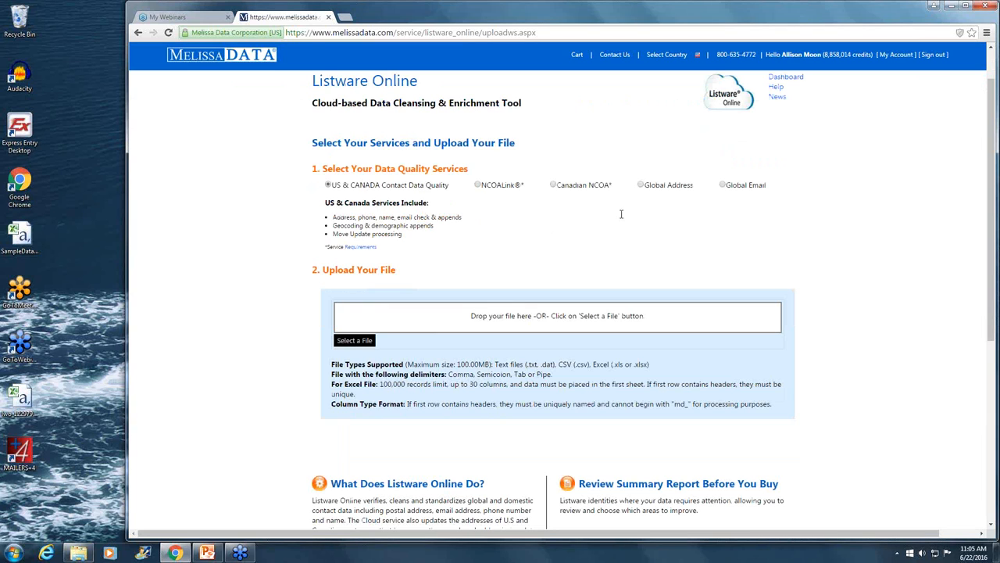
{"action": "mouse_move", "coordinate": [530, 236]}
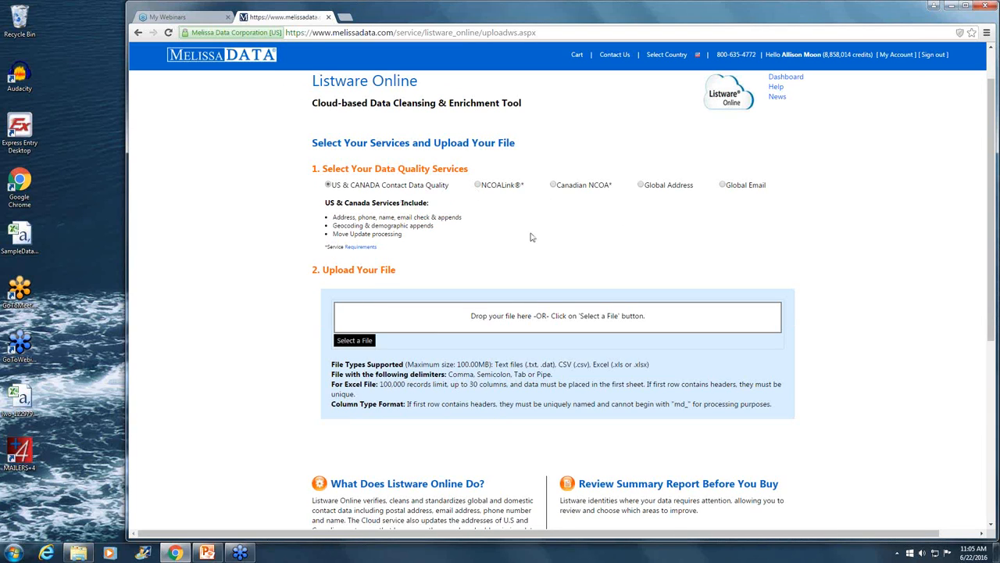
{"action": "mouse_move", "coordinate": [429, 197]}
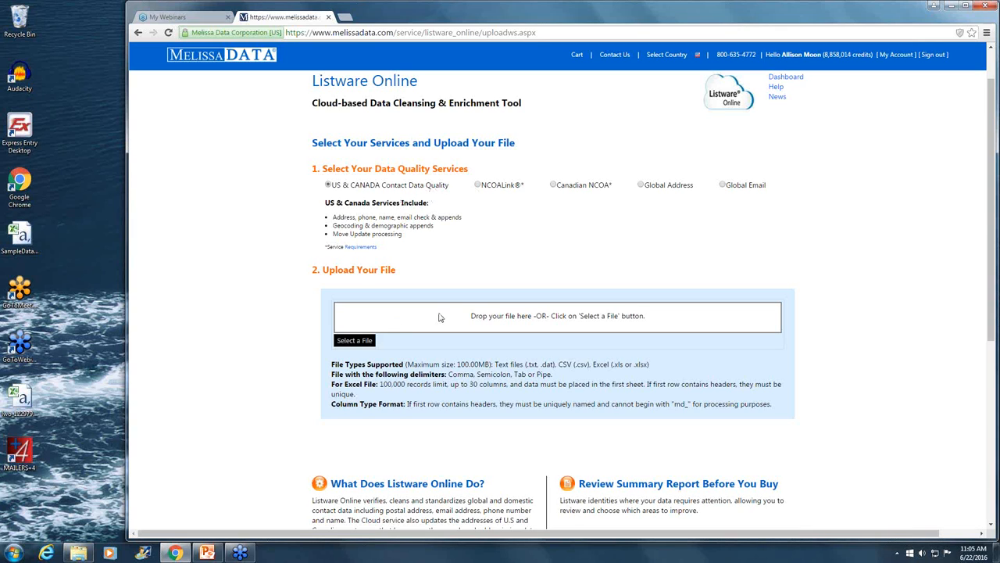
{"action": "scroll", "scroll_direction": "down", "scroll_amount": 3}
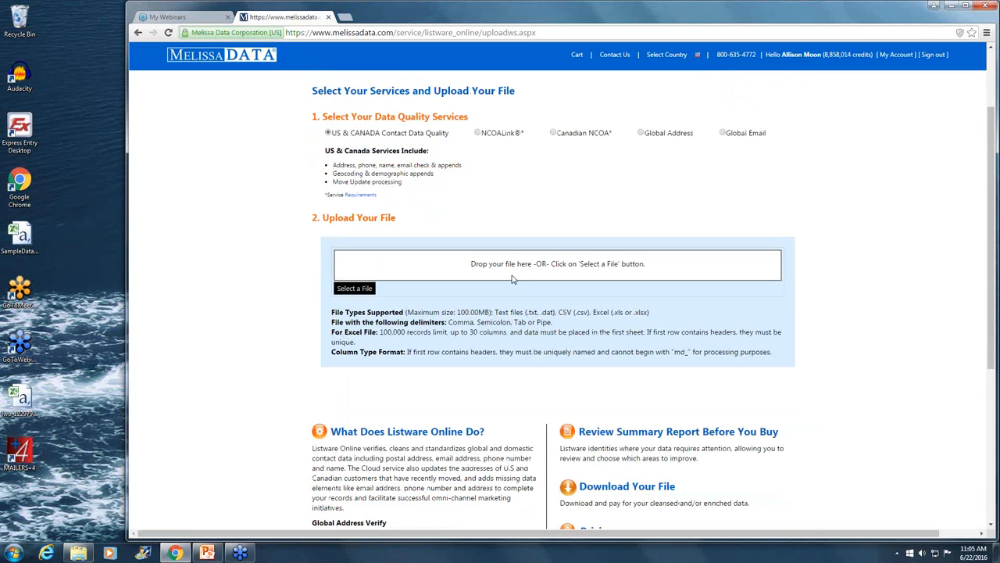
{"action": "mouse_move", "coordinate": [592, 262]}
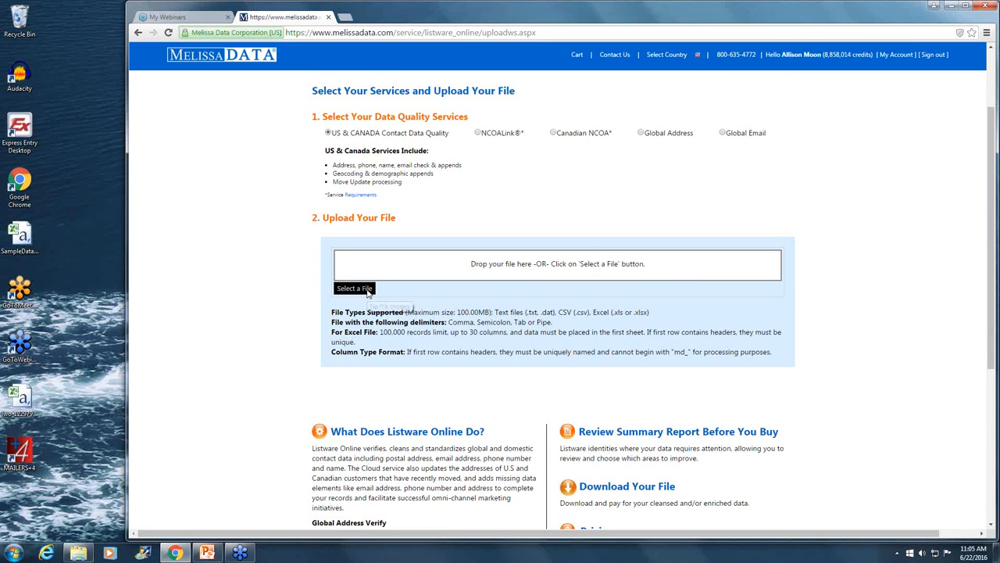
{"action": "left_click", "coordinate": [354, 288]}
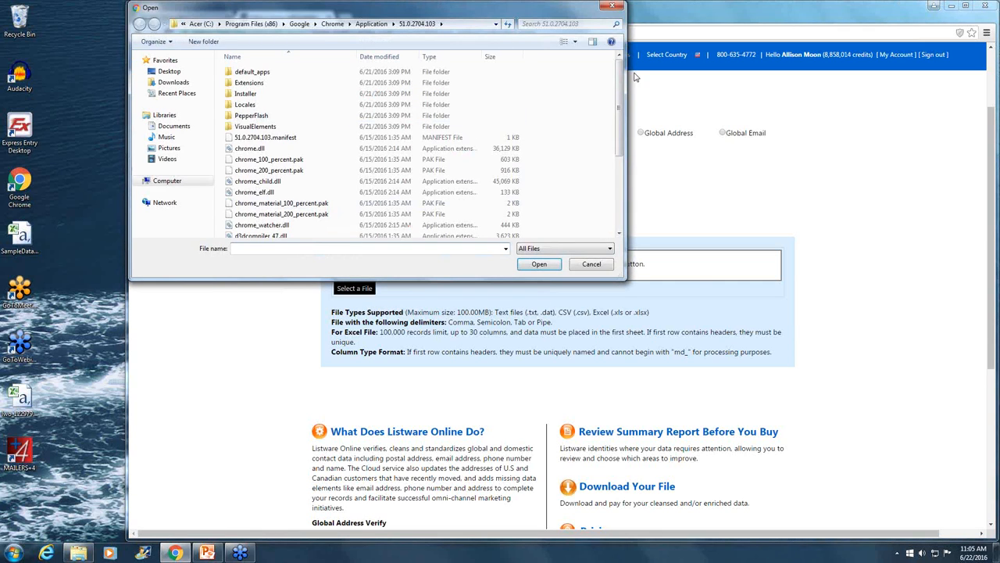
{"action": "left_click", "coordinate": [592, 264]}
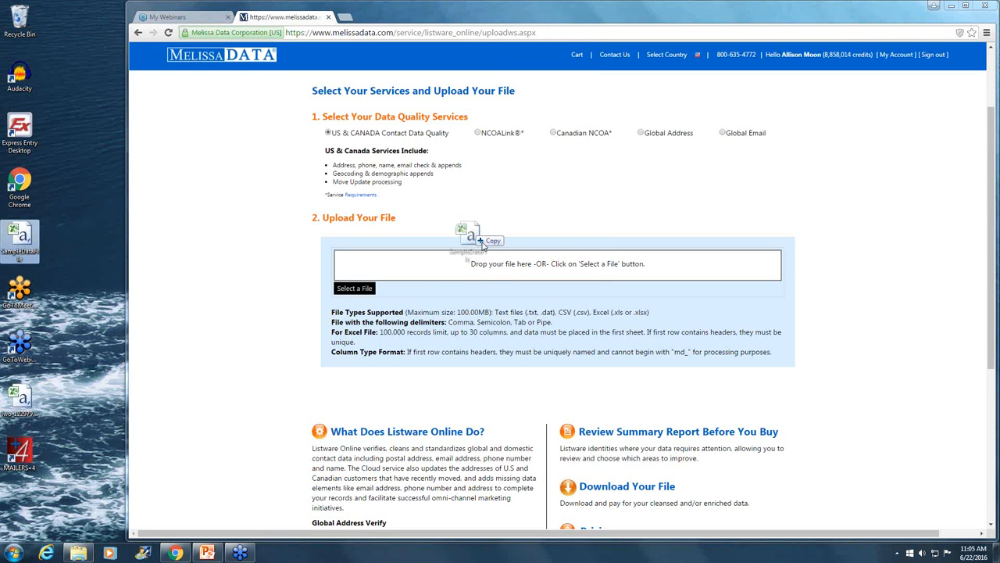
{"action": "left_click_drag", "start_coordinate": [469, 238], "coordinate": [557, 264]}
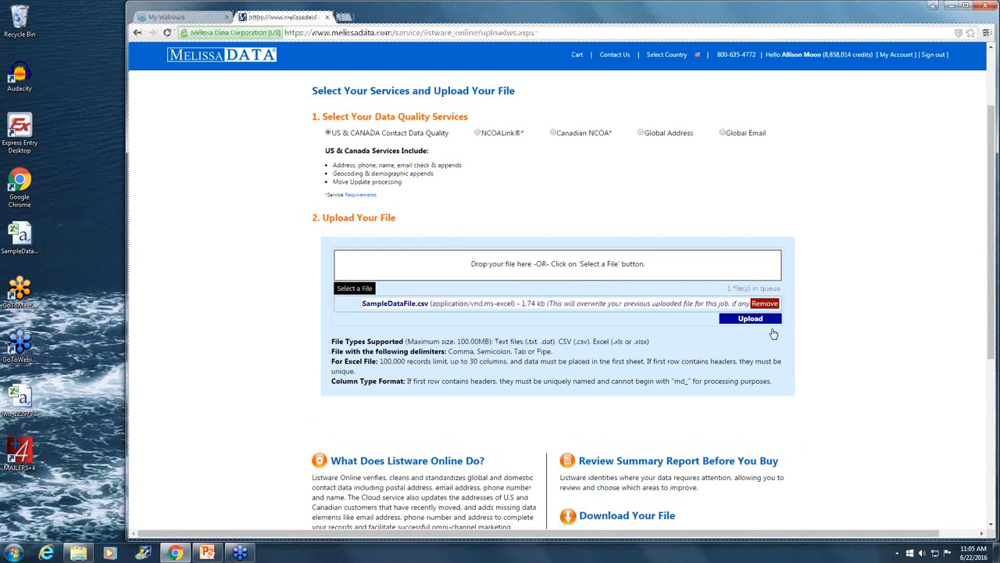
{"action": "left_click", "coordinate": [750, 318]}
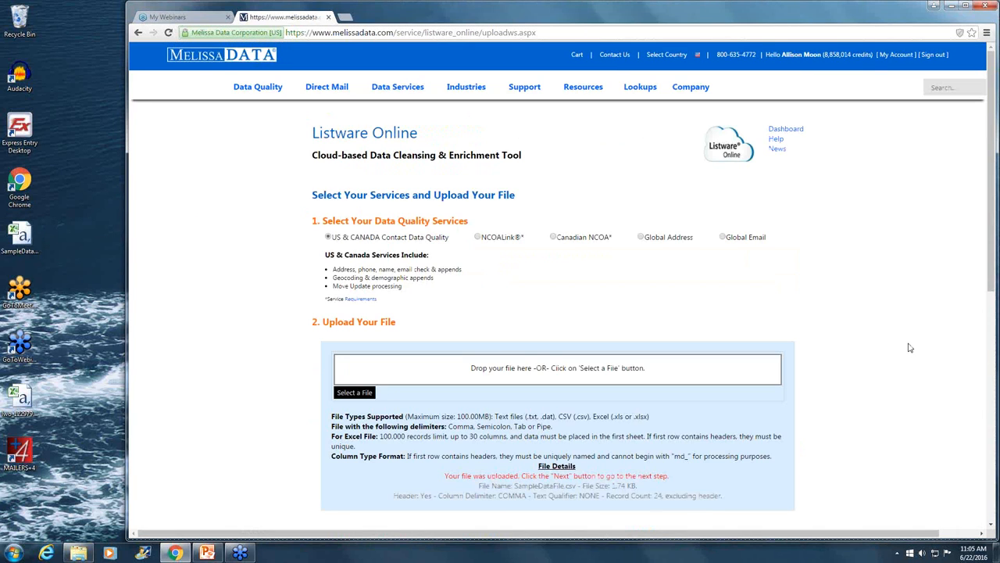
{"action": "scroll", "scroll_direction": "down", "scroll_amount": 3}
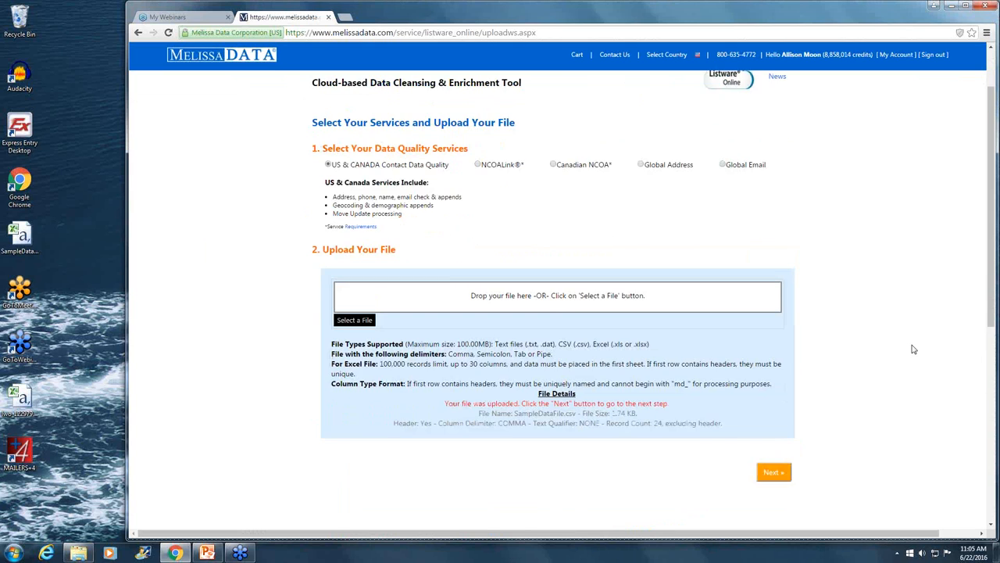
{"action": "scroll", "scroll_direction": "down", "scroll_amount": 3}
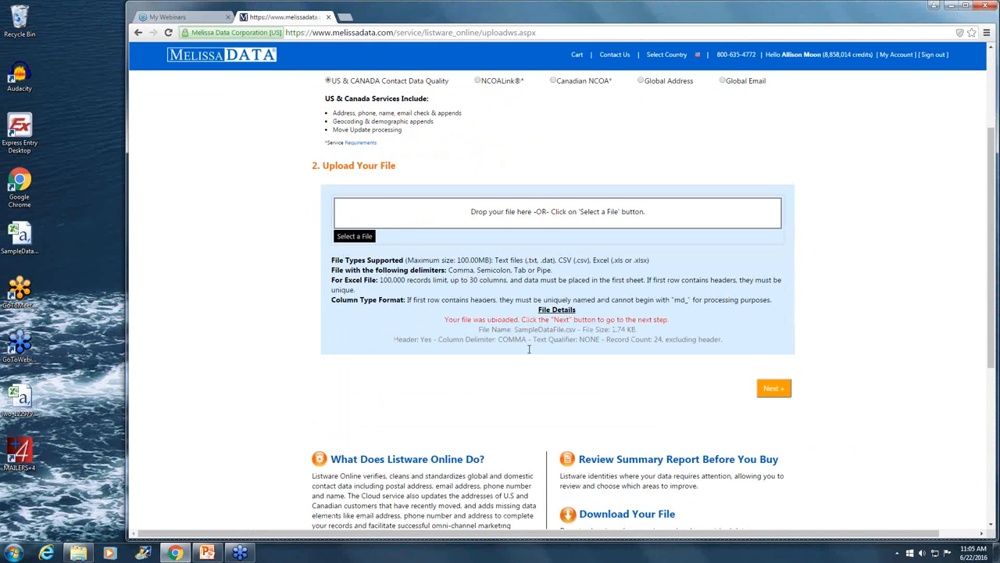
{"action": "mouse_move", "coordinate": [727, 351]}
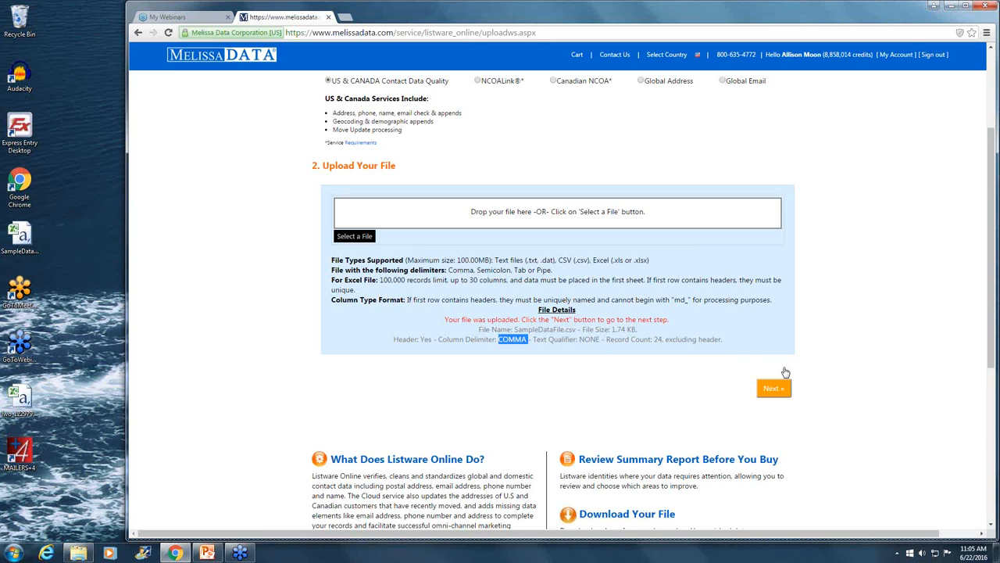
{"action": "mouse_move", "coordinate": [774, 388]}
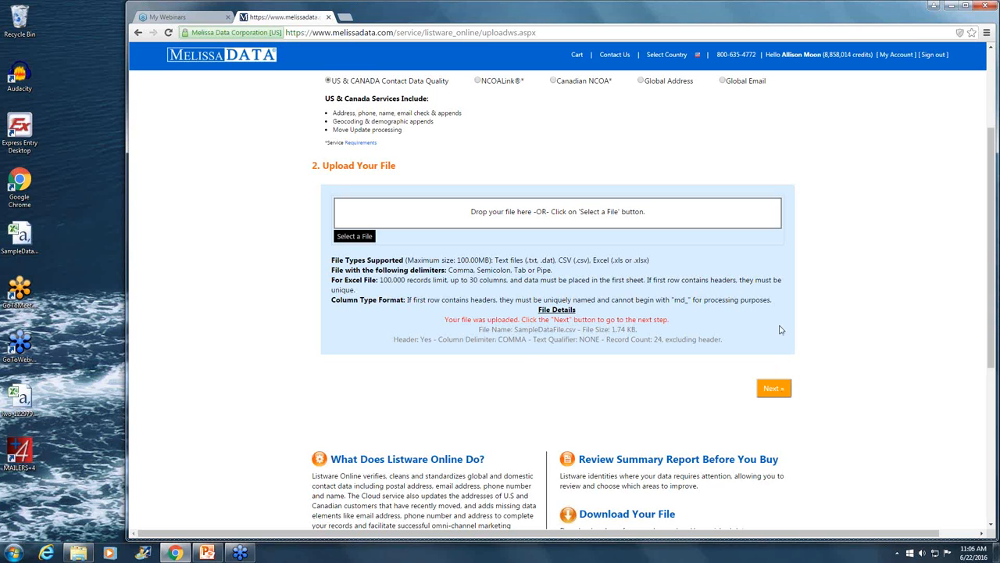
{"action": "scroll", "scroll_direction": "up", "scroll_amount": 3}
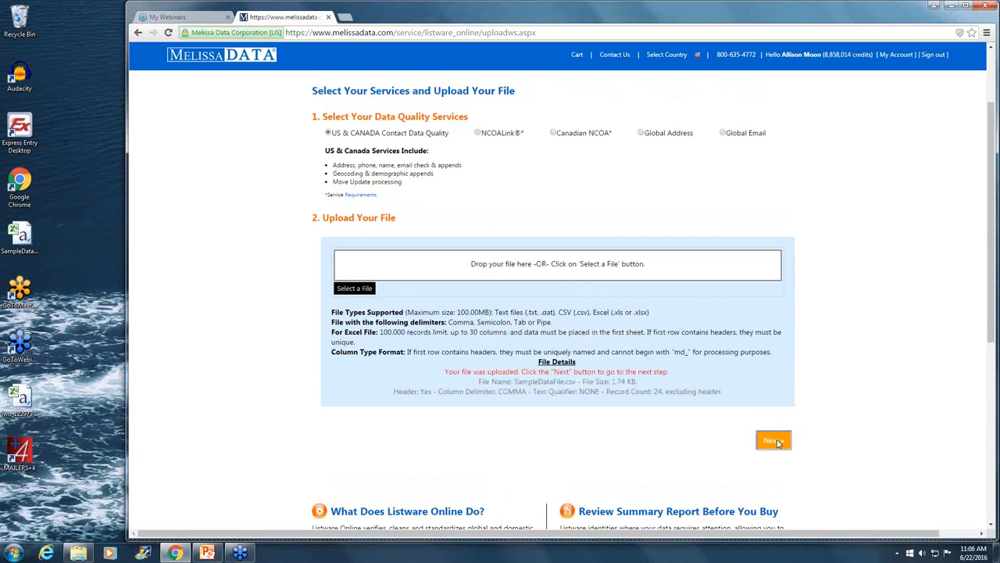
{"action": "left_click", "coordinate": [771, 440]}
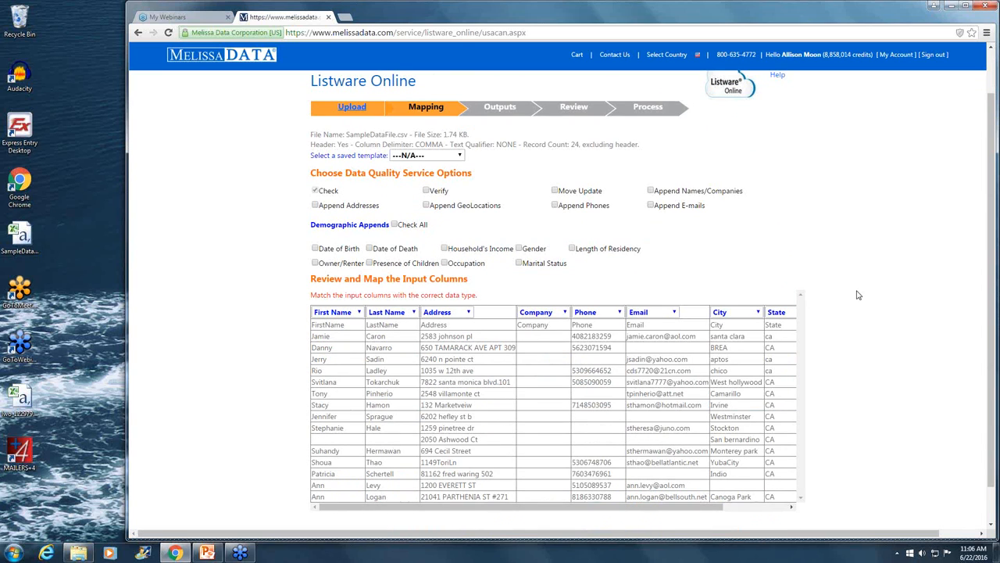
{"action": "mouse_move", "coordinate": [889, 240]}
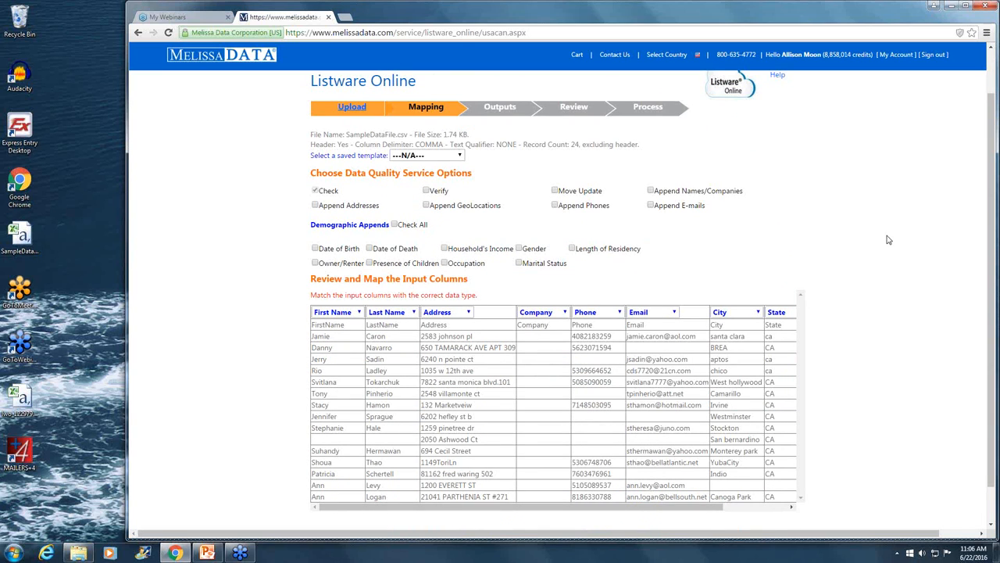
{"action": "mouse_move", "coordinate": [777, 250]}
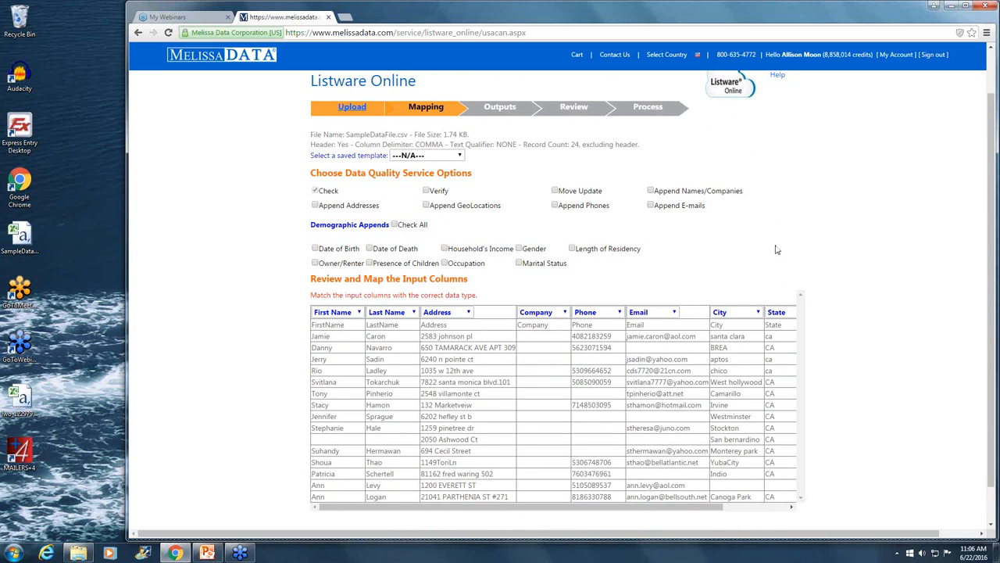
{"action": "mouse_move", "coordinate": [484, 194]}
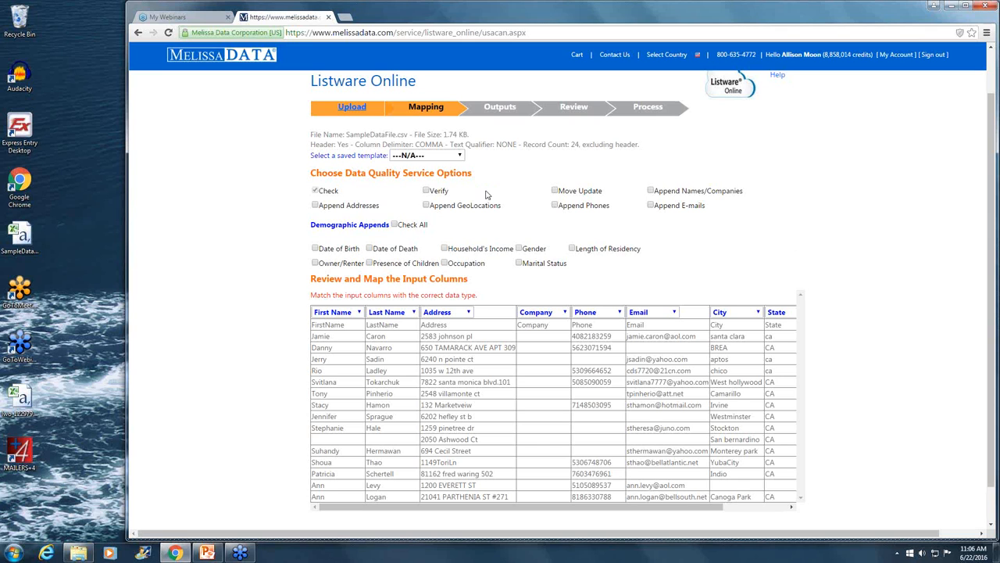
Step: Review the Mapping step's service options and the input column mapping table
{"action": "scroll", "scroll_direction": "down", "scroll_amount": 3}
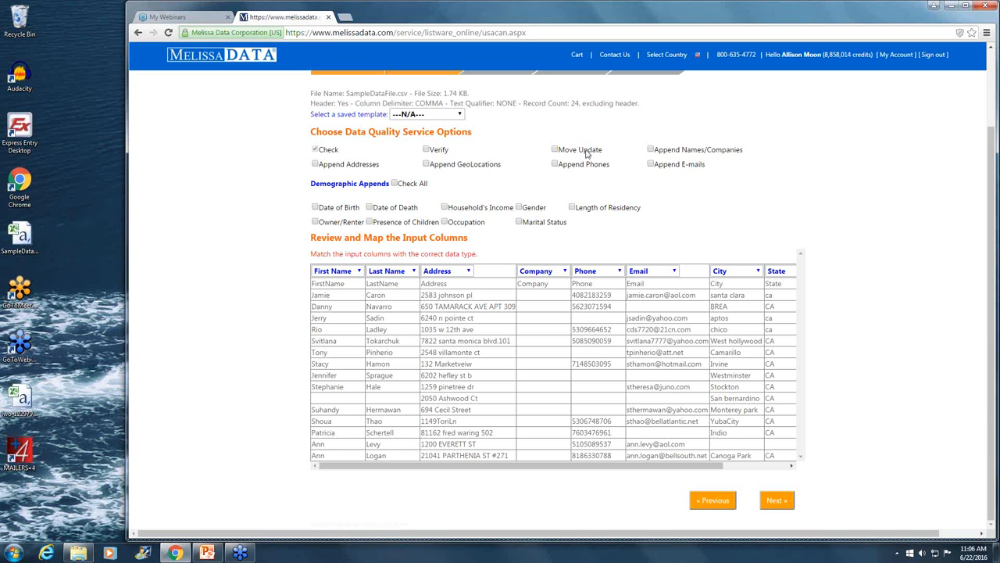
{"action": "mouse_move", "coordinate": [439, 154]}
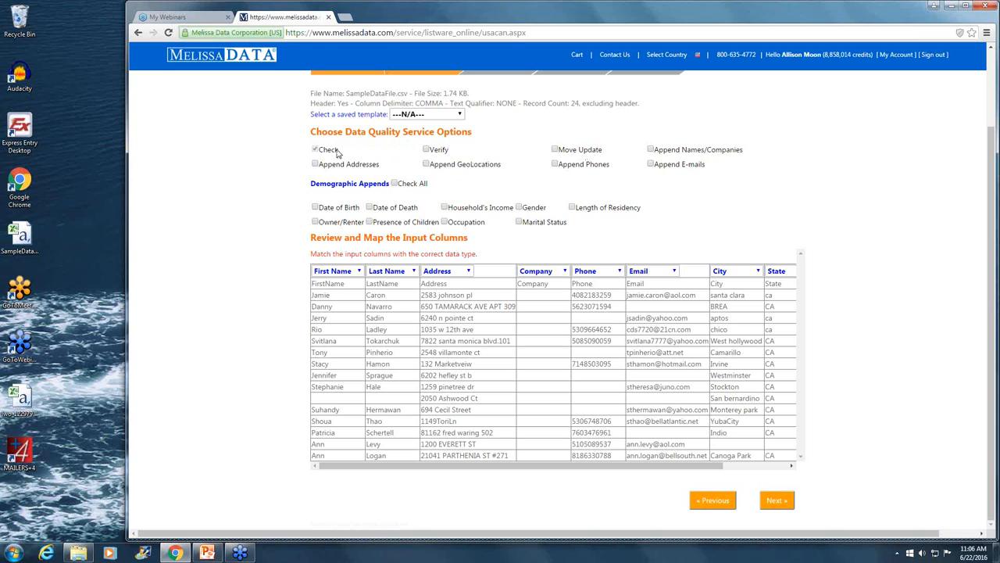
{"action": "mouse_move", "coordinate": [438, 152]}
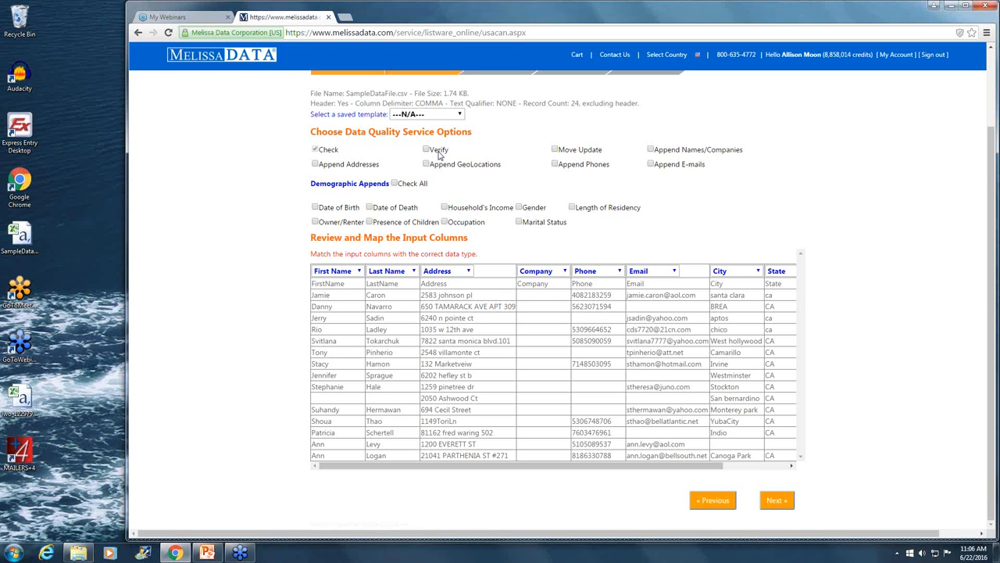
Step: Enable Verify, Move Update, and Append Names/Companies, Addresses, GeoLocations, Phones and E-mails
{"action": "left_click", "coordinate": [427, 149]}
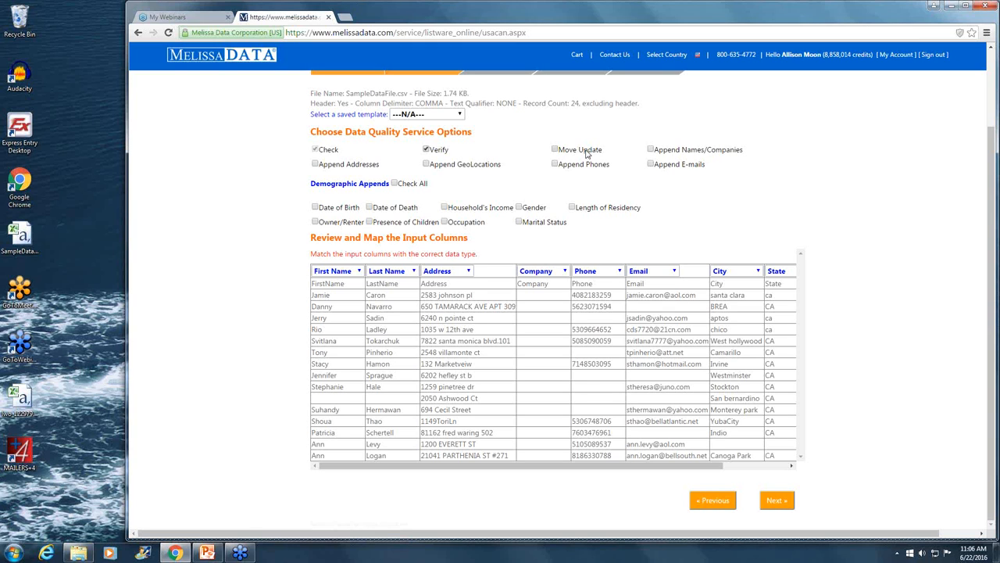
{"action": "left_click", "coordinate": [555, 150]}
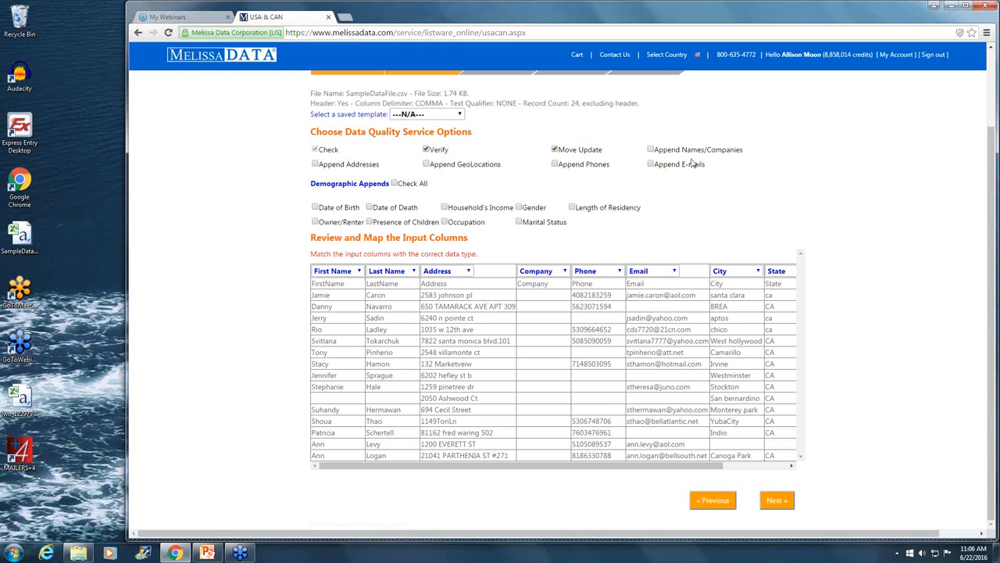
{"action": "mouse_move", "coordinate": [691, 155]}
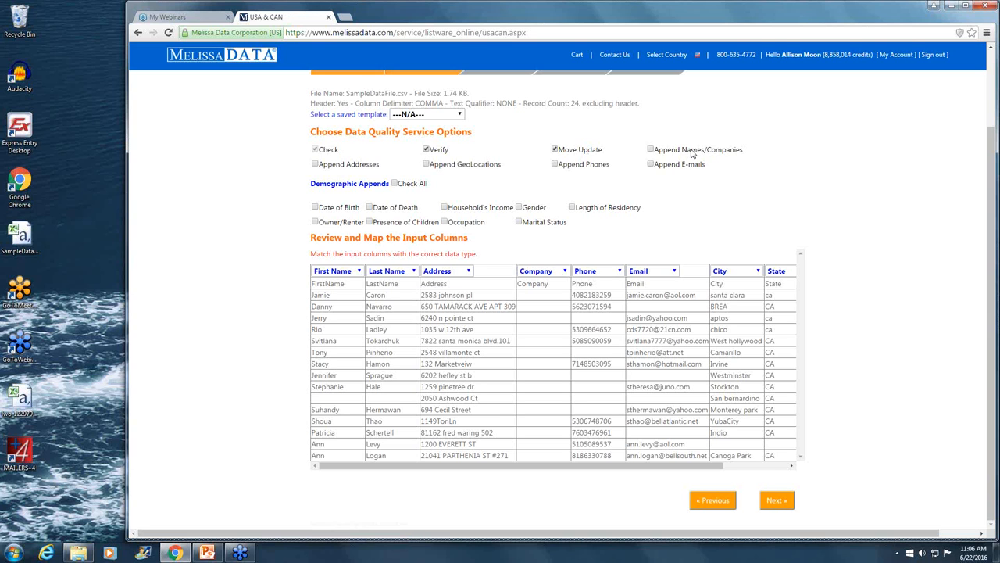
{"action": "left_click", "coordinate": [651, 148]}
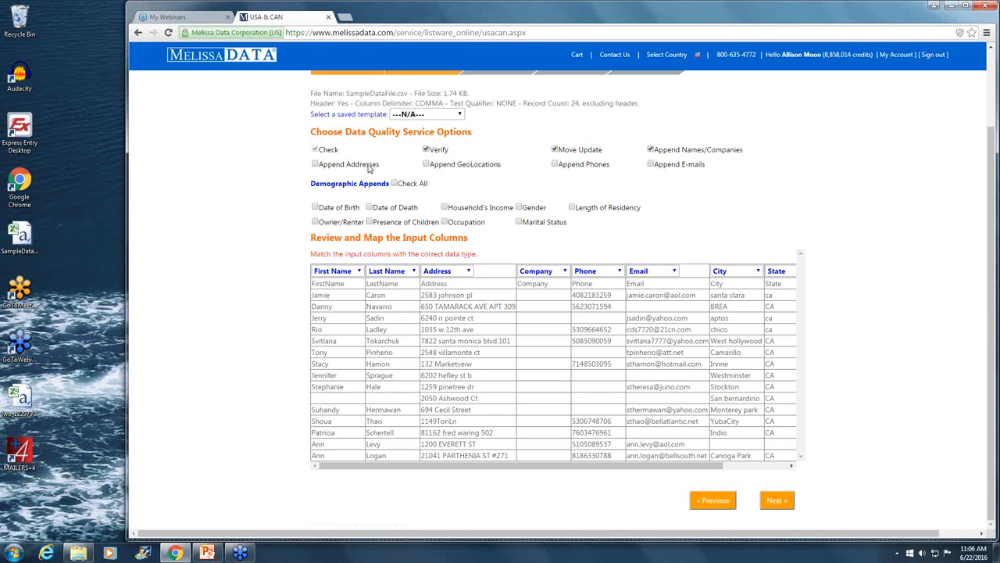
{"action": "left_click", "coordinate": [315, 163]}
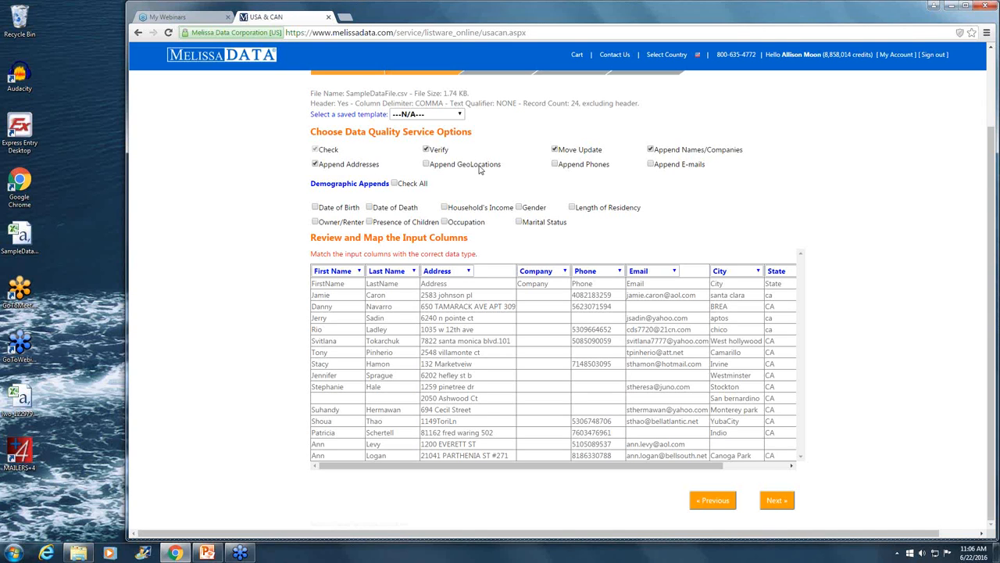
{"action": "left_click", "coordinate": [426, 164]}
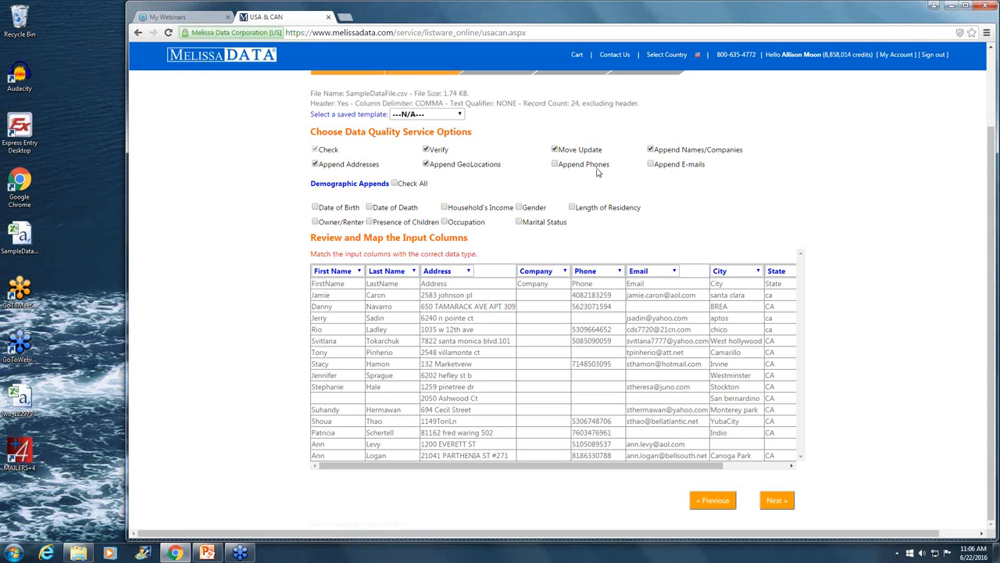
{"action": "left_click", "coordinate": [554, 163]}
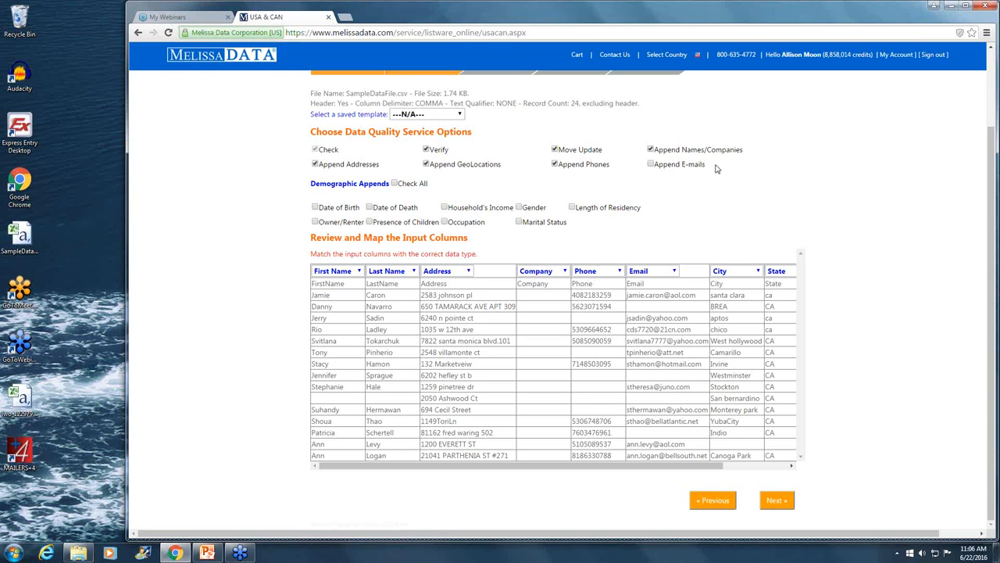
{"action": "left_click", "coordinate": [651, 164]}
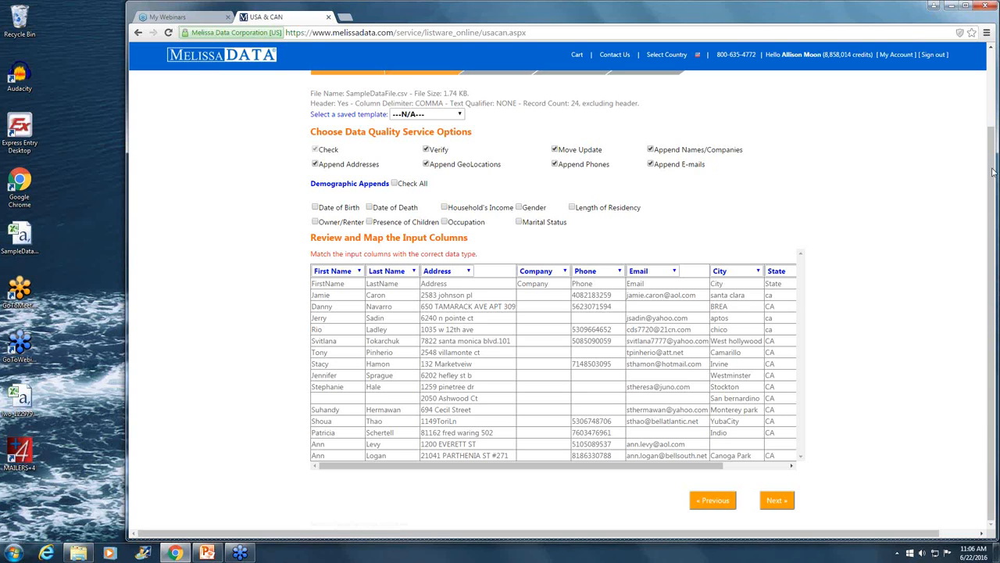
{"action": "mouse_move", "coordinate": [500, 240]}
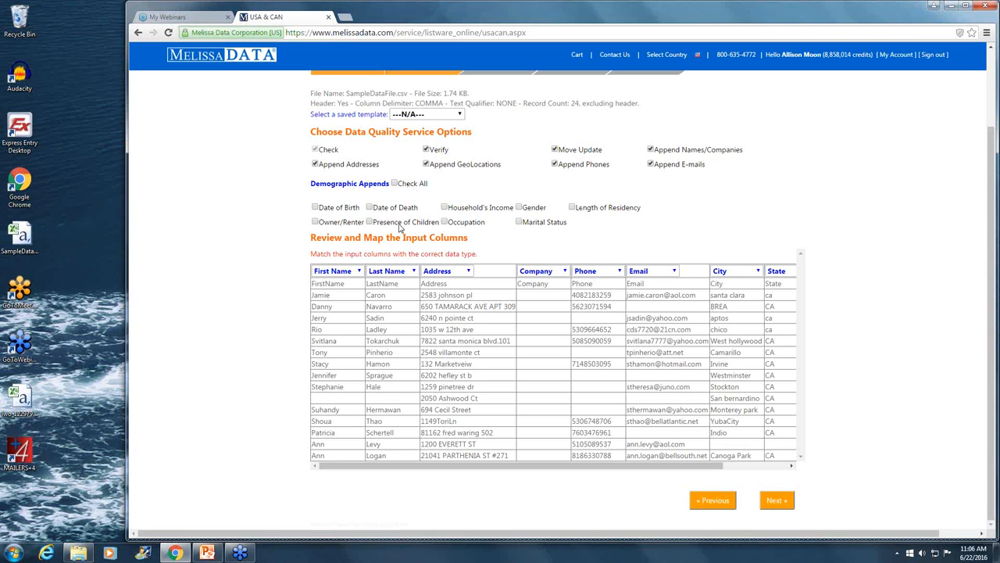
{"action": "mouse_move", "coordinate": [768, 212]}
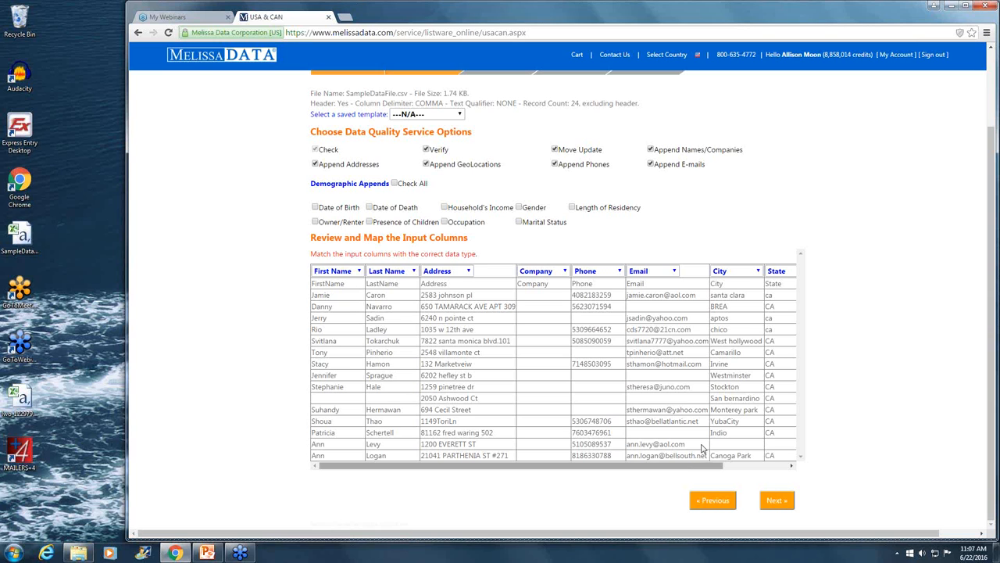
{"action": "scroll", "scroll_direction": "right", "scroll_amount": 3}
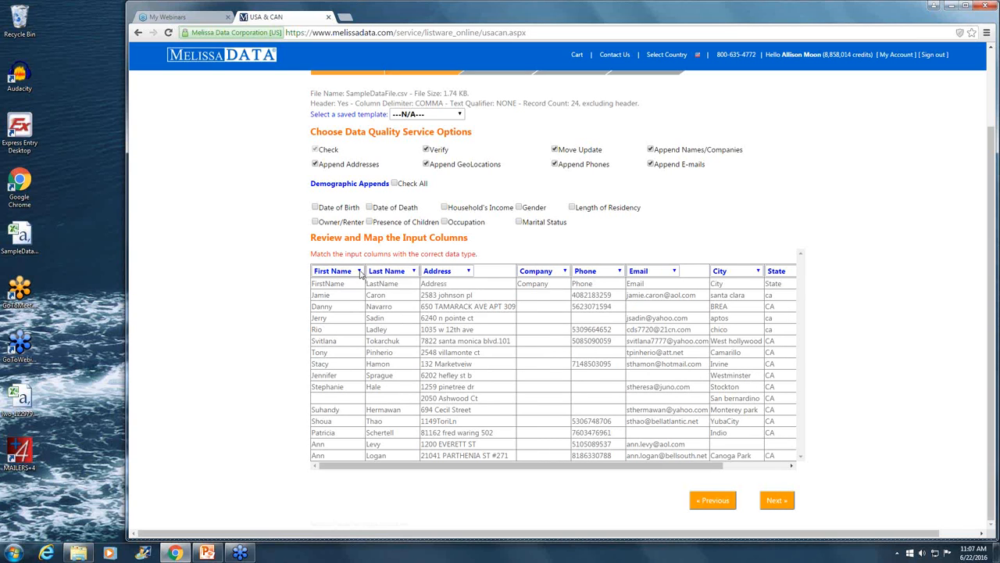
{"action": "left_click", "coordinate": [359, 270]}
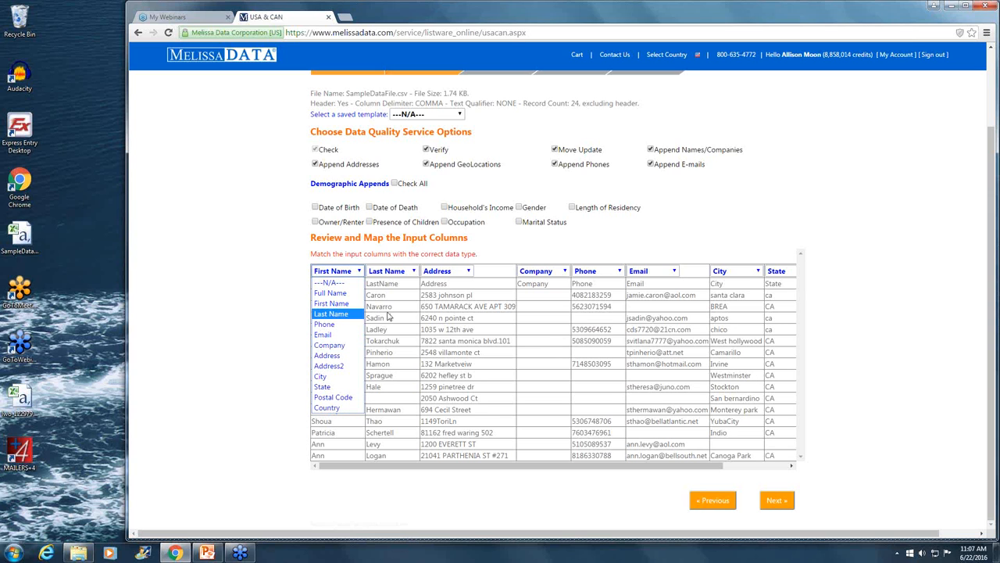
{"action": "left_click", "coordinate": [330, 303]}
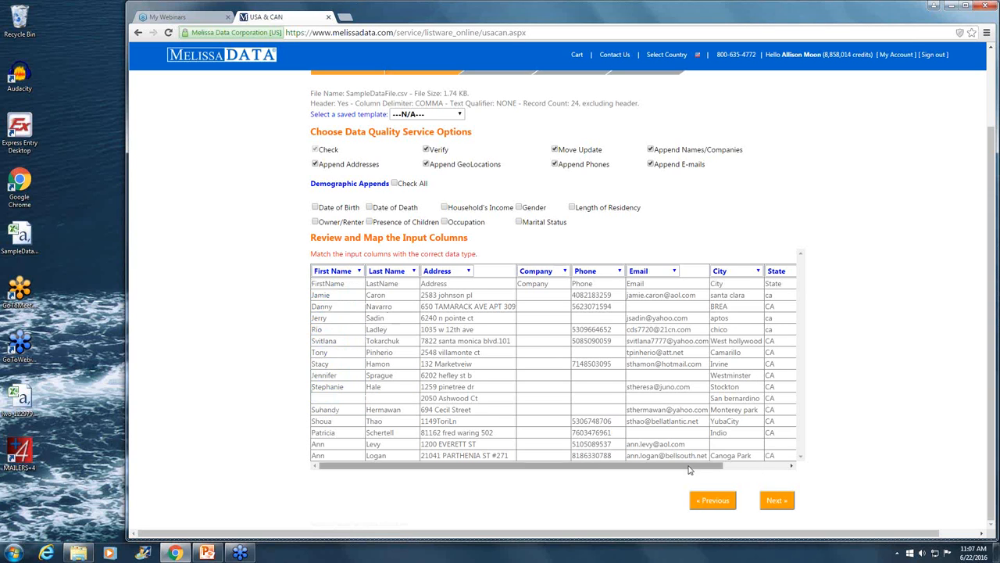
{"action": "scroll", "scroll_direction": "right", "scroll_amount": 3}
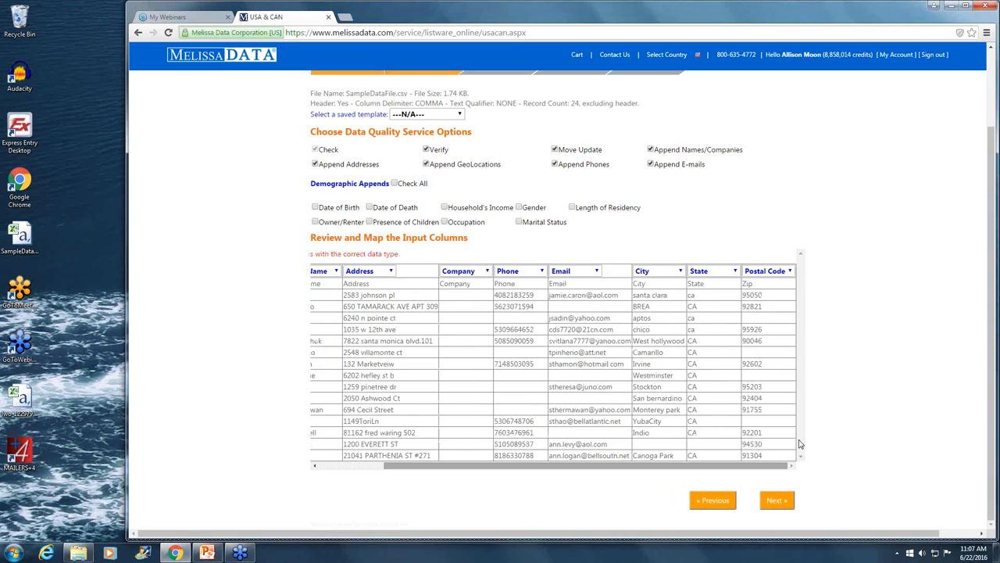
{"action": "mouse_move", "coordinate": [777, 500]}
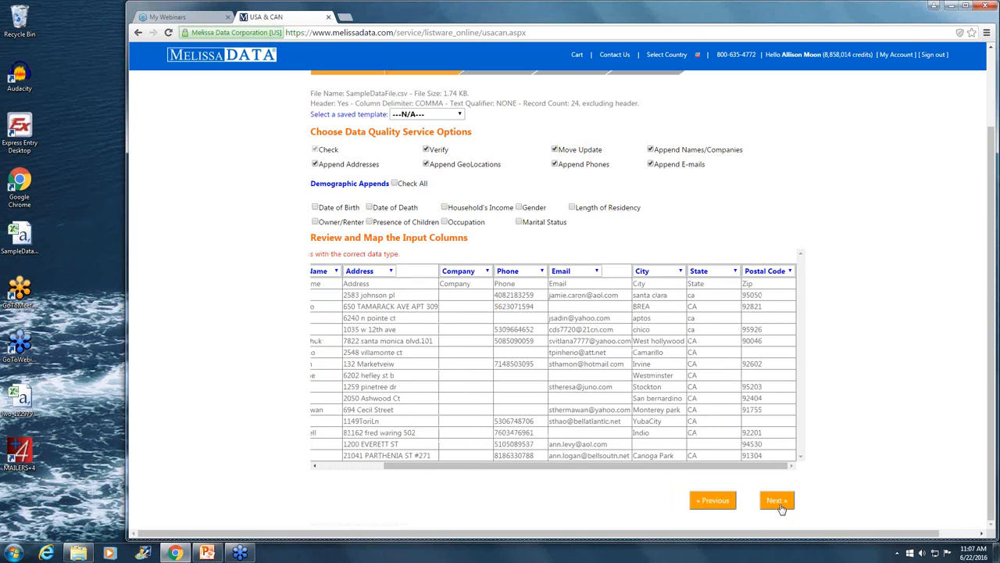
Step: On the Outputs page, Check All for Detailed Address, Census and Parsed Address Components
{"action": "left_click", "coordinate": [776, 500]}
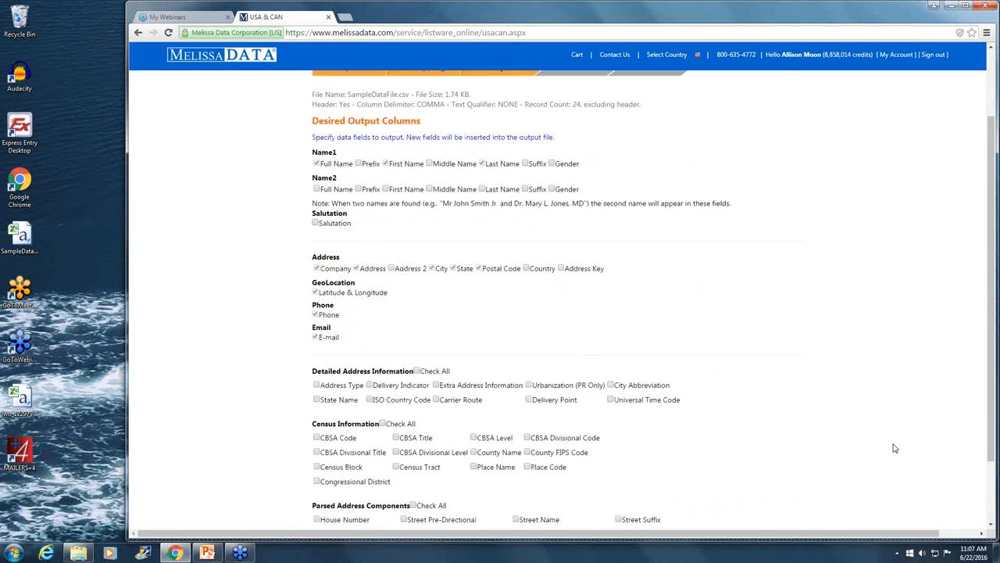
{"action": "scroll", "scroll_direction": "up", "scroll_amount": 3}
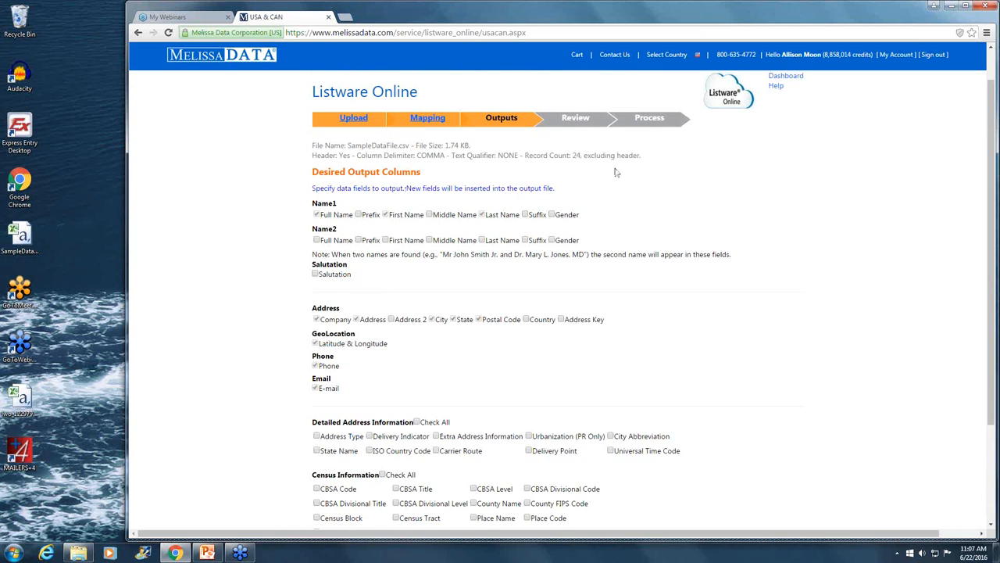
{"action": "mouse_move", "coordinate": [665, 229]}
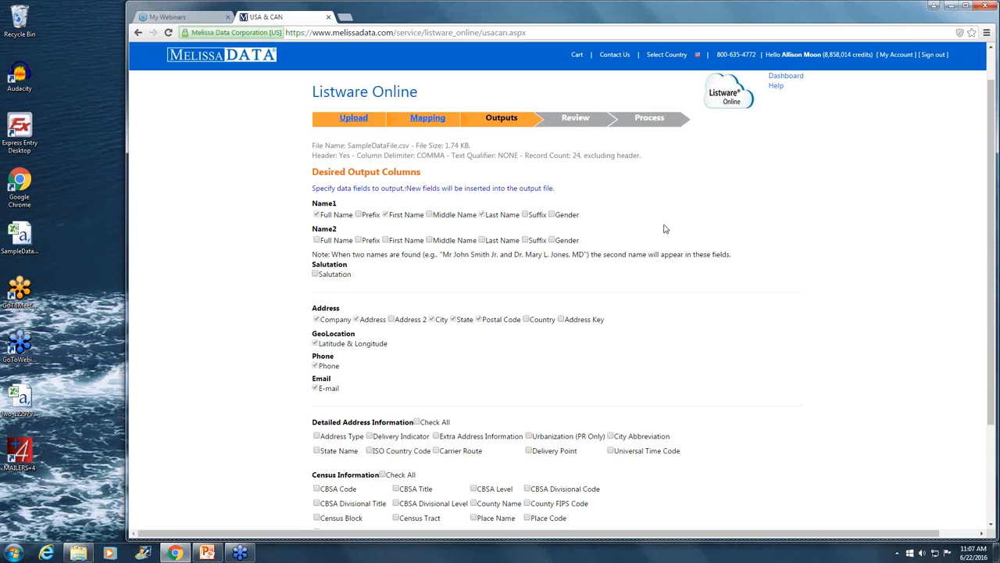
{"action": "scroll", "scroll_direction": "down", "scroll_amount": 3}
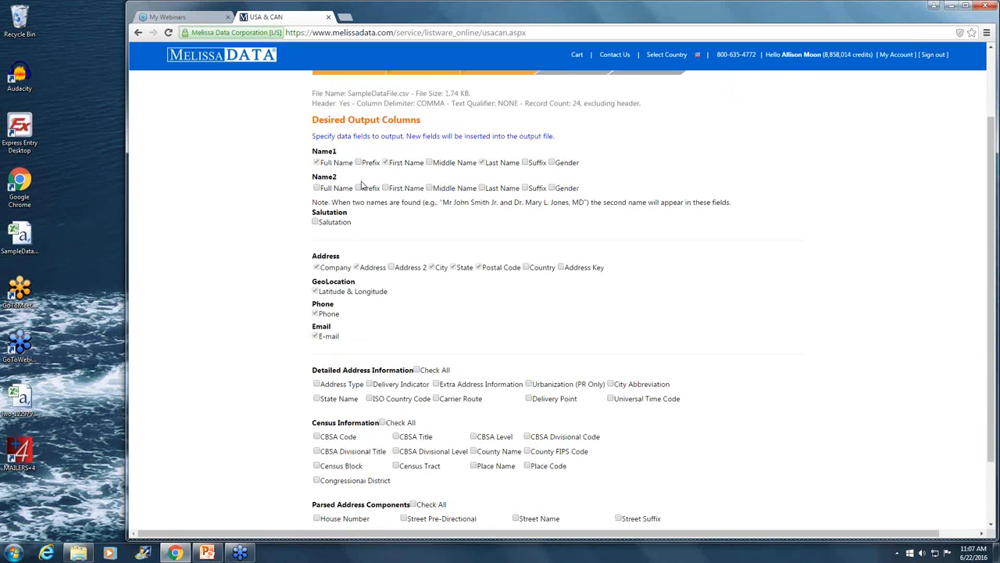
{"action": "mouse_move", "coordinate": [516, 175]}
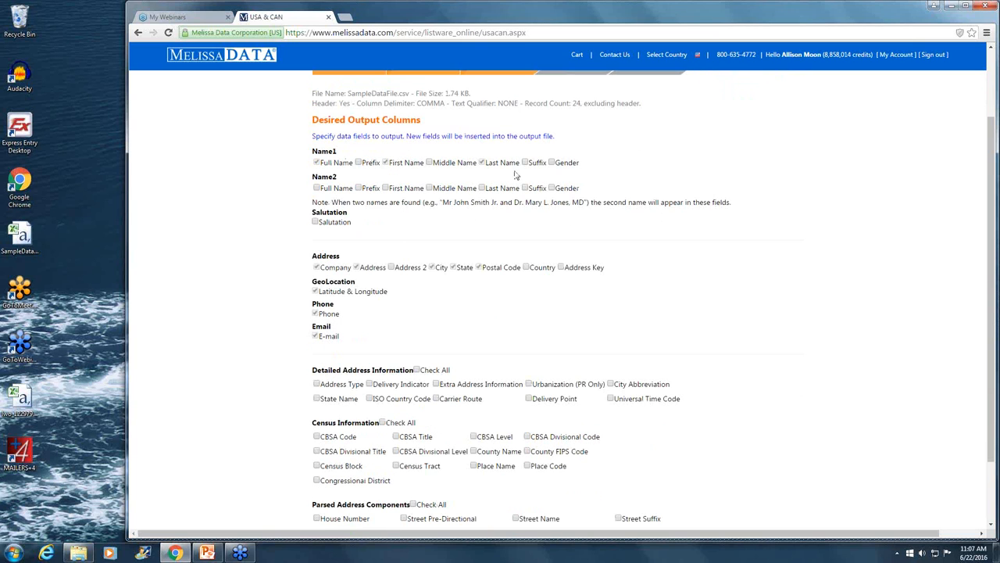
{"action": "mouse_move", "coordinate": [589, 217]}
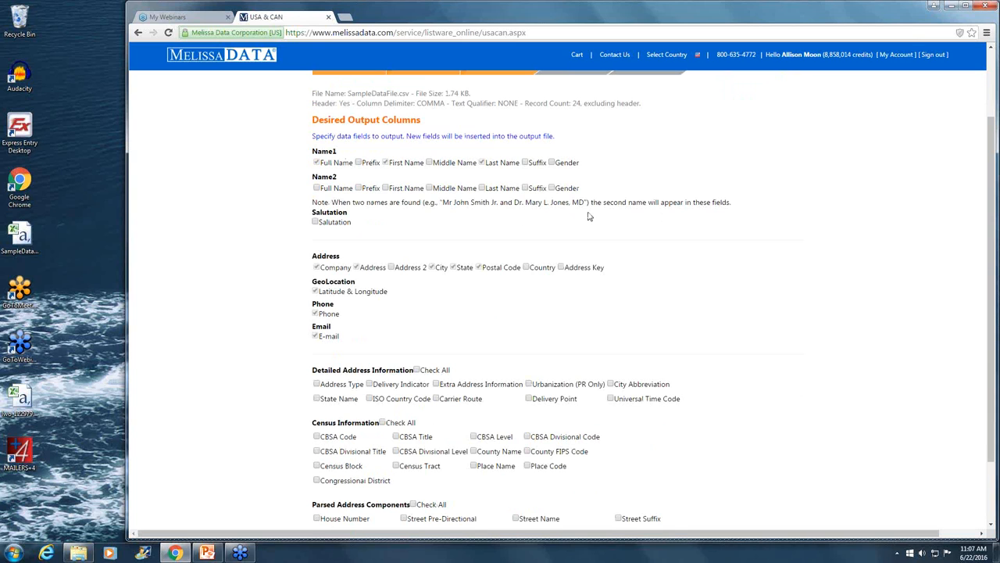
{"action": "scroll", "scroll_direction": "down", "scroll_amount": 3}
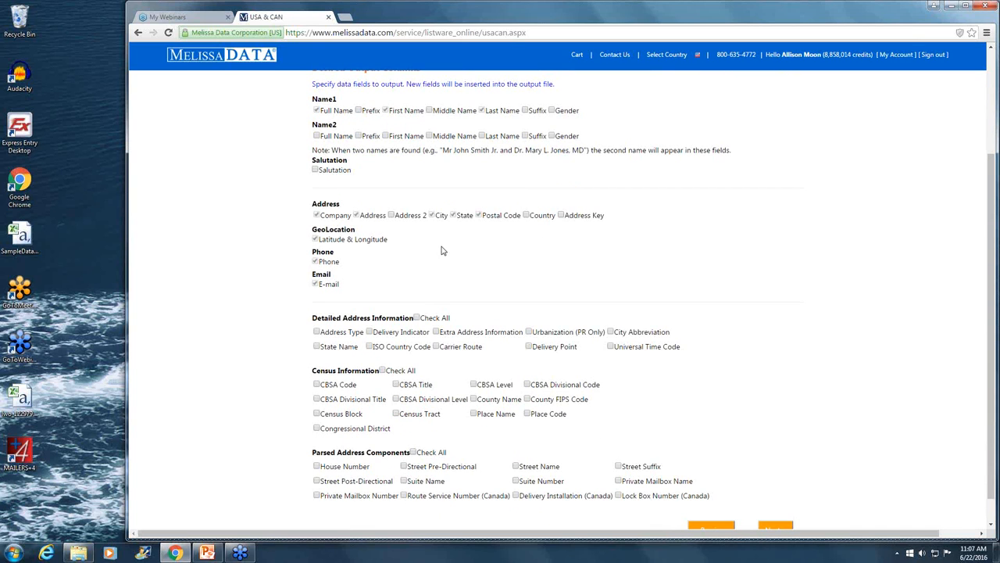
{"action": "mouse_move", "coordinate": [369, 247]}
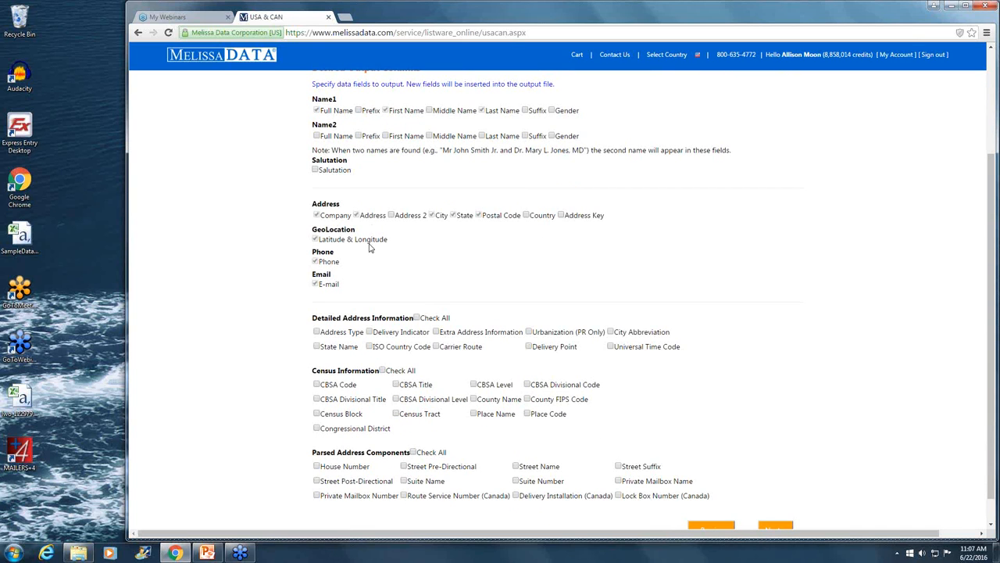
{"action": "mouse_move", "coordinate": [284, 281]}
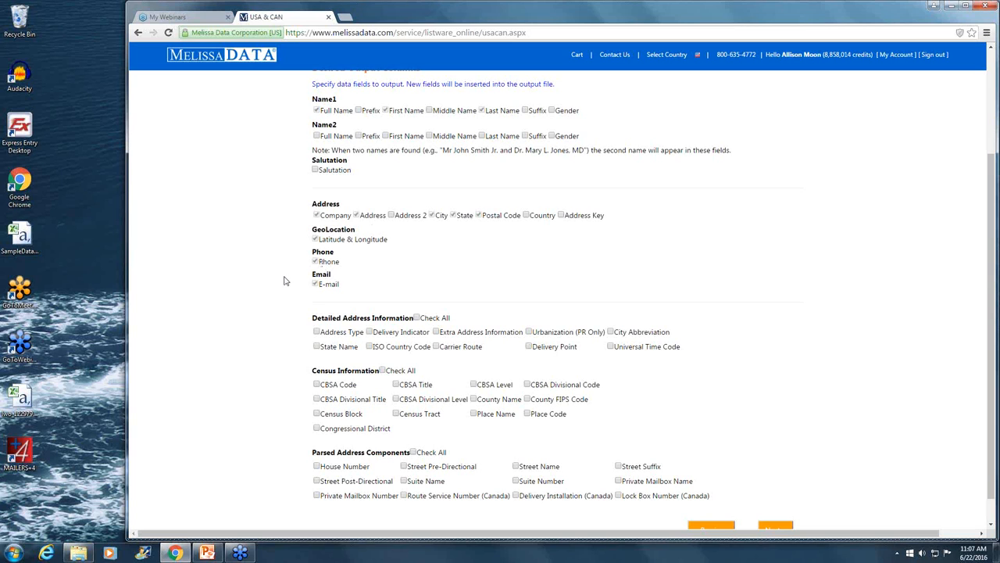
{"action": "scroll", "scroll_direction": "down", "scroll_amount": 3}
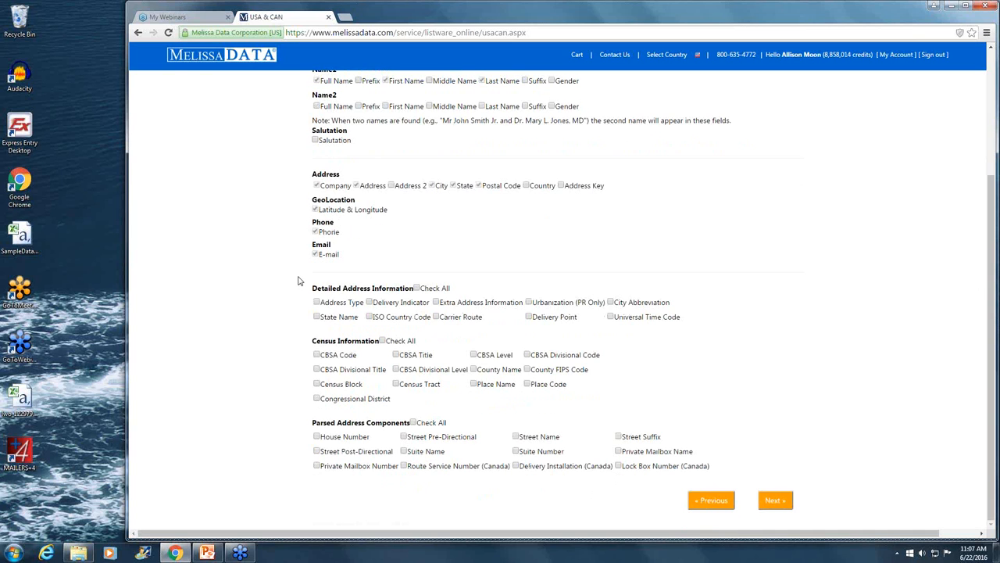
{"action": "mouse_move", "coordinate": [448, 288]}
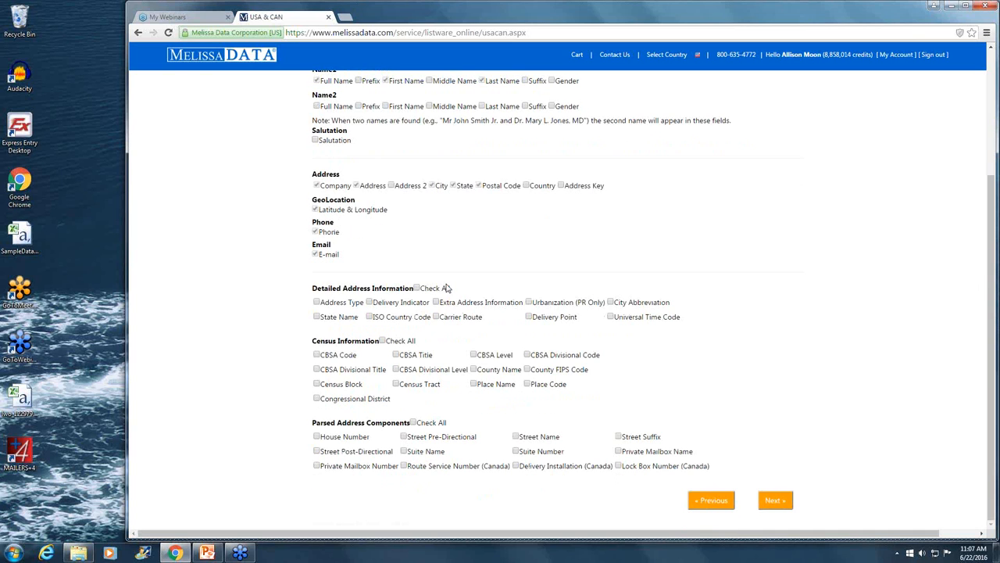
{"action": "mouse_move", "coordinate": [358, 314]}
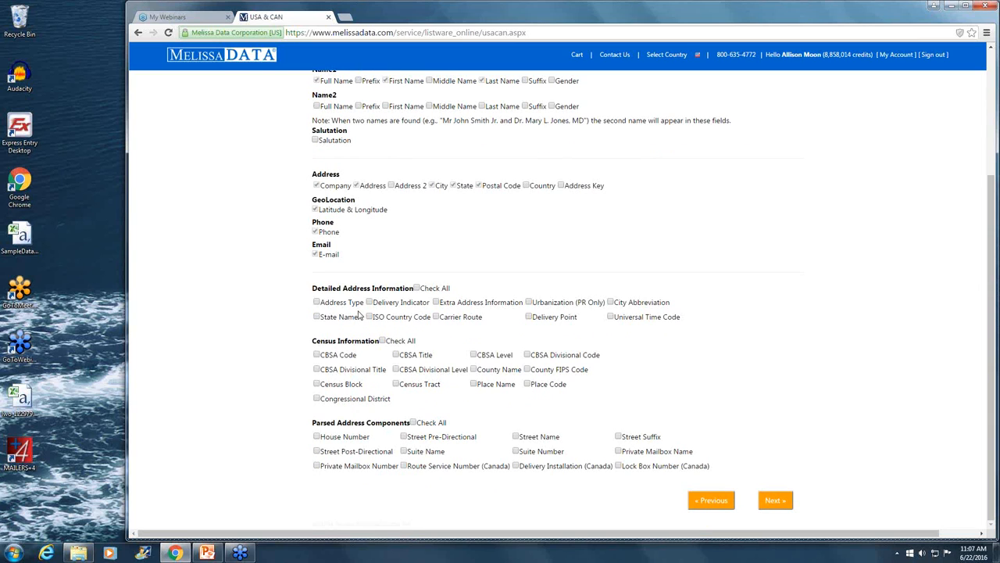
{"action": "mouse_move", "coordinate": [404, 306]}
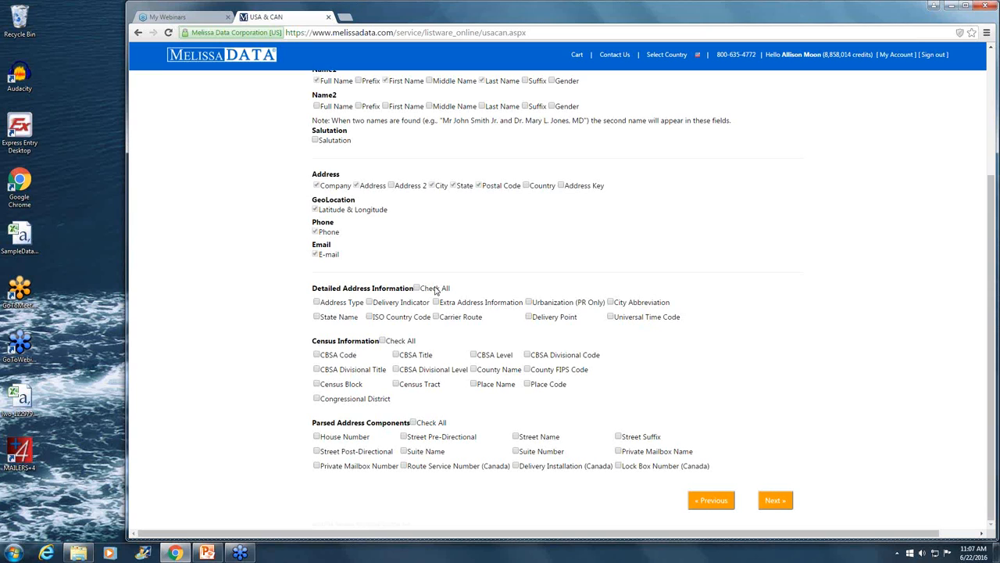
{"action": "left_click", "coordinate": [432, 288]}
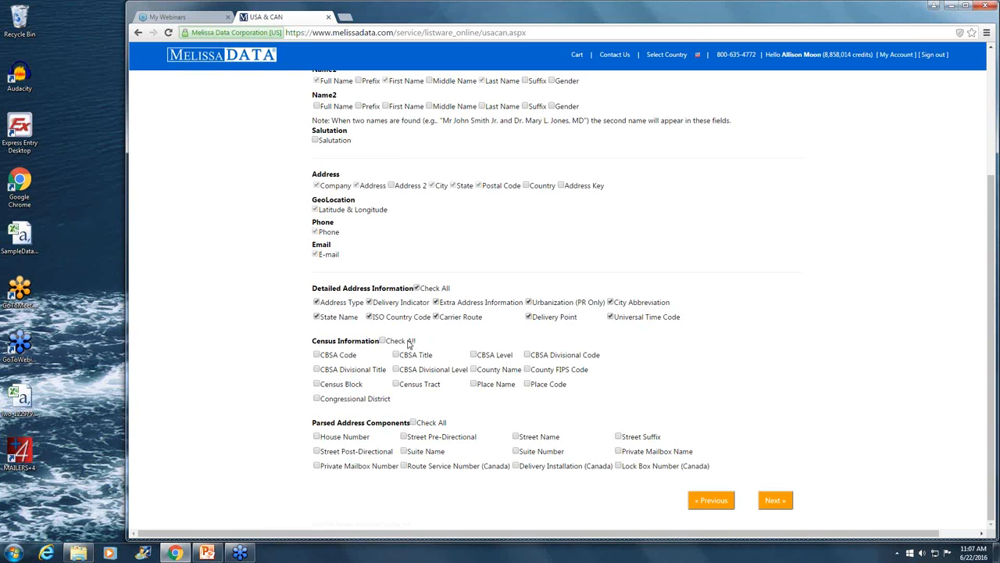
{"action": "left_click", "coordinate": [382, 340]}
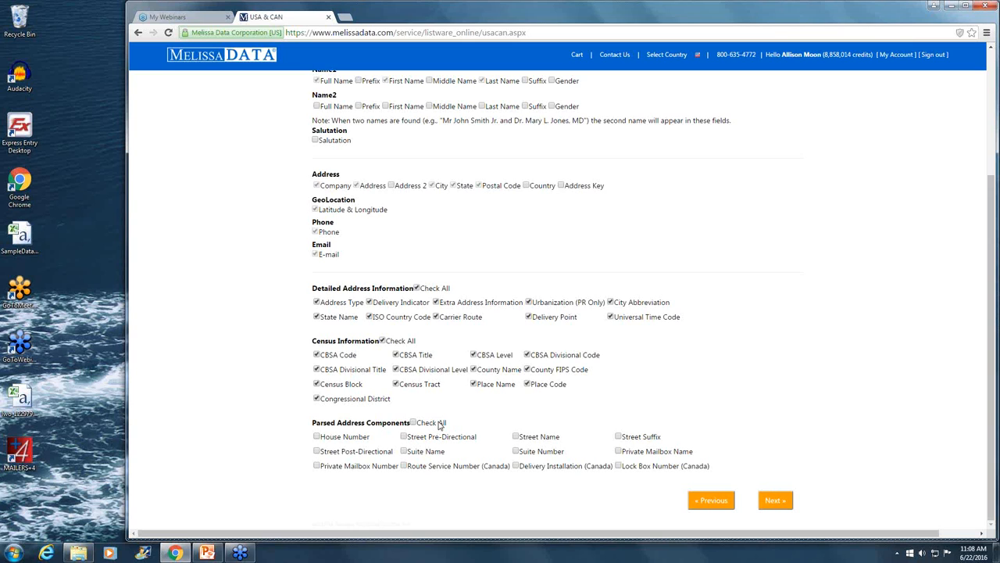
{"action": "left_click", "coordinate": [431, 421]}
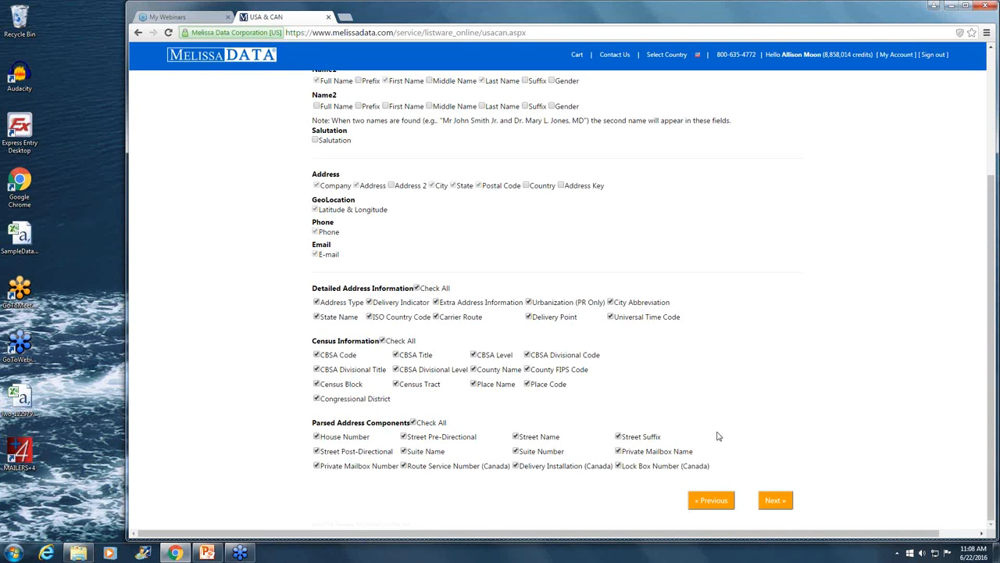
{"action": "mouse_move", "coordinate": [727, 438]}
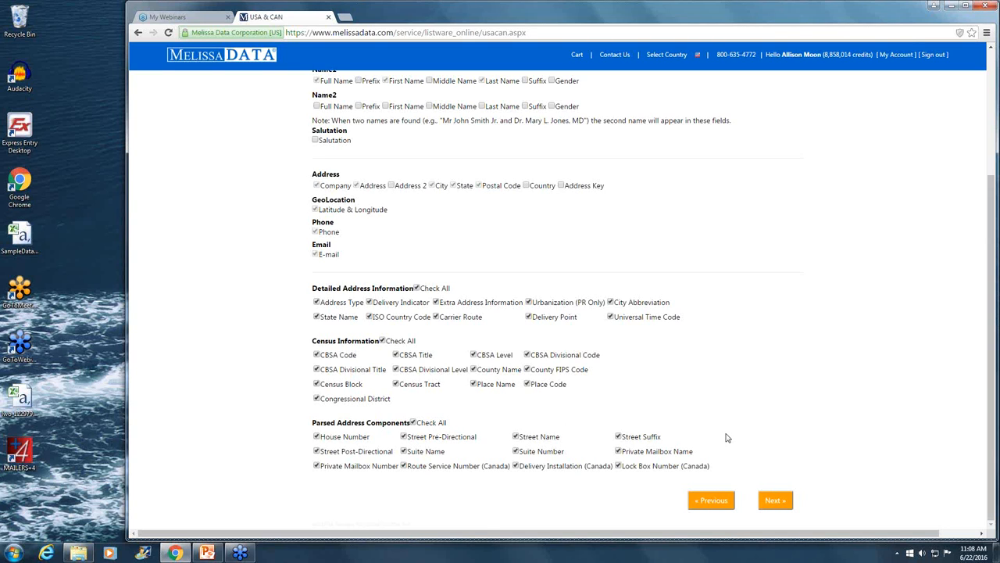
{"action": "mouse_move", "coordinate": [729, 431]}
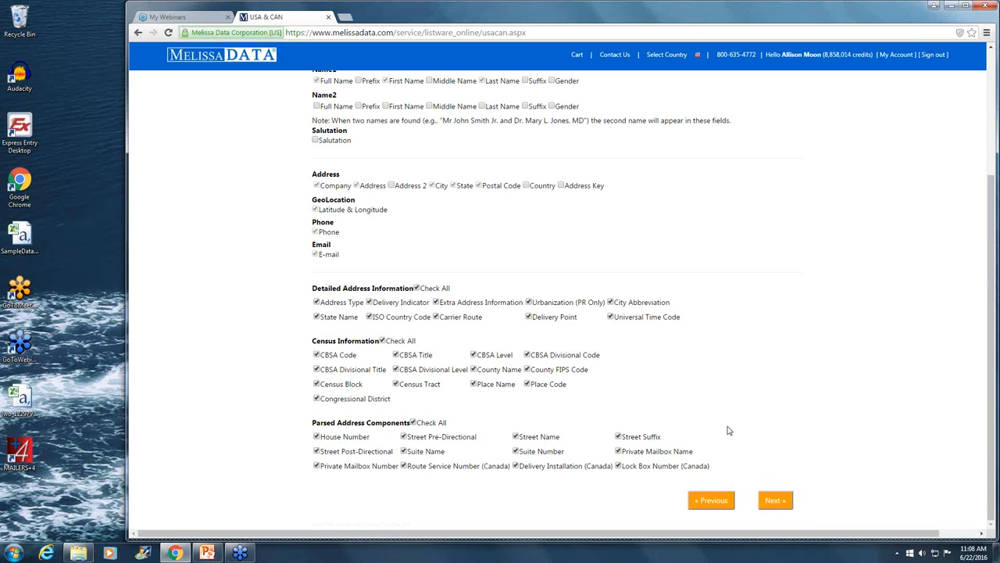
{"action": "mouse_move", "coordinate": [811, 433]}
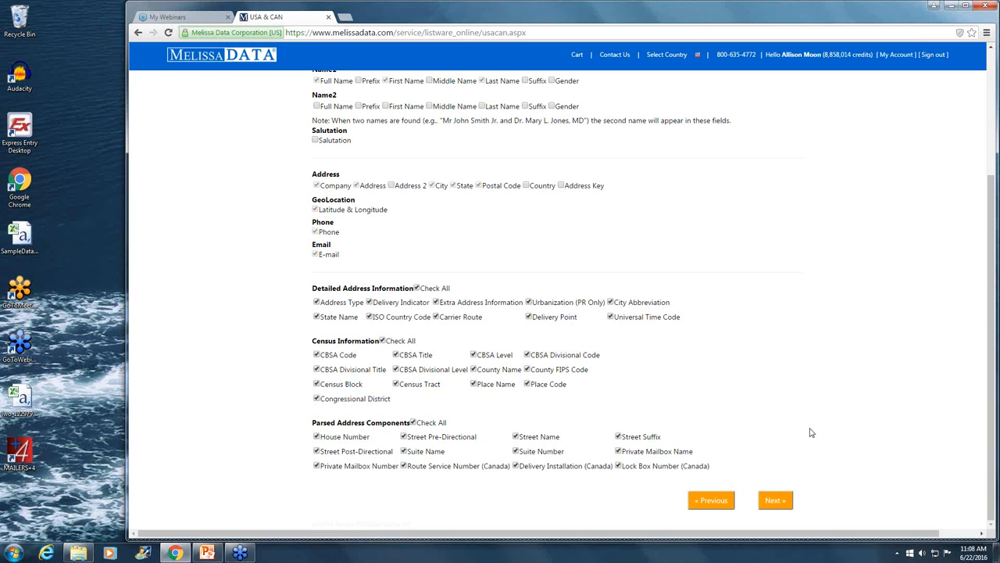
{"action": "mouse_move", "coordinate": [850, 473]}
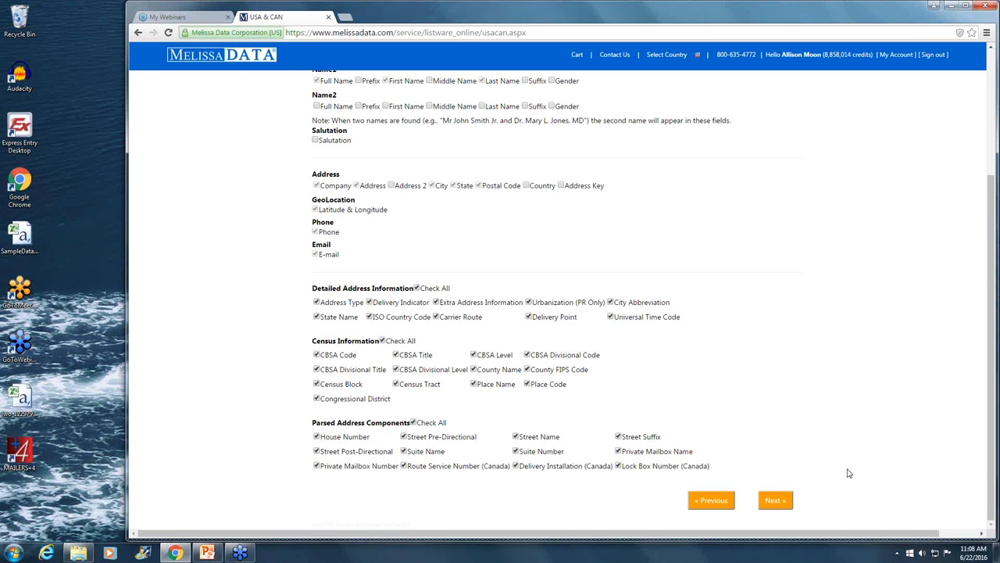
{"action": "mouse_move", "coordinate": [818, 482]}
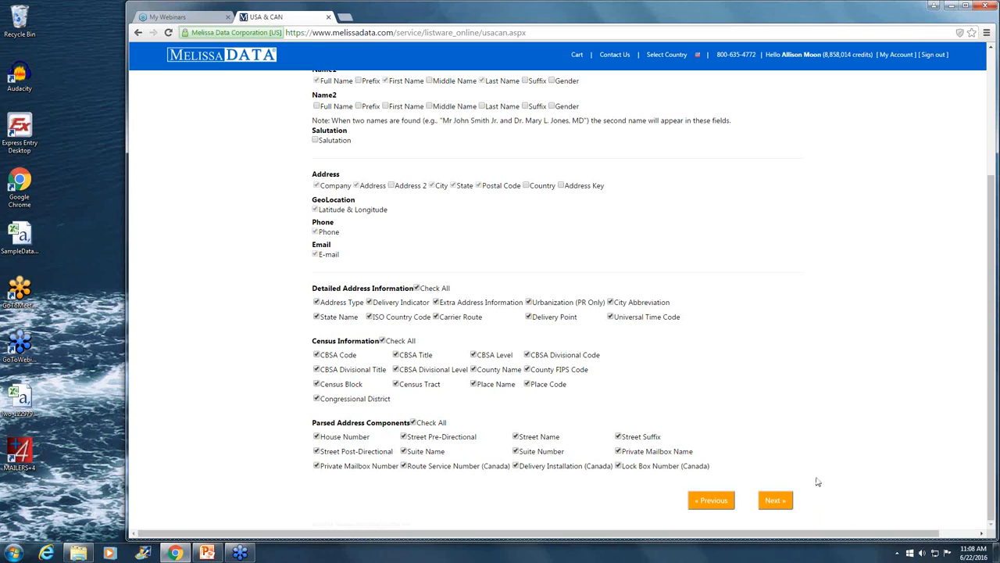
{"action": "mouse_move", "coordinate": [788, 508]}
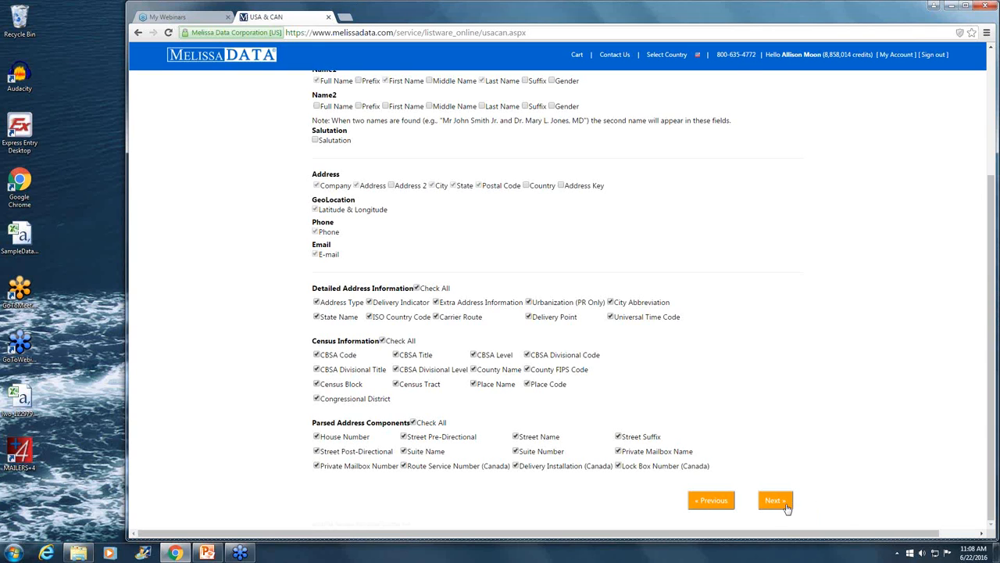
Step: On the Review step, name the job WebinarDemo and submit it for processing
{"action": "left_click", "coordinate": [774, 500]}
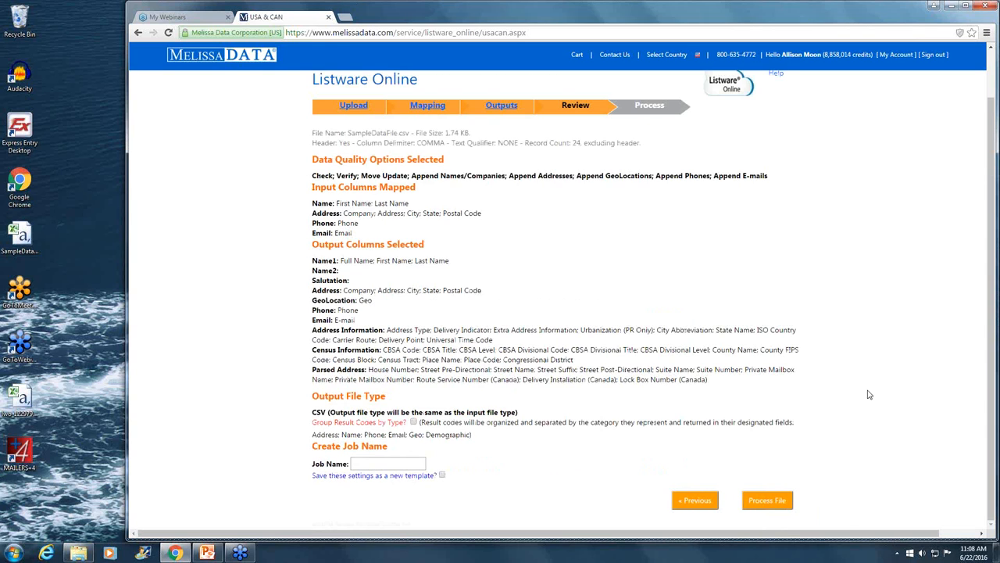
{"action": "mouse_move", "coordinate": [640, 301]}
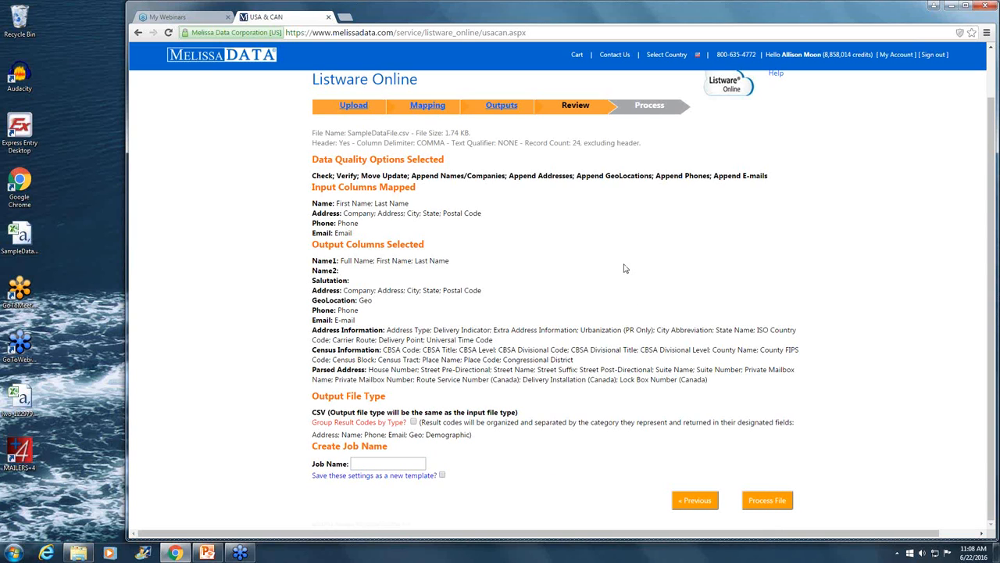
{"action": "mouse_move", "coordinate": [395, 277]}
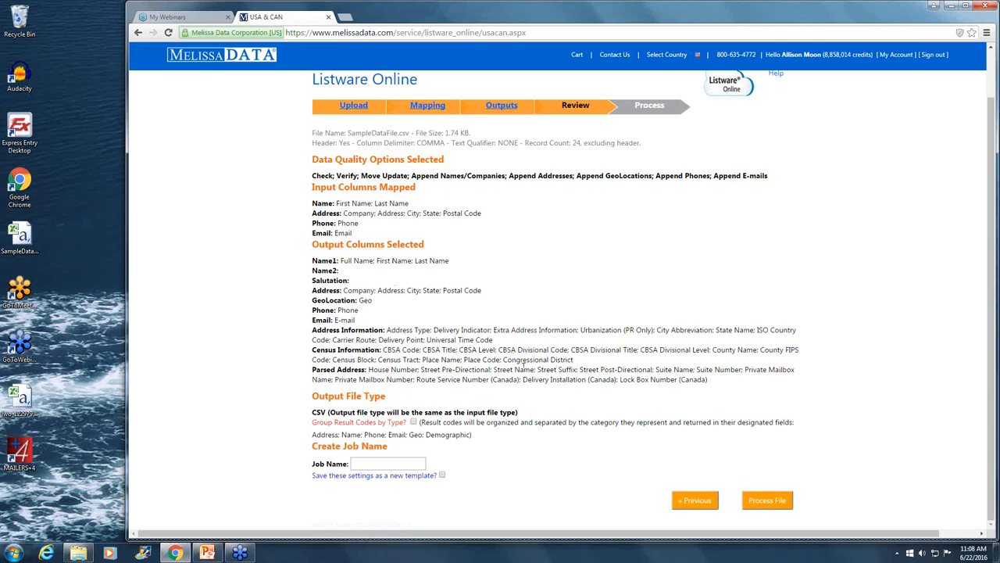
{"action": "mouse_move", "coordinate": [535, 405]}
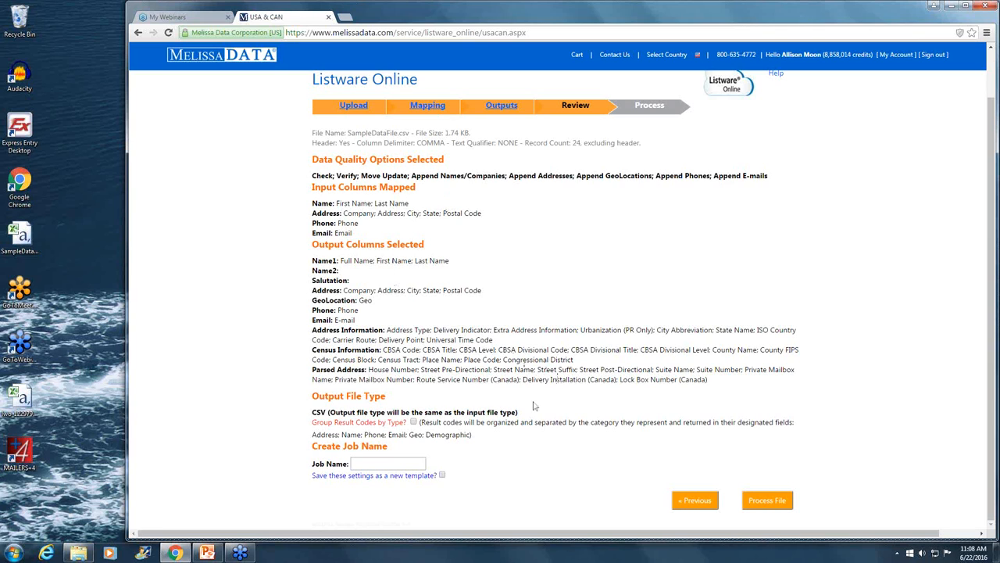
{"action": "left_click", "coordinate": [387, 464]}
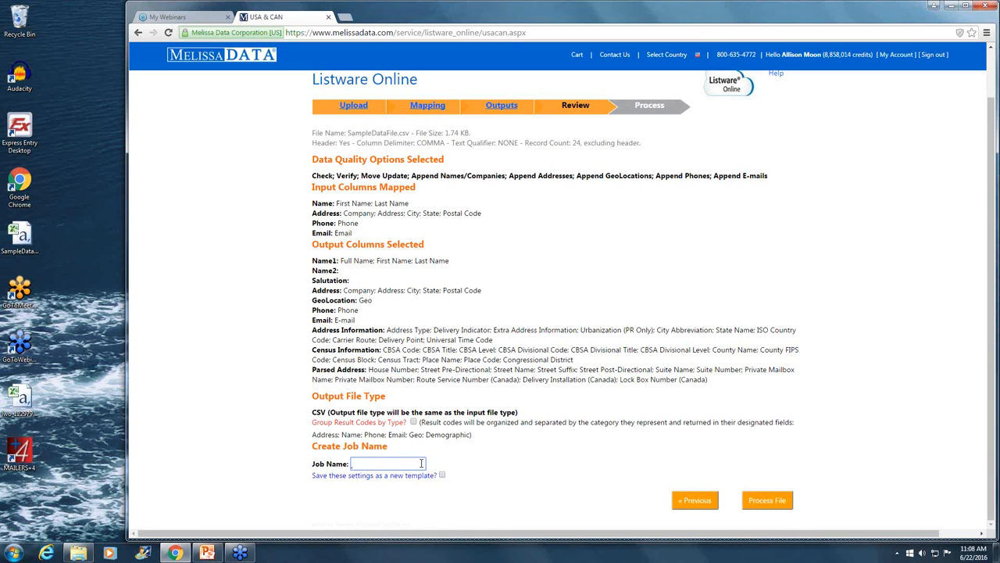
{"action": "type", "text": "WebinarDe"}
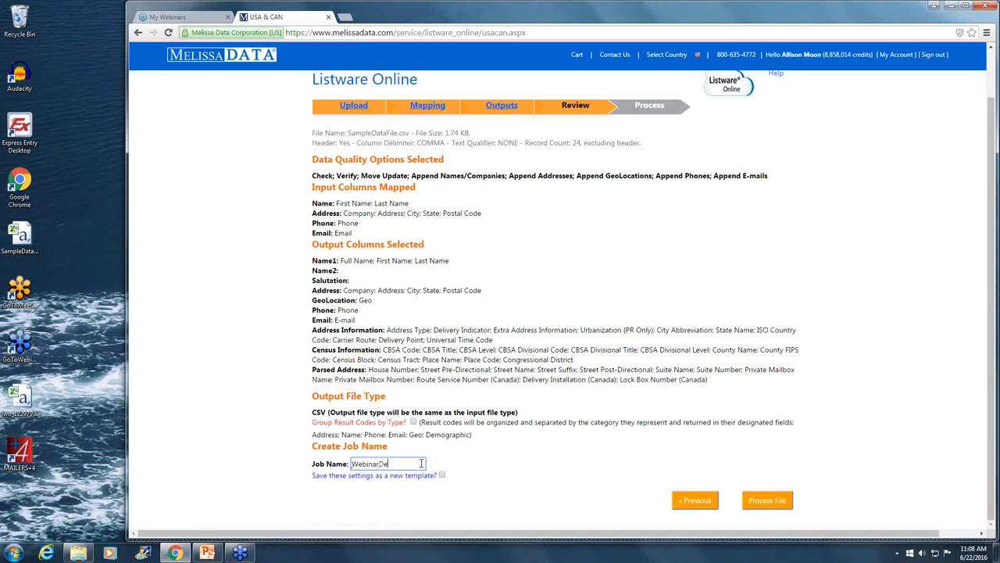
{"action": "type", "text": "mo"}
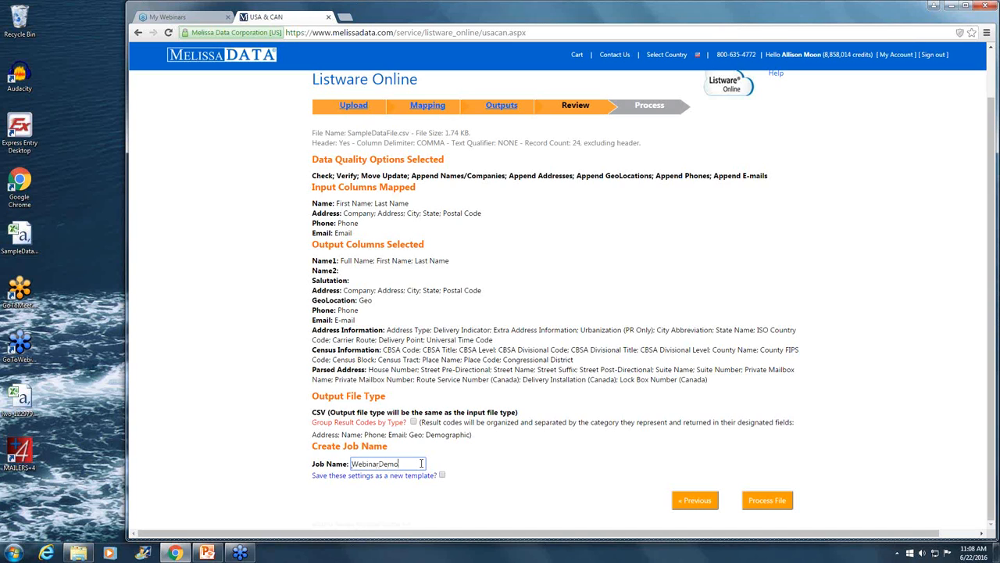
{"action": "mouse_move", "coordinate": [817, 493]}
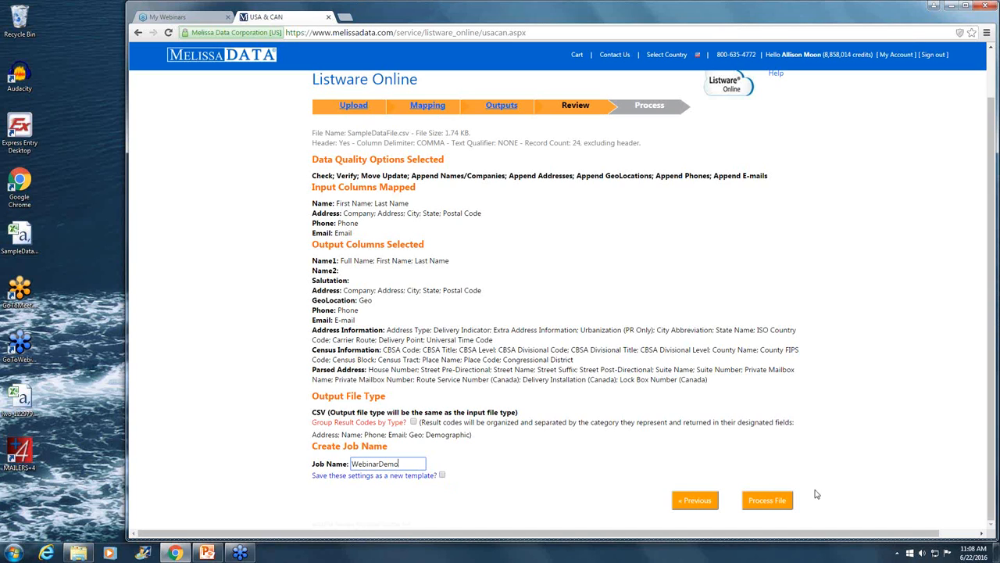
{"action": "left_click", "coordinate": [766, 500]}
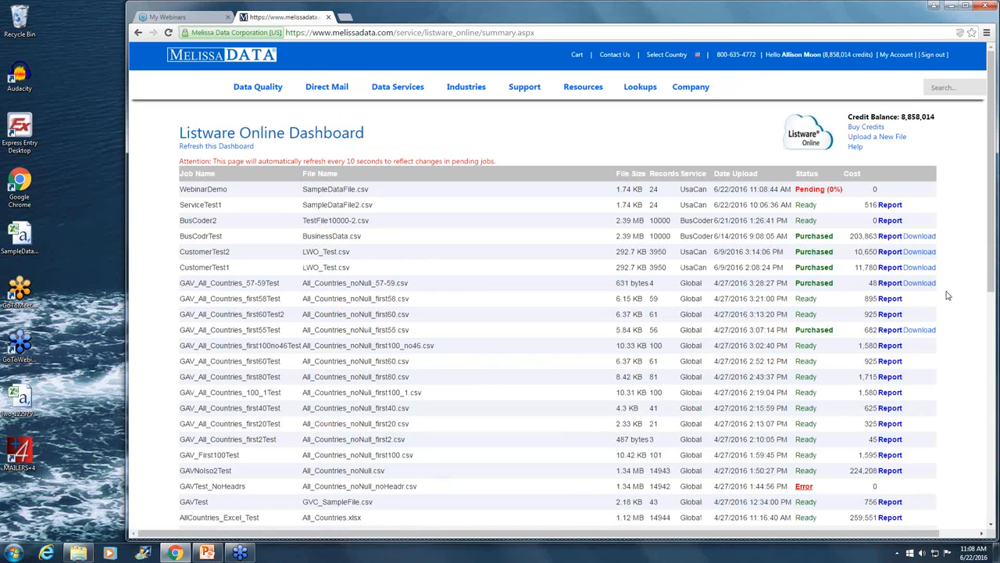
{"action": "mouse_move", "coordinate": [938, 205]}
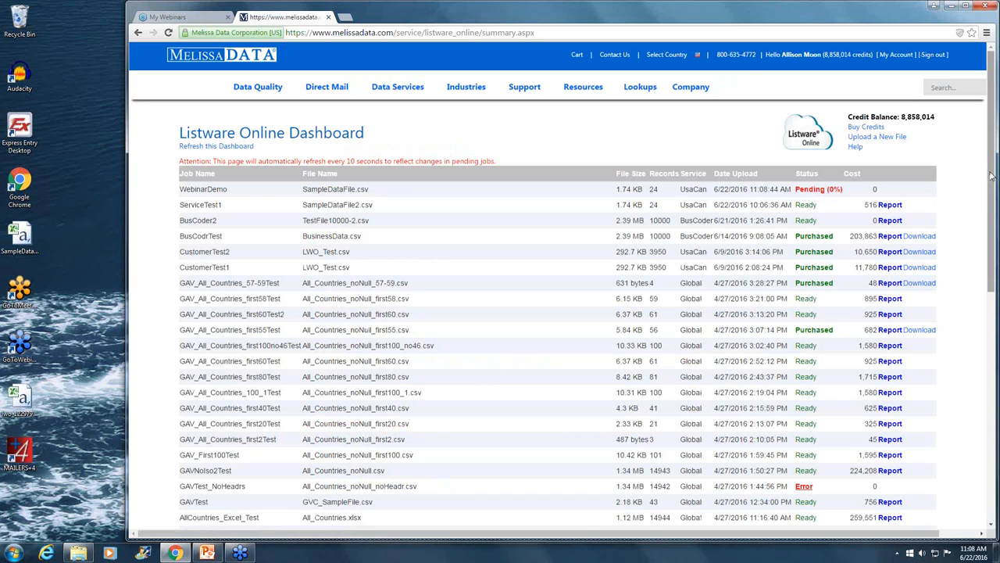
{"action": "mouse_move", "coordinate": [848, 194]}
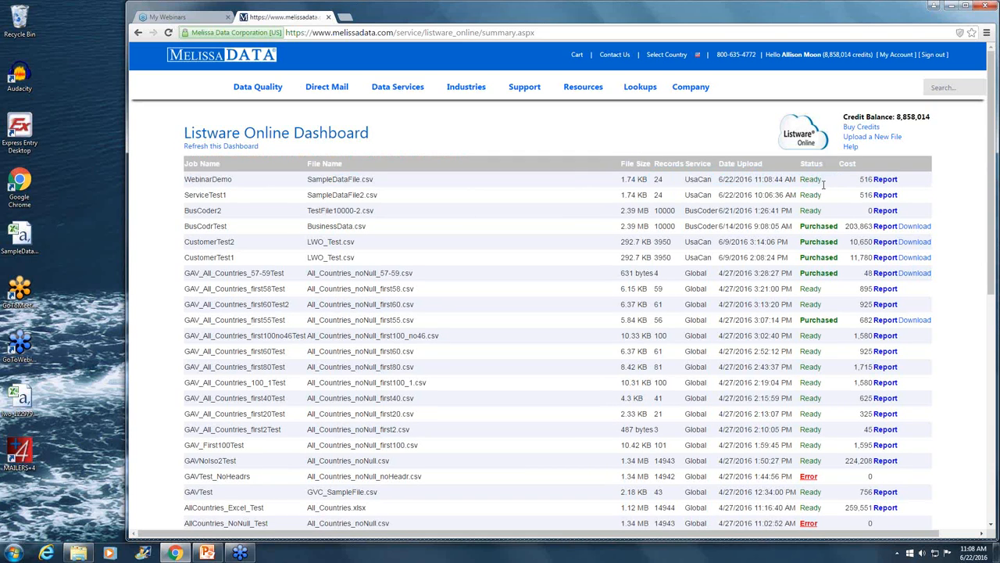
{"action": "double_click", "coordinate": [811, 178]}
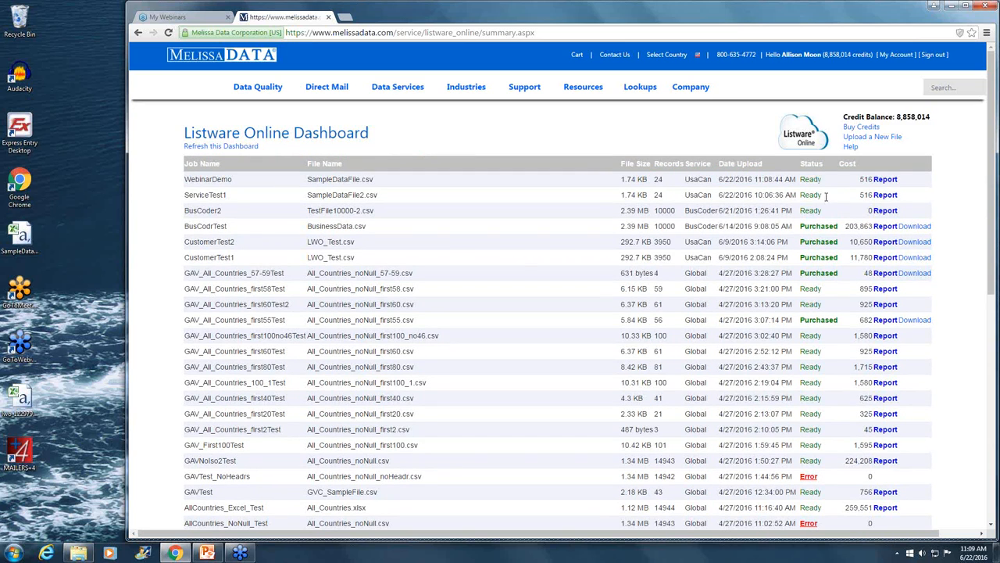
{"action": "mouse_move", "coordinate": [854, 182]}
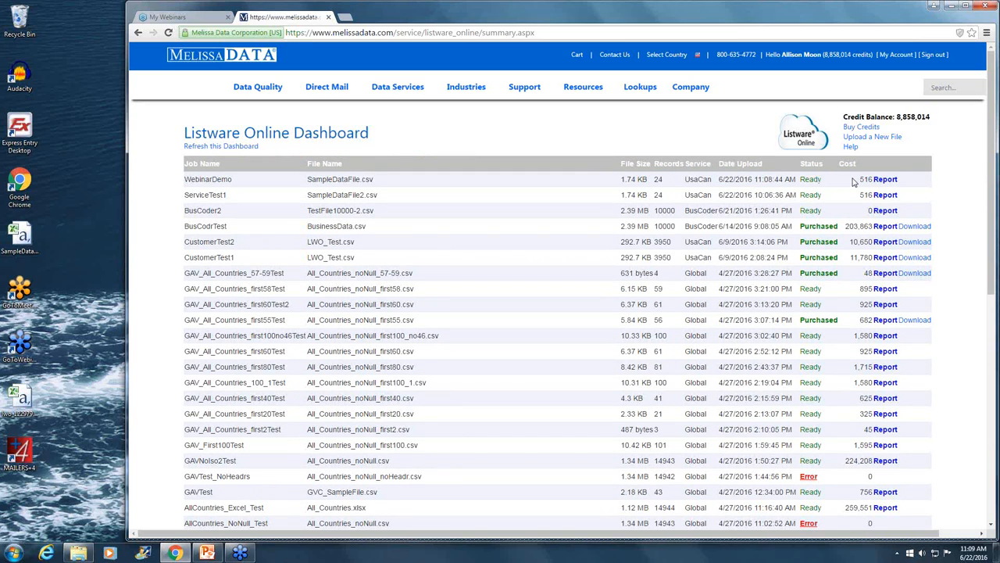
{"action": "mouse_move", "coordinate": [943, 216]}
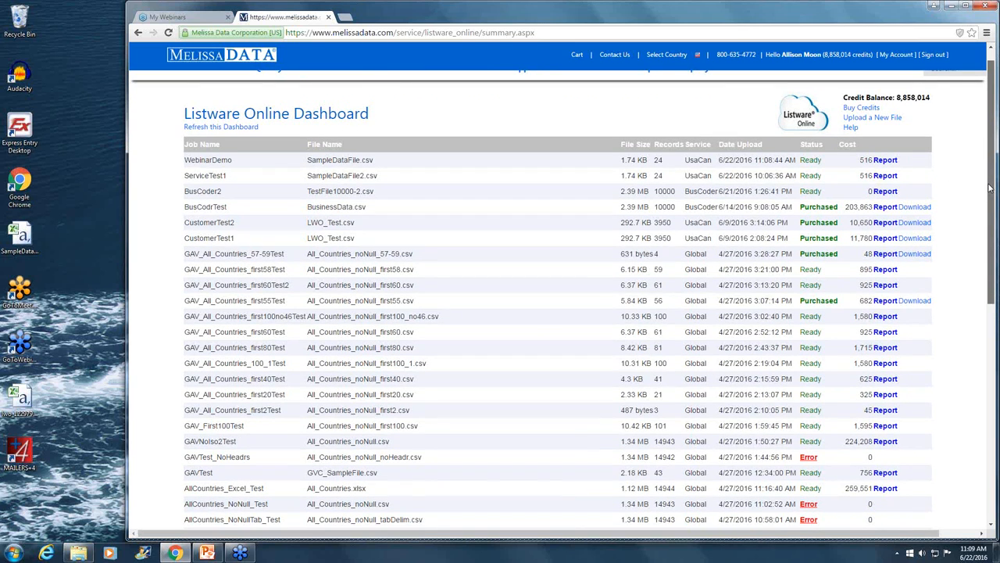
{"action": "scroll", "scroll_direction": "down", "scroll_amount": 3}
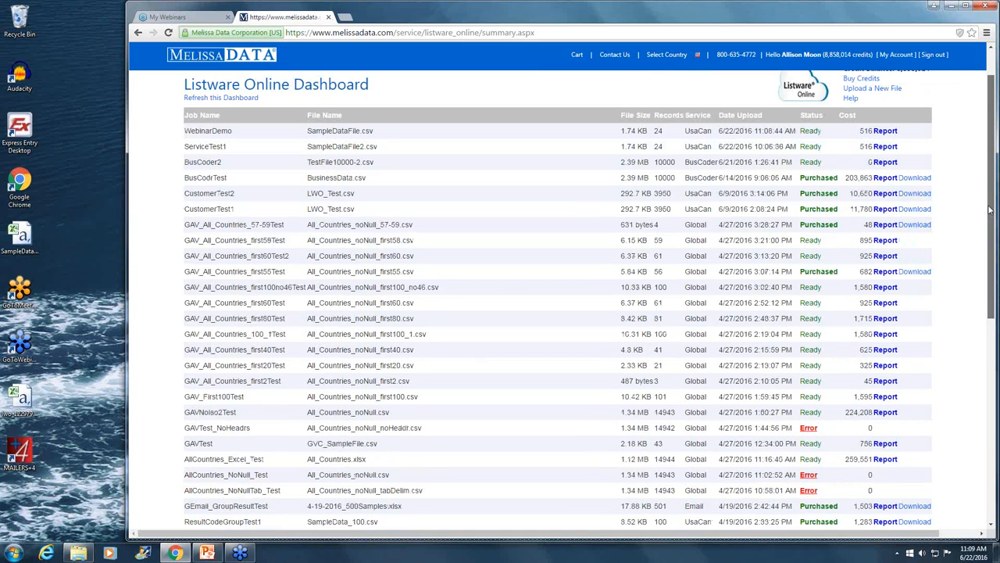
{"action": "scroll", "scroll_direction": "down", "scroll_amount": 3}
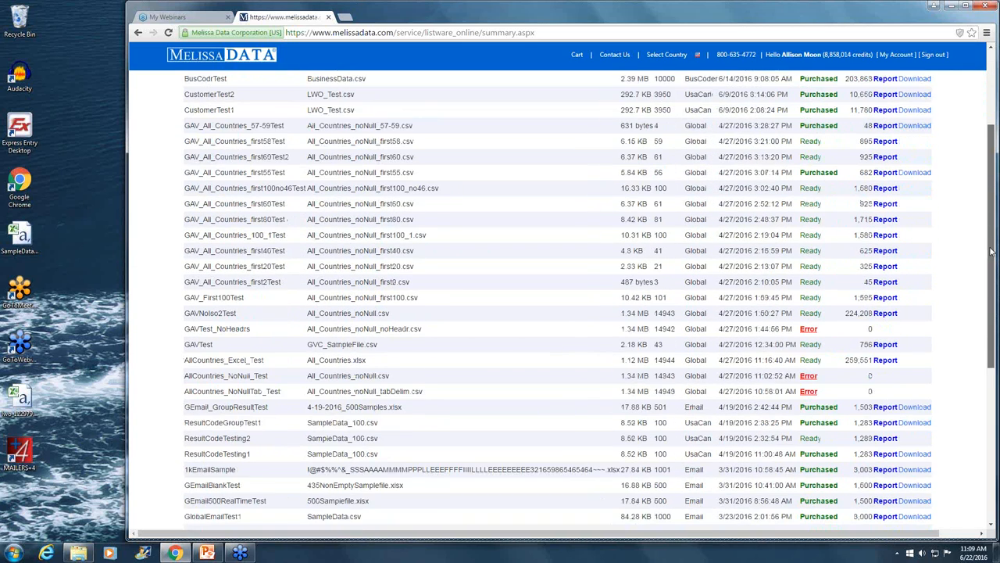
{"action": "scroll", "scroll_direction": "up", "scroll_amount": 3}
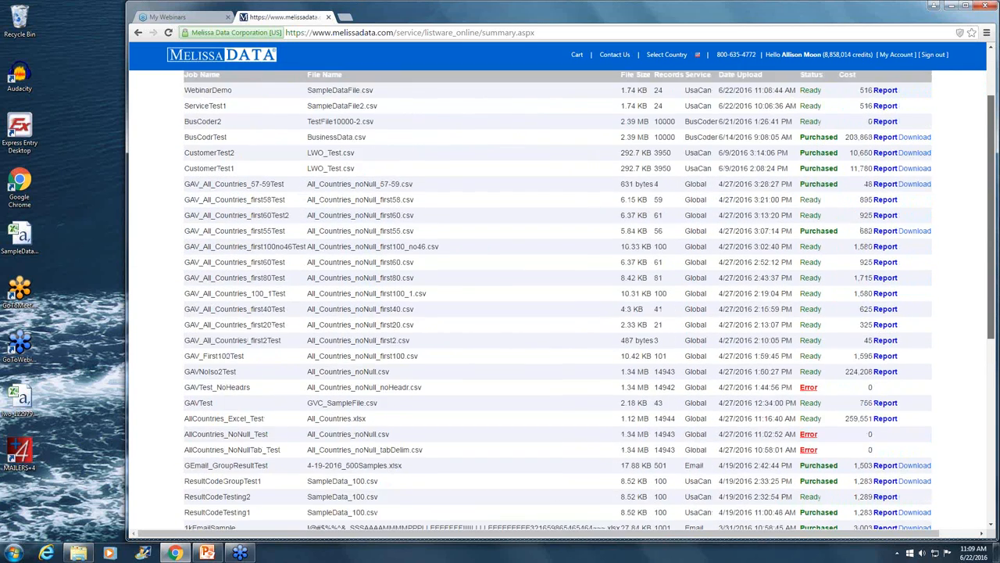
{"action": "scroll", "scroll_direction": "up", "scroll_amount": 3}
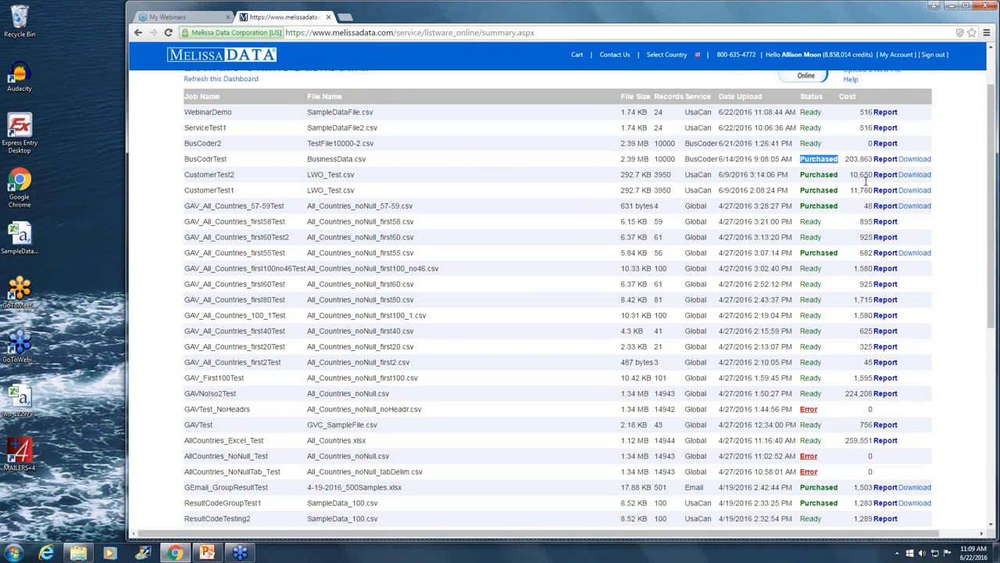
{"action": "mouse_move", "coordinate": [853, 332]}
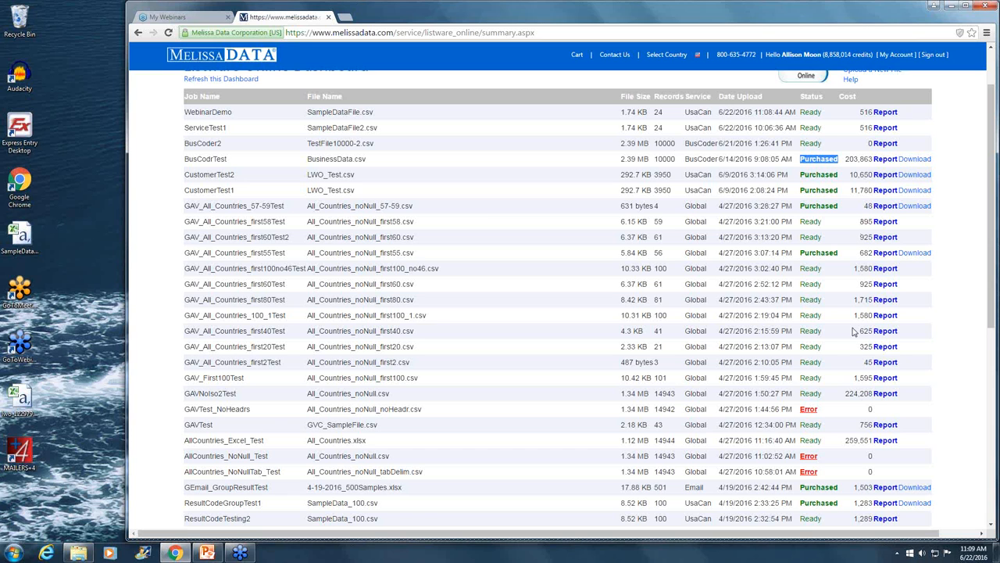
{"action": "mouse_move", "coordinate": [828, 424]}
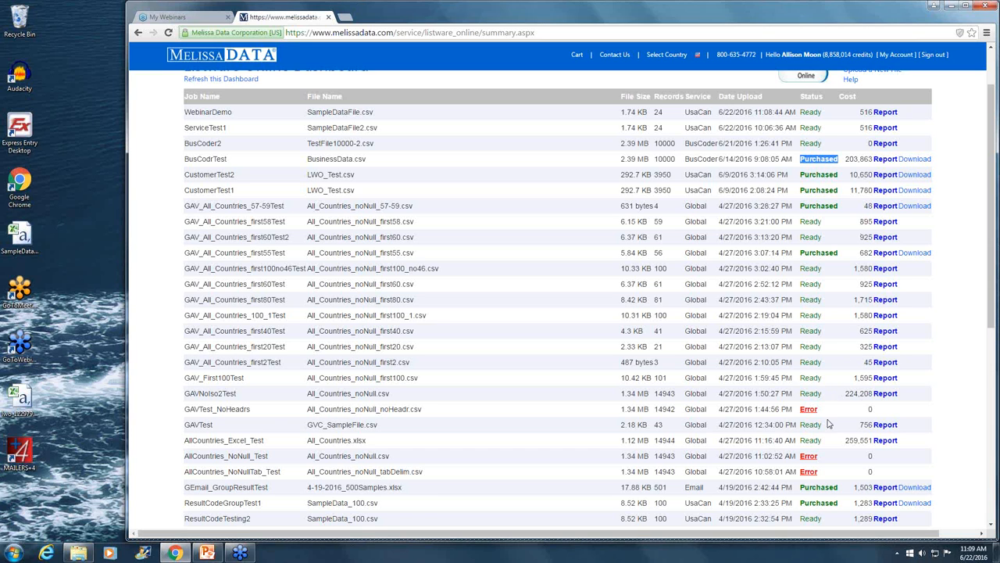
{"action": "mouse_move", "coordinate": [810, 410]}
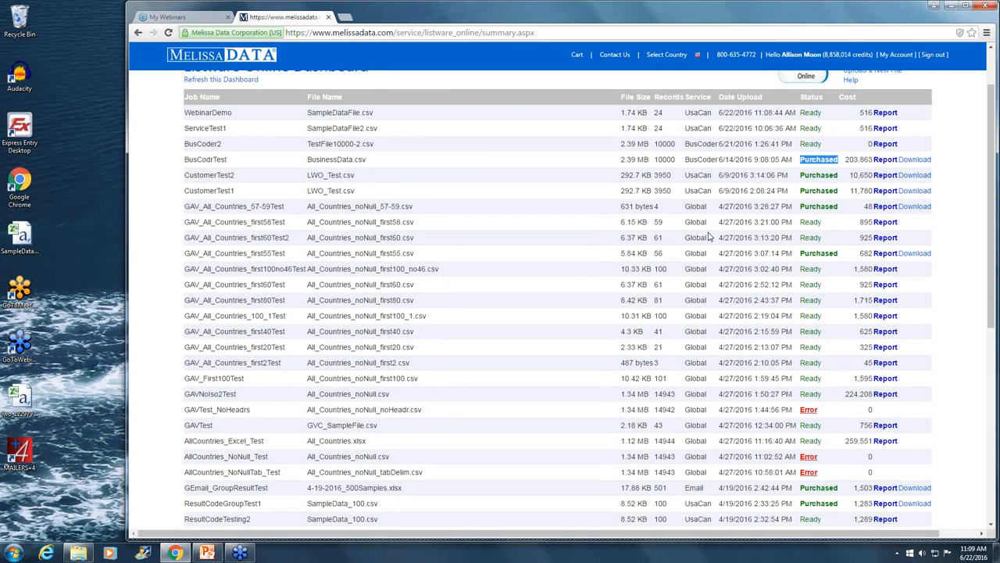
{"action": "scroll", "scroll_direction": "up", "scroll_amount": 3}
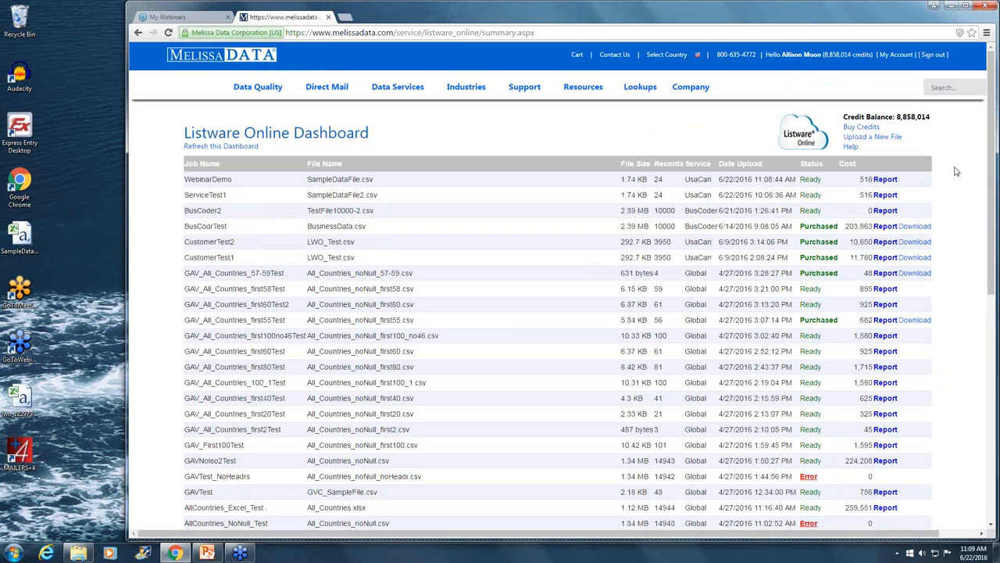
{"action": "mouse_move", "coordinate": [953, 172]}
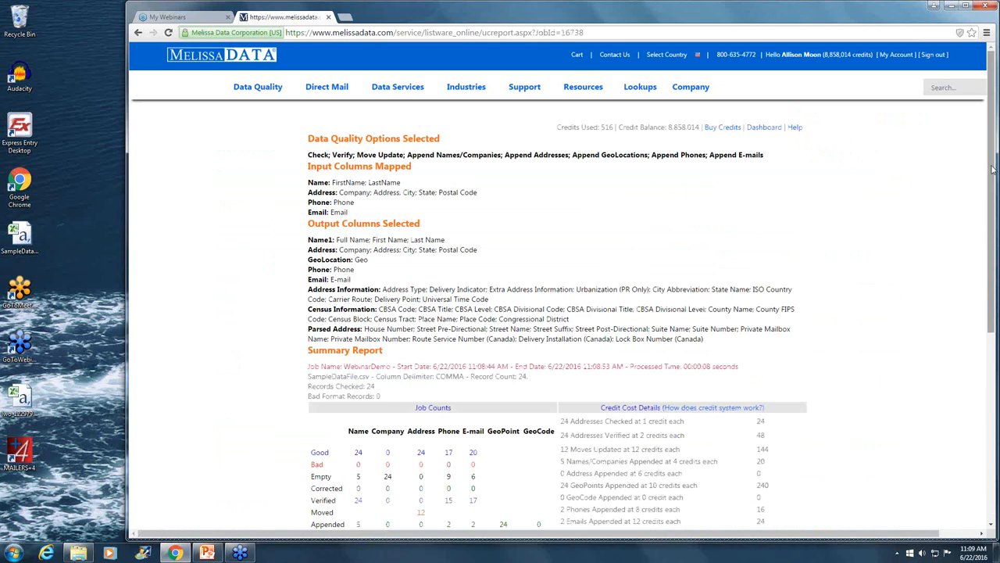
Step: Scroll WebinarDemo's Summary Report through job counts and the 516-credit cost details
{"action": "scroll", "scroll_direction": "down", "scroll_amount": 3}
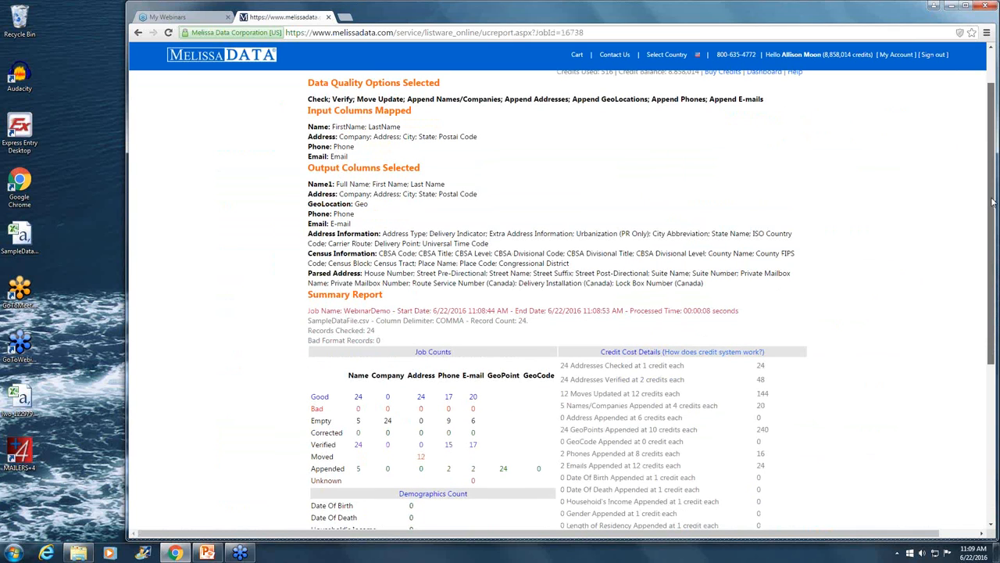
{"action": "scroll", "scroll_direction": "down", "scroll_amount": 3}
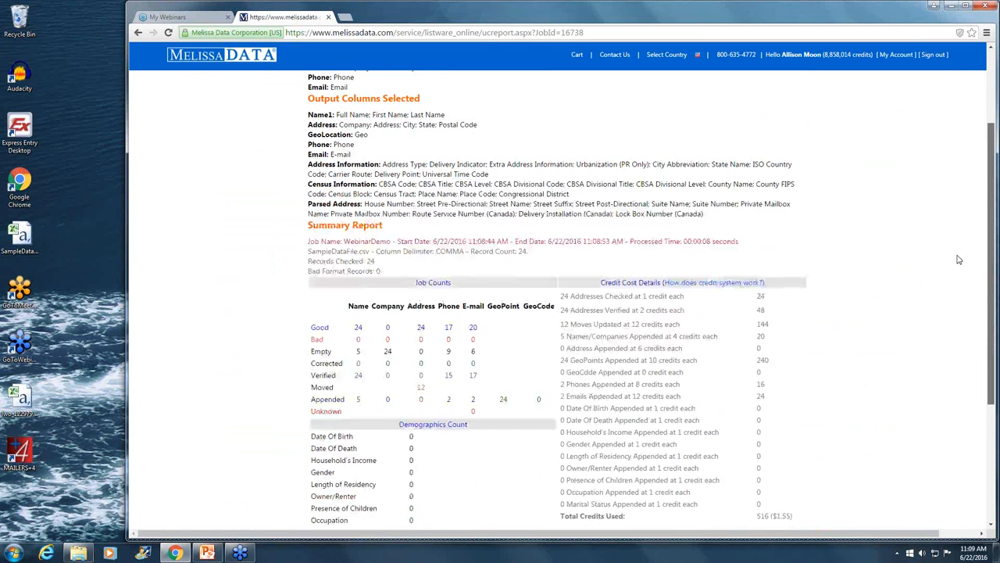
{"action": "scroll", "scroll_direction": "down", "scroll_amount": 3}
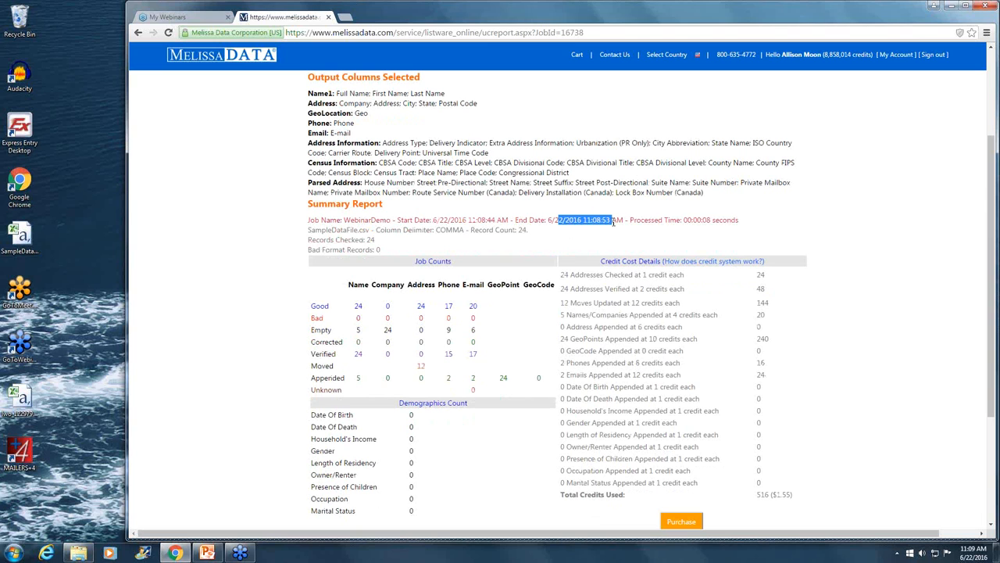
{"action": "mouse_move", "coordinate": [631, 258]}
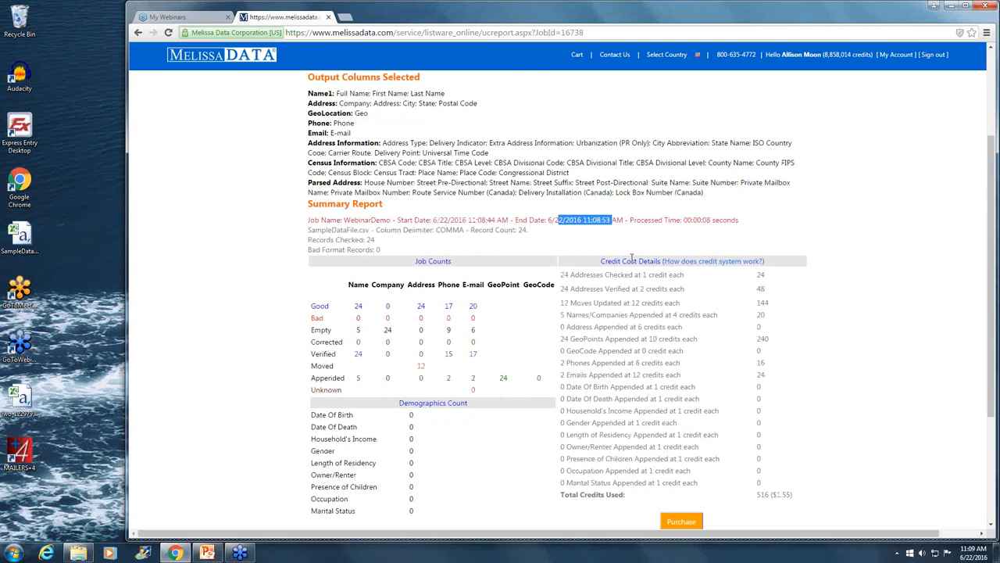
{"action": "scroll", "scroll_direction": "down", "scroll_amount": 3}
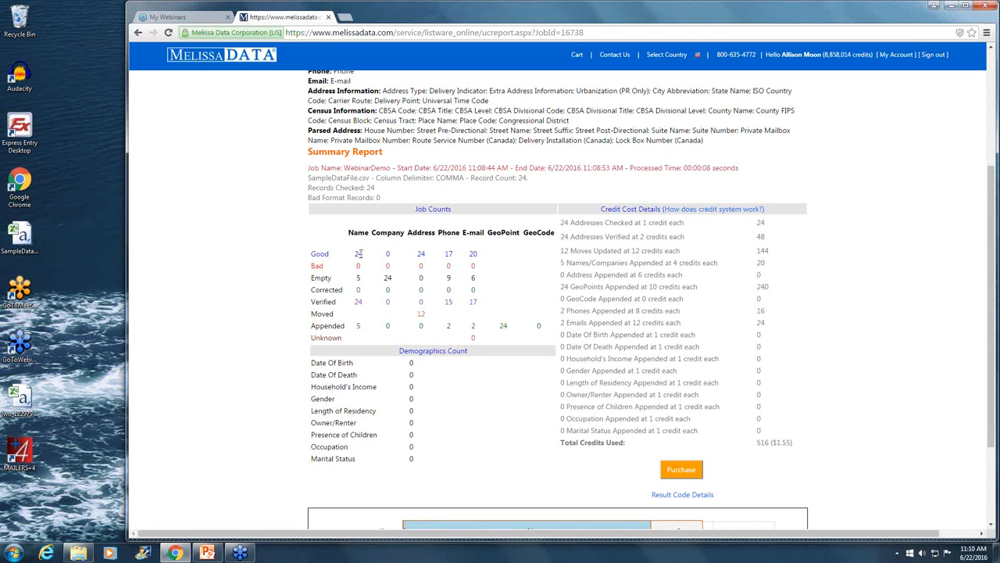
{"action": "double_click", "coordinate": [358, 253]}
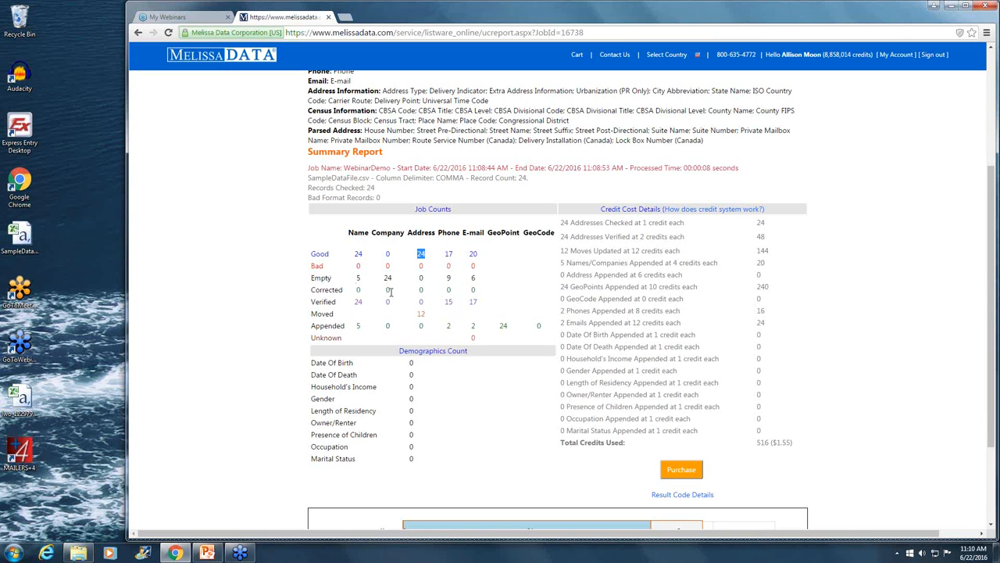
{"action": "mouse_move", "coordinate": [474, 320]}
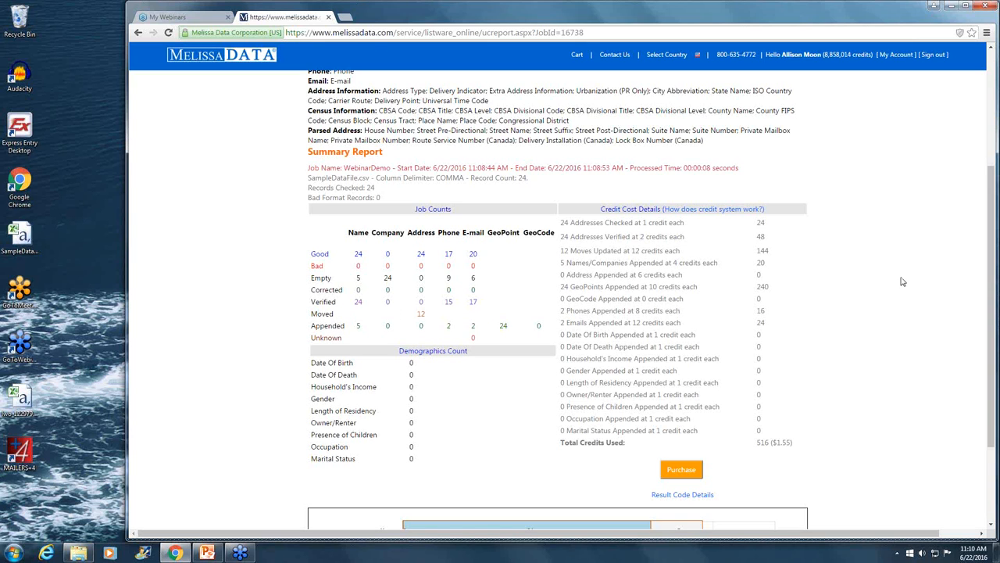
{"action": "mouse_move", "coordinate": [563, 222]}
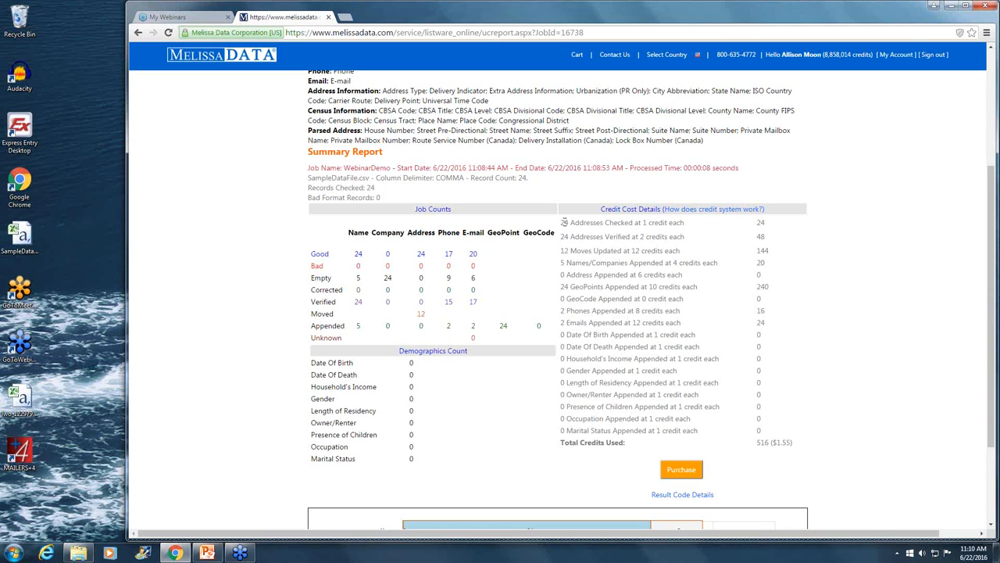
{"action": "mouse_move", "coordinate": [813, 280]}
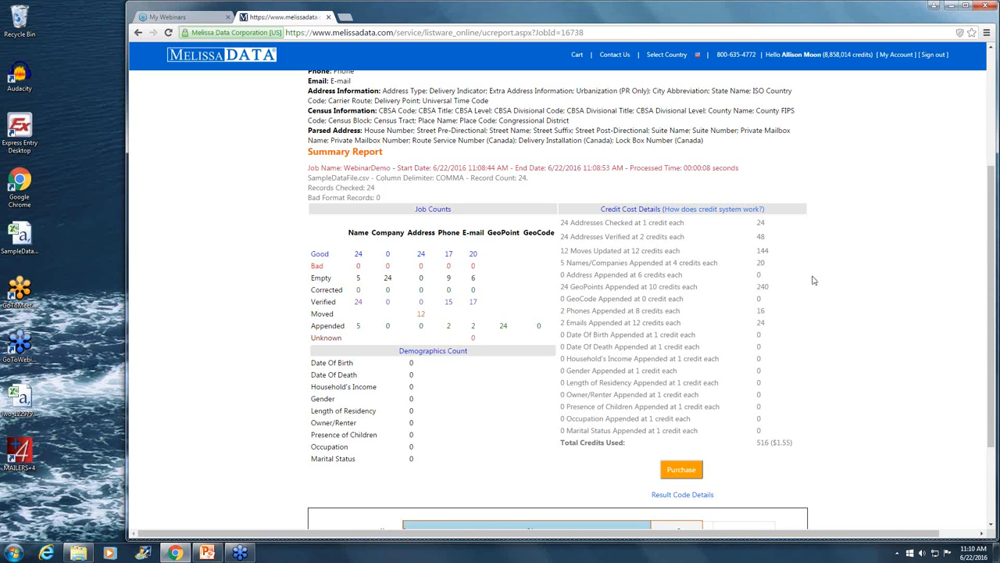
{"action": "mouse_move", "coordinate": [779, 236]}
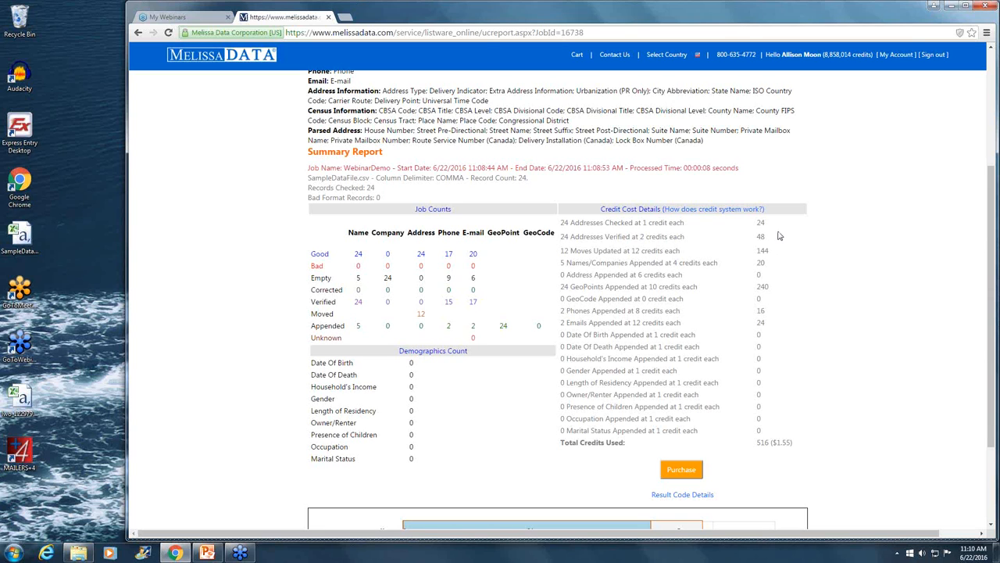
{"action": "mouse_move", "coordinate": [805, 236]}
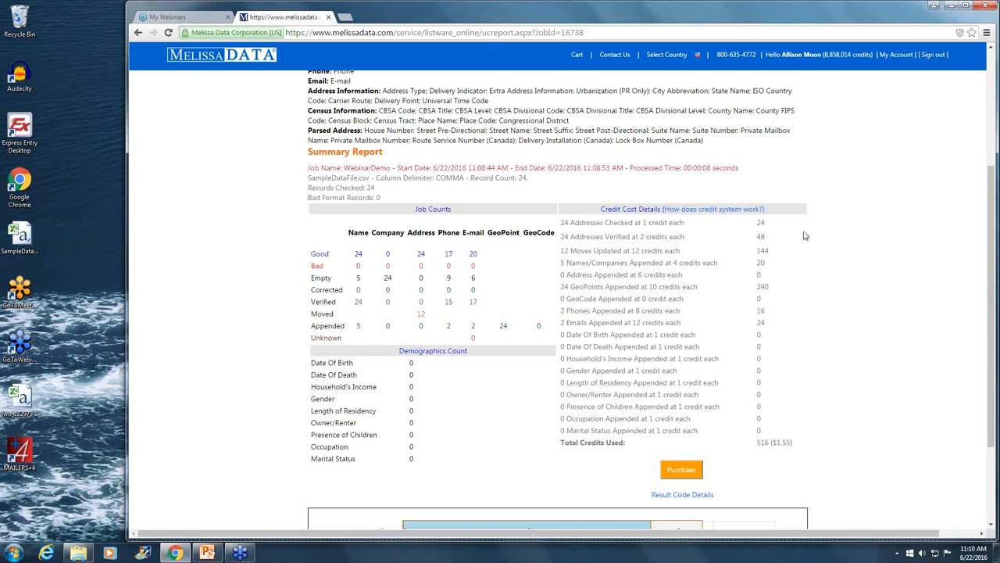
{"action": "mouse_move", "coordinate": [788, 438]}
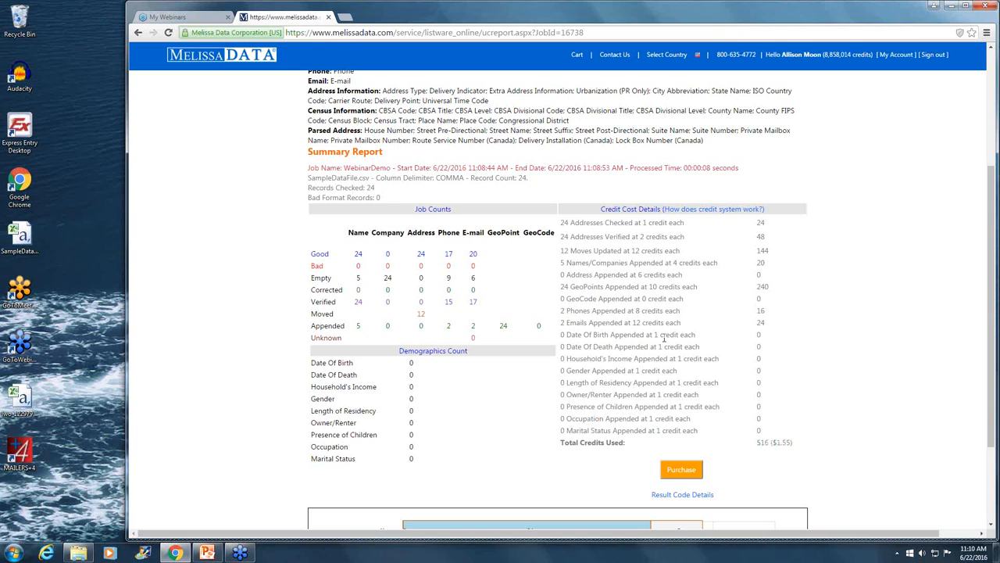
Step: Purchase the WebinarDemo results and confirm deducting 516 credits
{"action": "scroll", "scroll_direction": "down", "scroll_amount": 3}
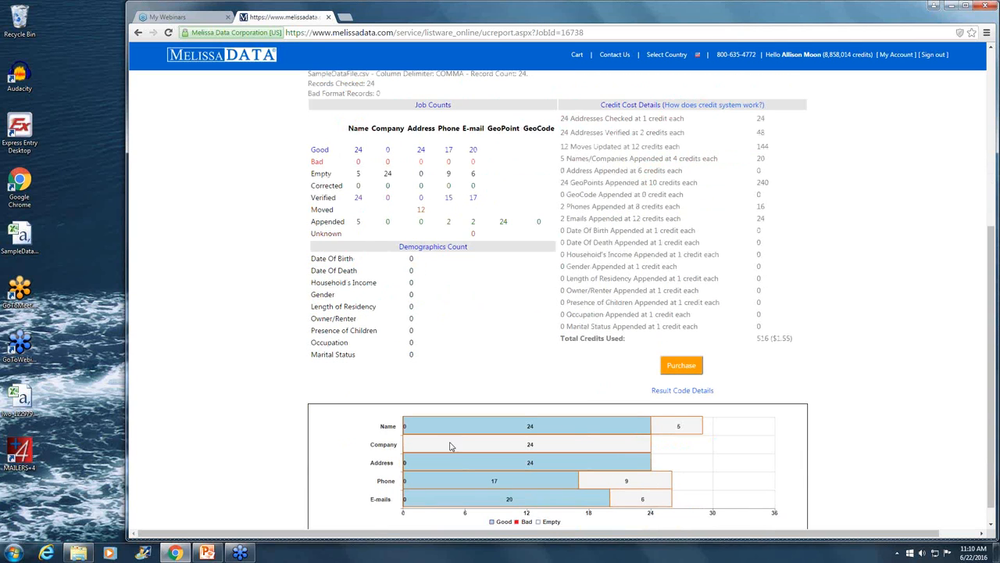
{"action": "mouse_move", "coordinate": [383, 188]}
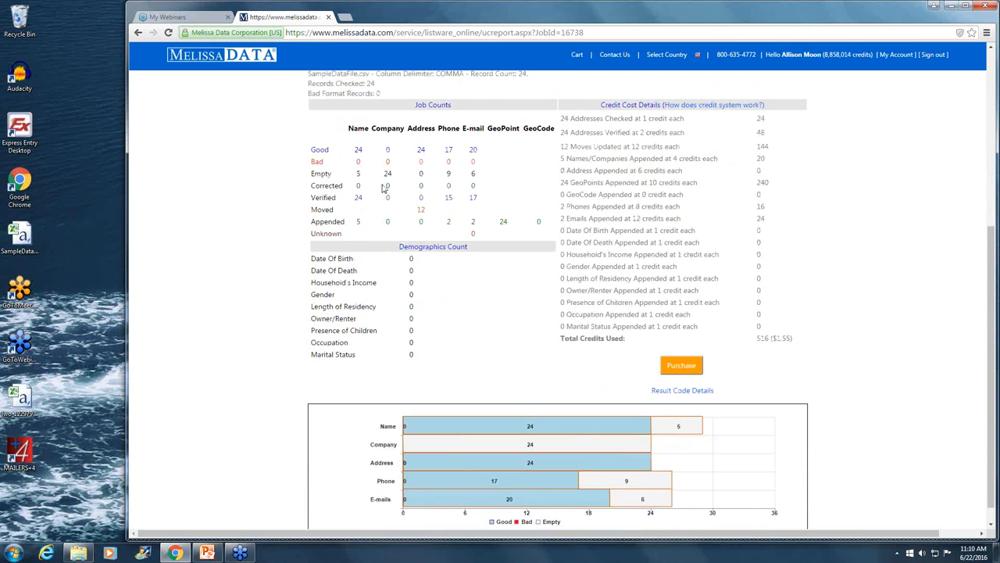
{"action": "mouse_move", "coordinate": [434, 245]}
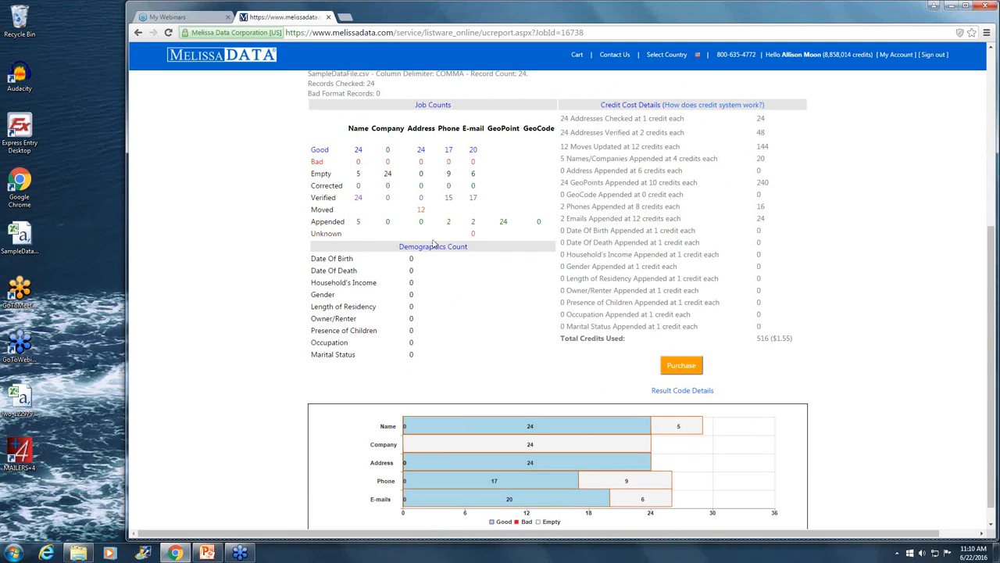
{"action": "mouse_move", "coordinate": [372, 175]}
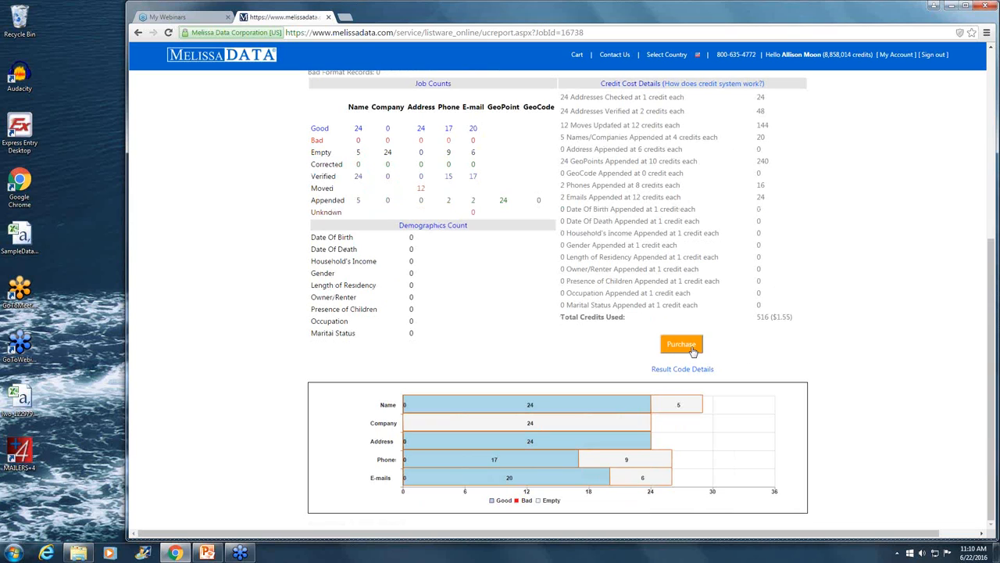
{"action": "left_click", "coordinate": [681, 343]}
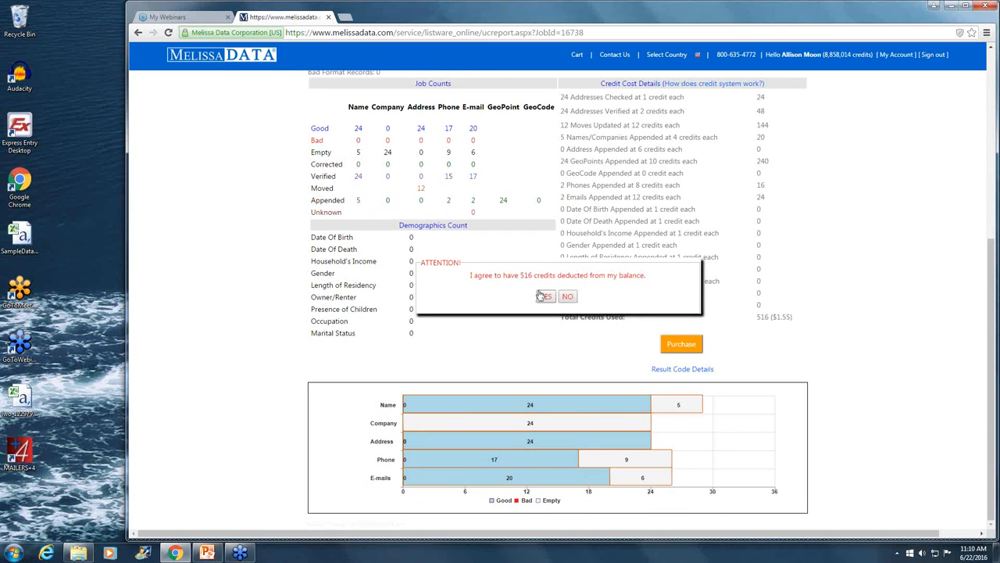
{"action": "left_click", "coordinate": [544, 296]}
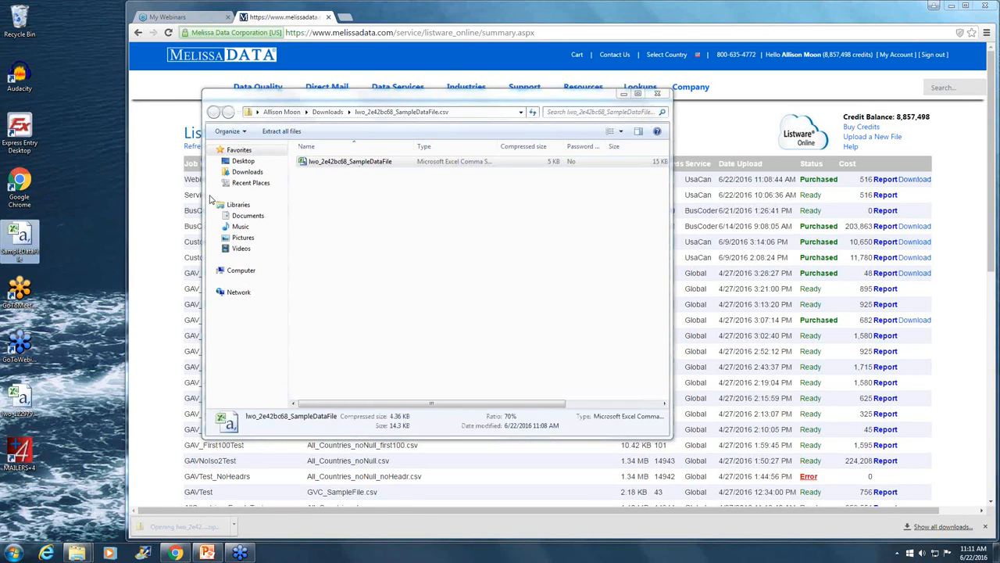
Step: Open lwo_2e42bc68_SampleDataFile from the downloaded zip in Excel
{"action": "left_click", "coordinate": [658, 93]}
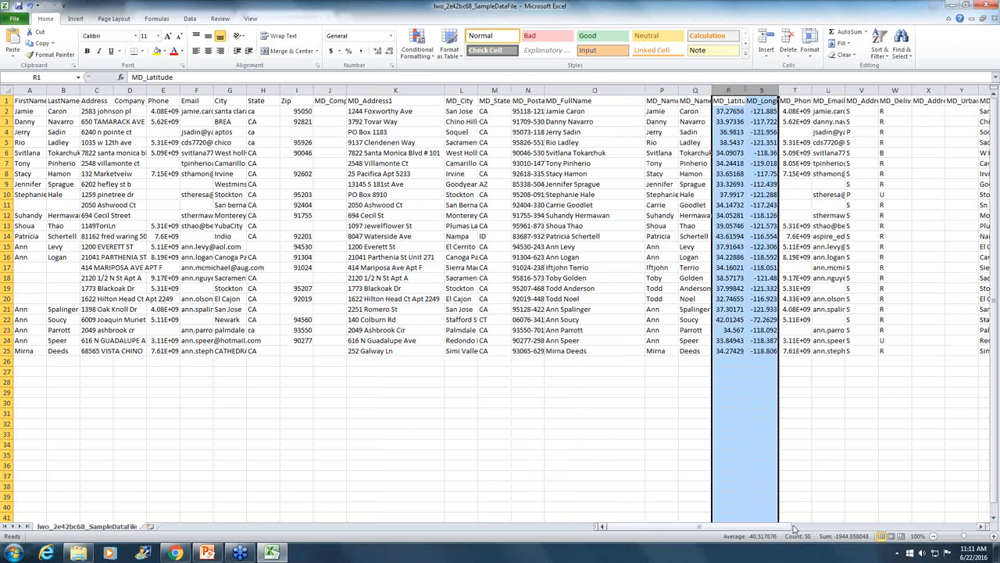
{"action": "scroll", "scroll_direction": "right", "scroll_amount": 3}
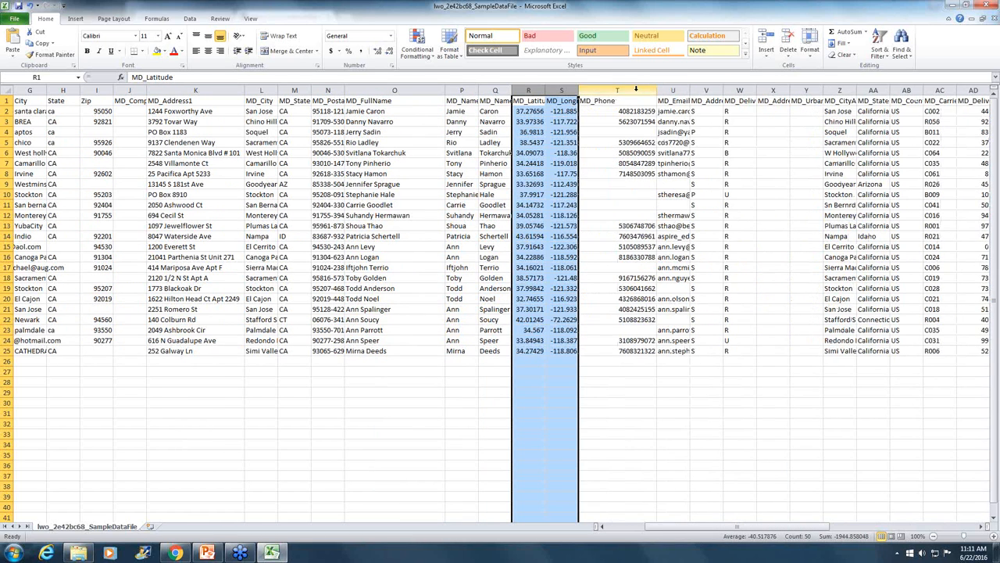
{"action": "left_click", "coordinate": [617, 90]}
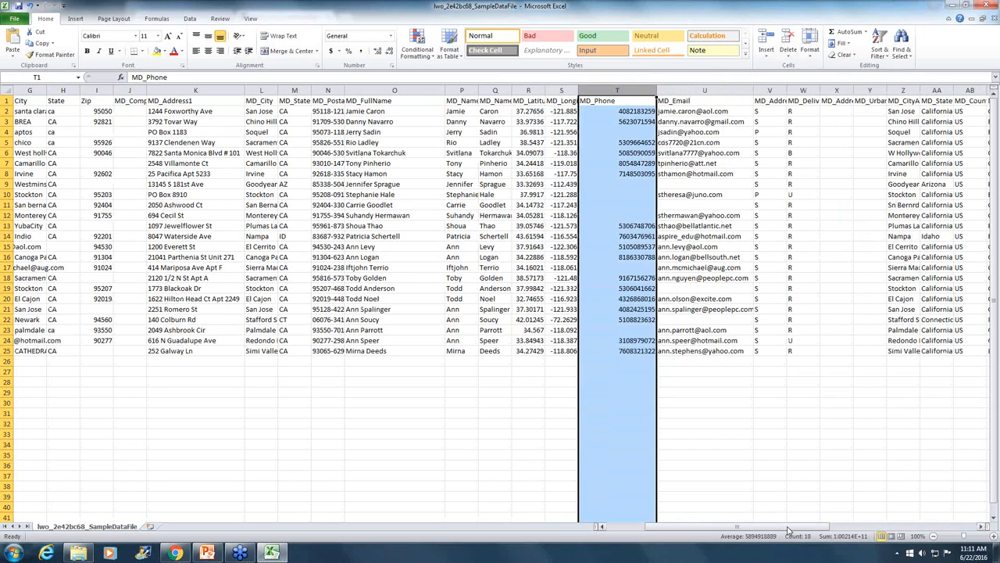
{"action": "scroll", "scroll_direction": "right", "scroll_amount": 3}
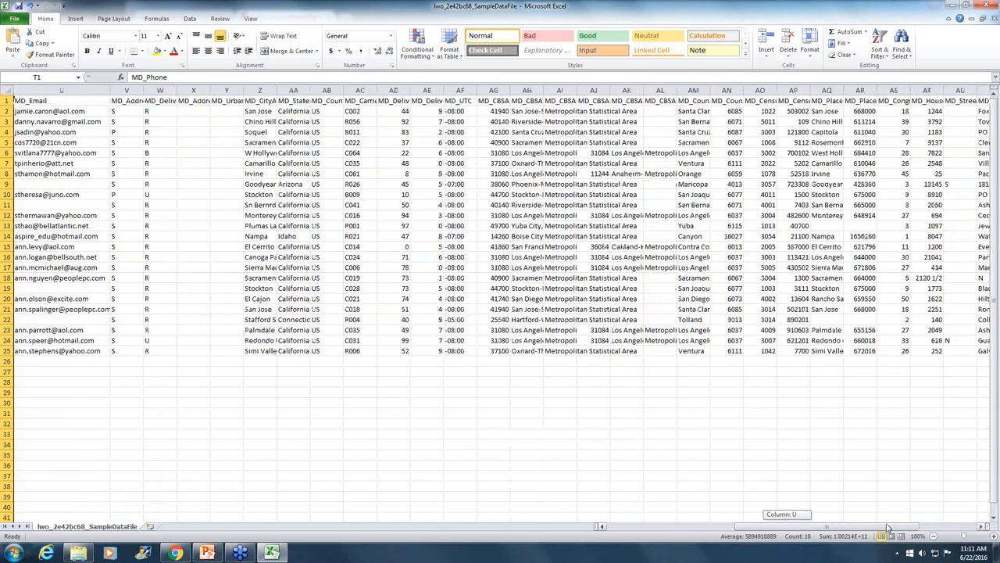
{"action": "scroll", "scroll_direction": "right", "scroll_amount": 3}
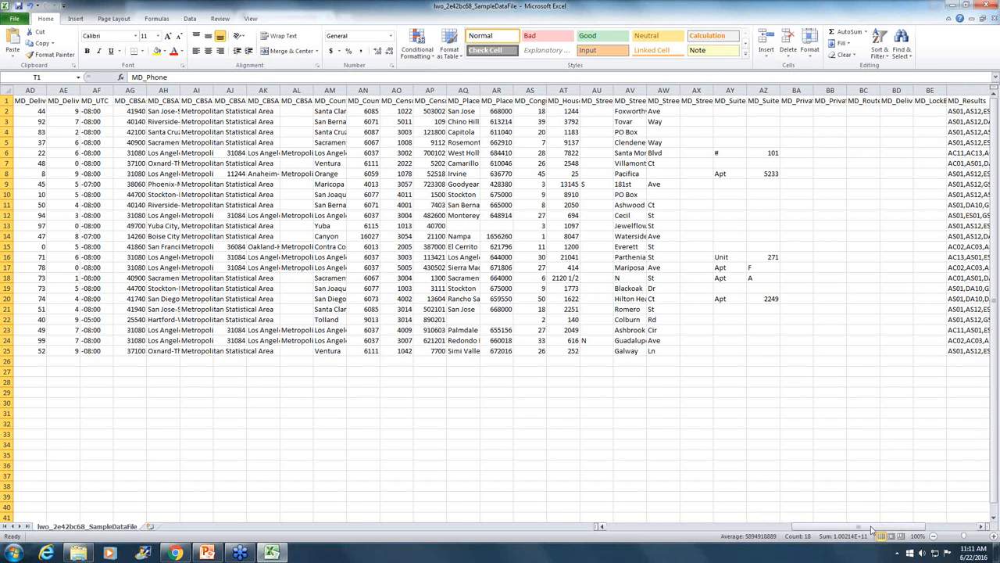
{"action": "scroll", "scroll_direction": "right", "scroll_amount": 3}
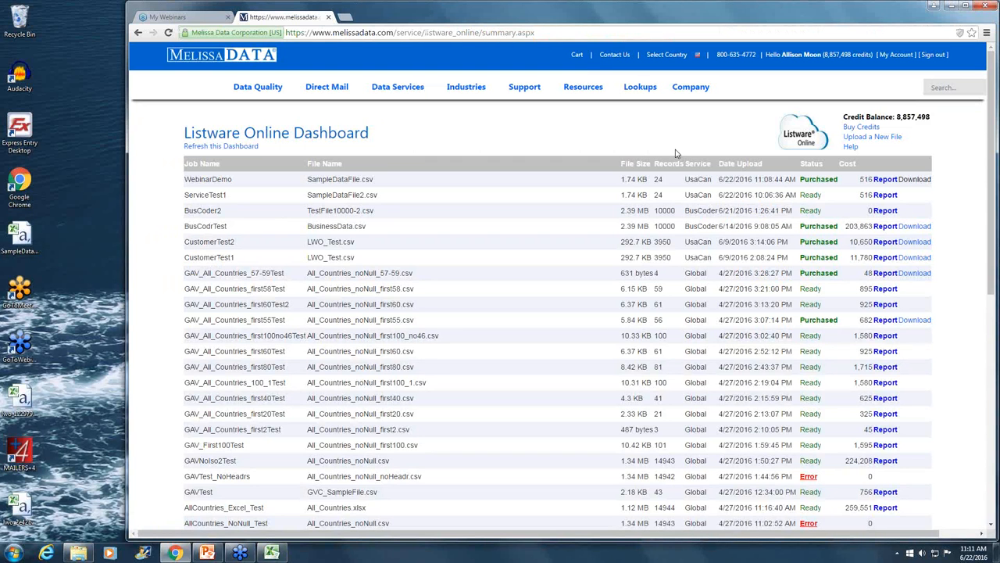
{"action": "mouse_move", "coordinate": [425, 154]}
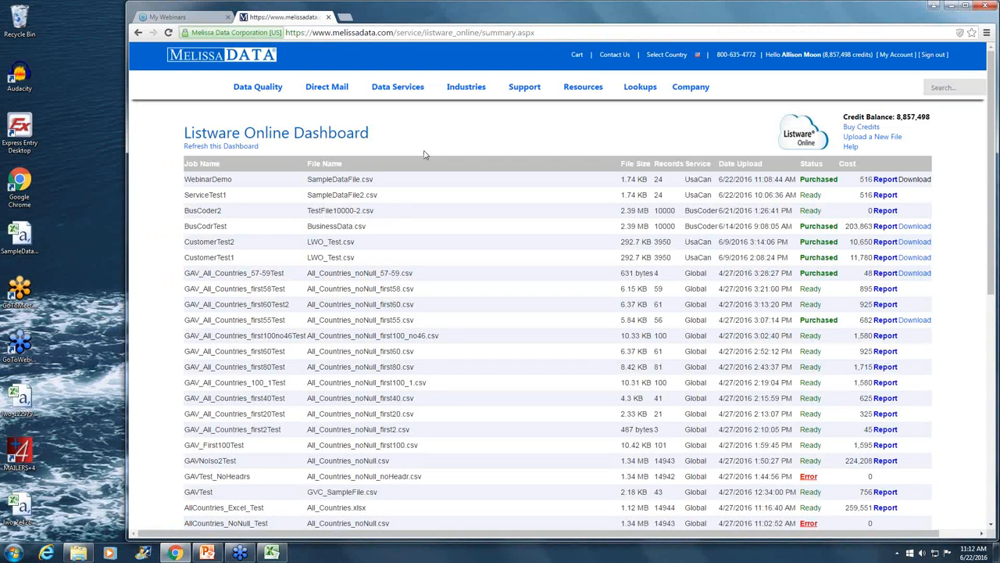
{"action": "mouse_move", "coordinate": [383, 514]}
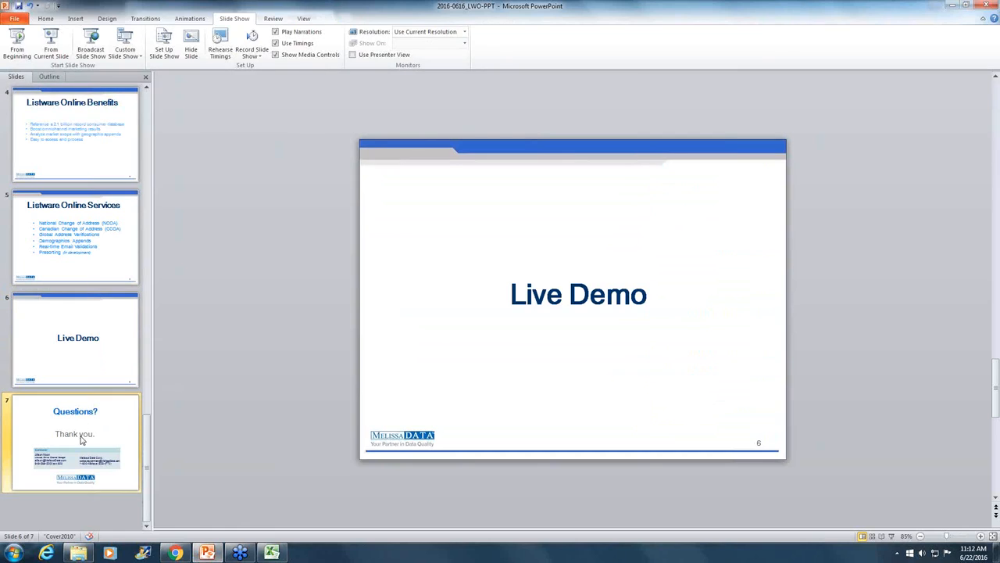
Step: Show slide 7 'Questions? Thank you.', then return to the Listware Online dashboard
{"action": "left_click", "coordinate": [75, 442]}
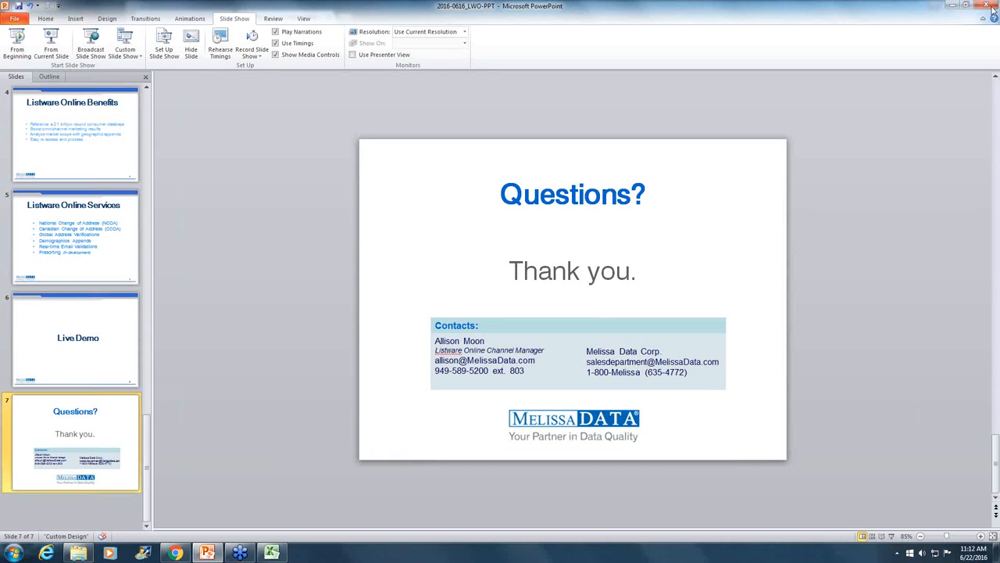
{"action": "mouse_move", "coordinate": [993, 23]}
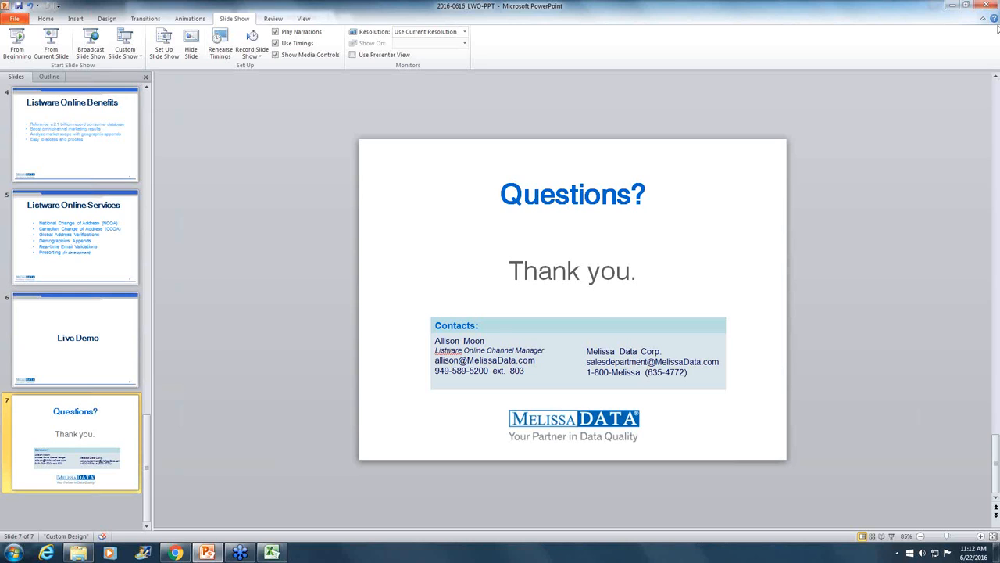
{"action": "mouse_move", "coordinate": [912, 411]}
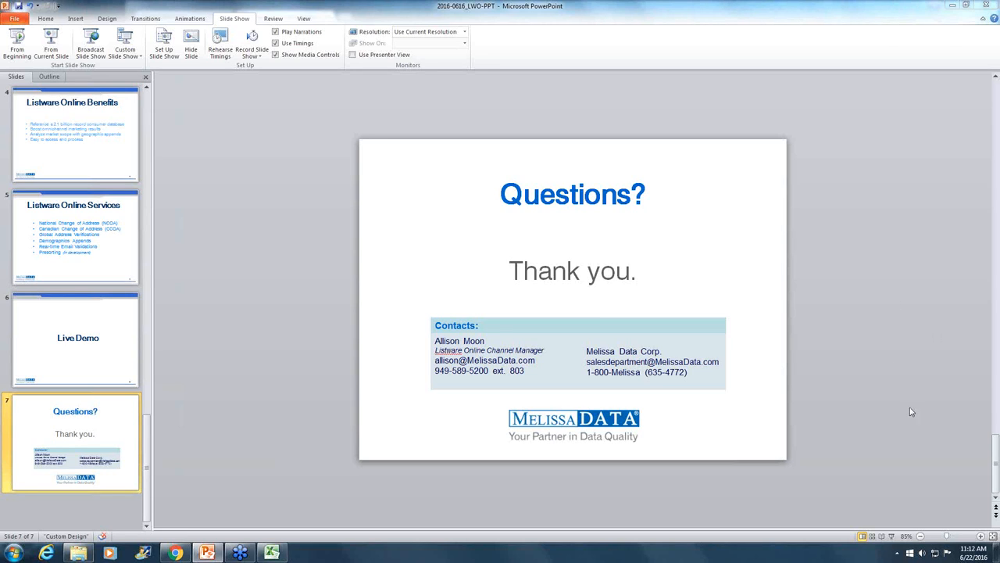
{"action": "mouse_move", "coordinate": [971, 403]}
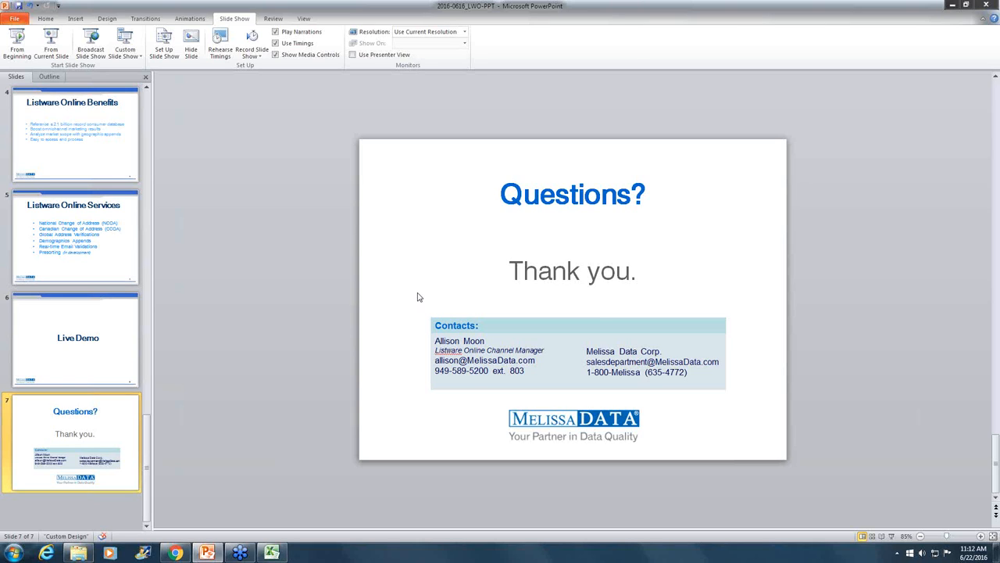
{"action": "mouse_move", "coordinate": [414, 300]}
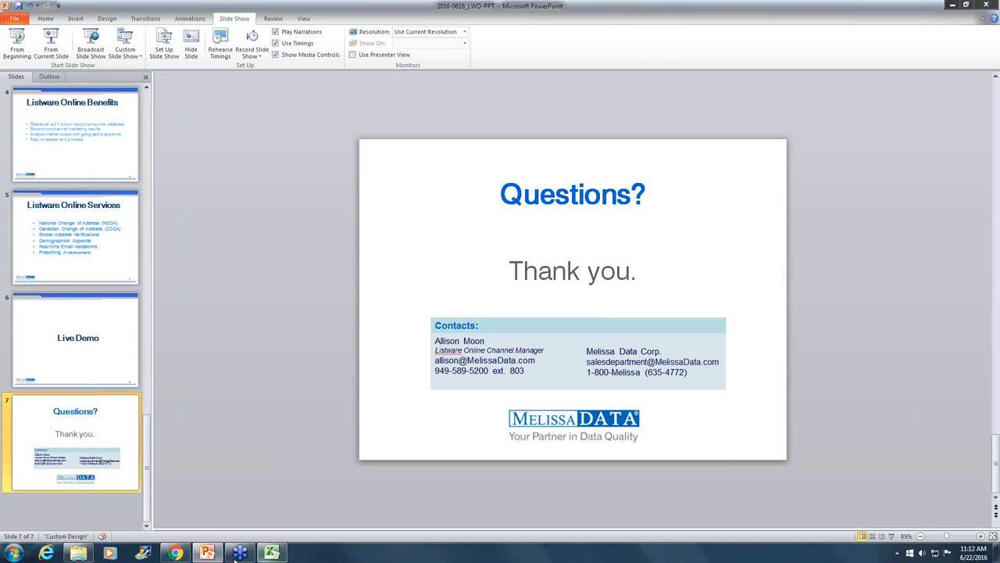
{"action": "mouse_move", "coordinate": [175, 552]}
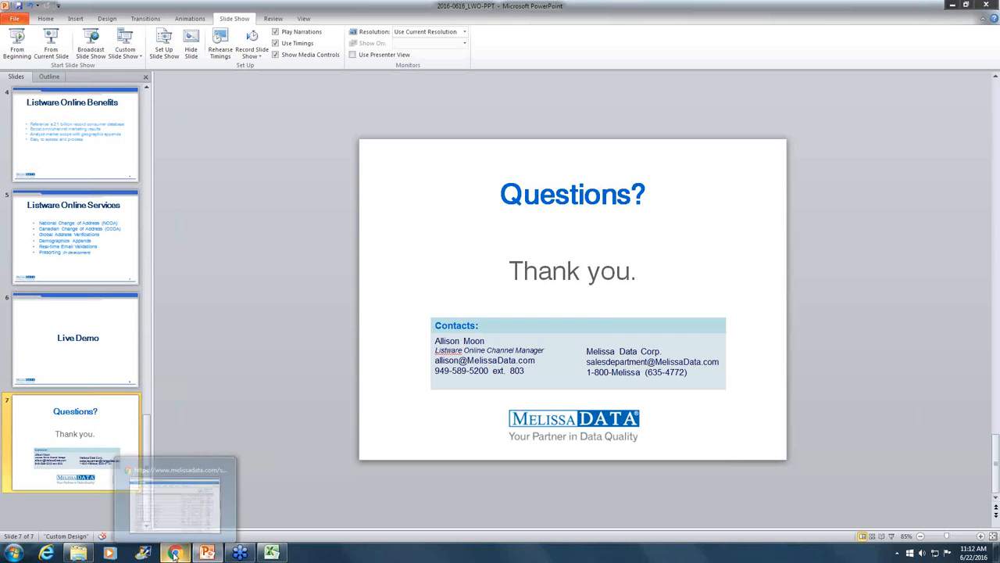
{"action": "left_click", "coordinate": [174, 552]}
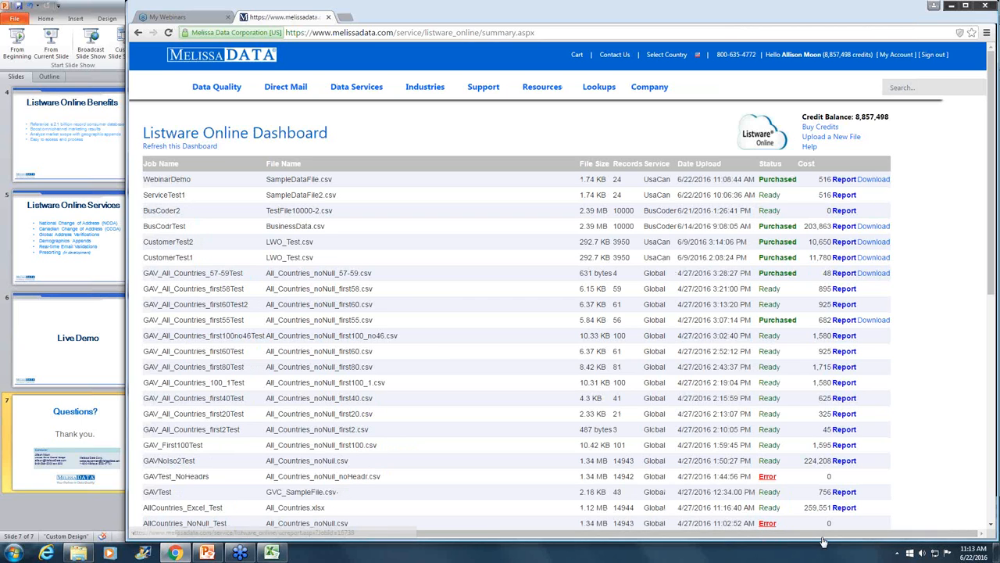
Step: Open the WebinarDemo job's summary report, then follow its Buy Credits link
{"action": "left_click", "coordinate": [845, 179]}
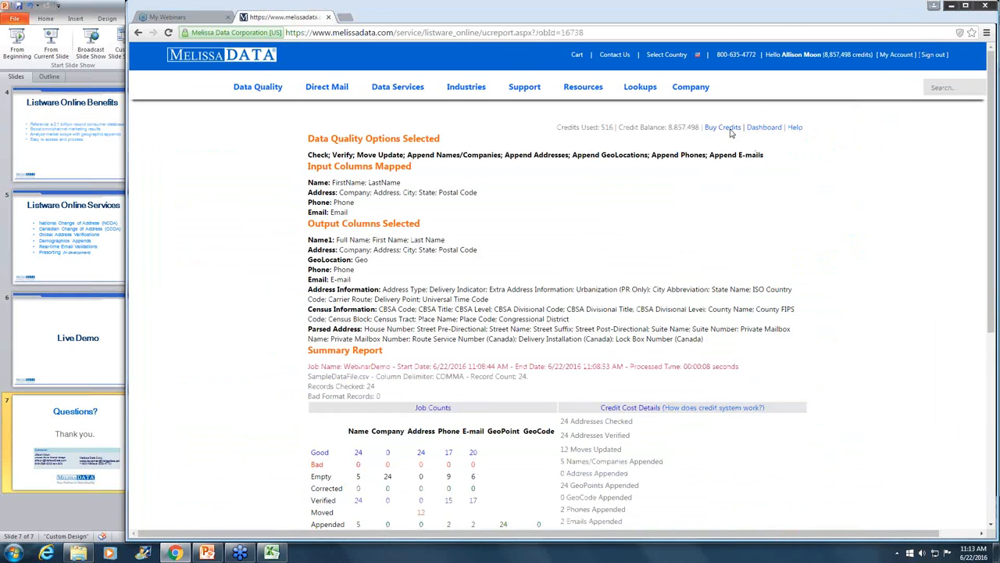
{"action": "mouse_move", "coordinate": [721, 127]}
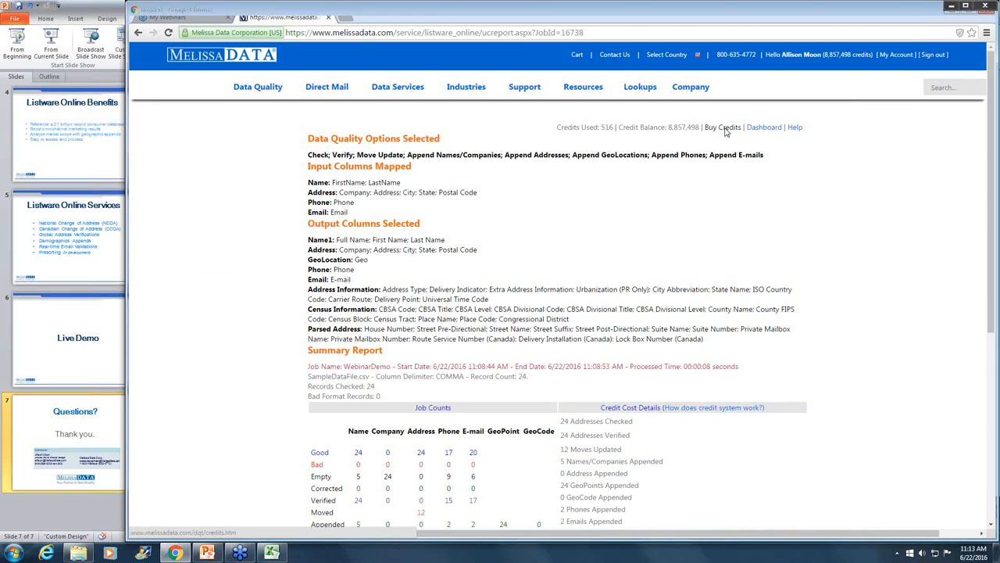
{"action": "left_click", "coordinate": [722, 126]}
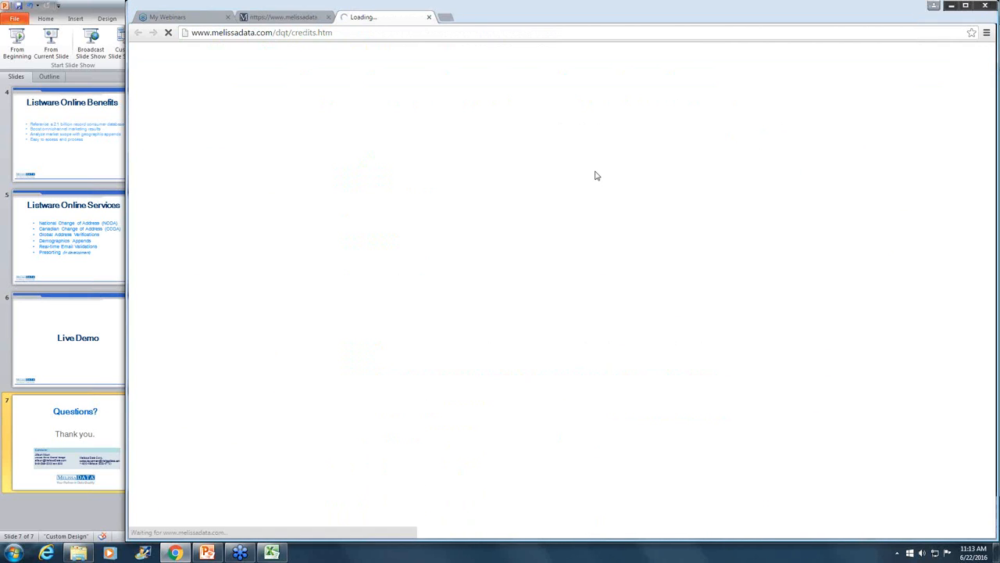
{"action": "mouse_move", "coordinate": [520, 193]}
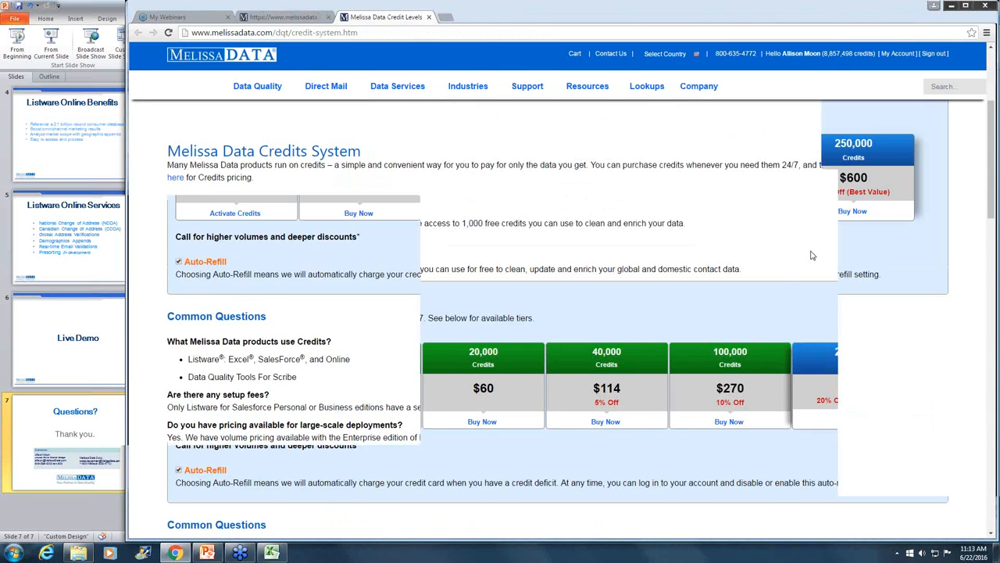
Step: Scroll down the Melissa Data Credits System page through the Appends and Verifications pricing tables
{"action": "scroll", "scroll_direction": "down", "scroll_amount": 3}
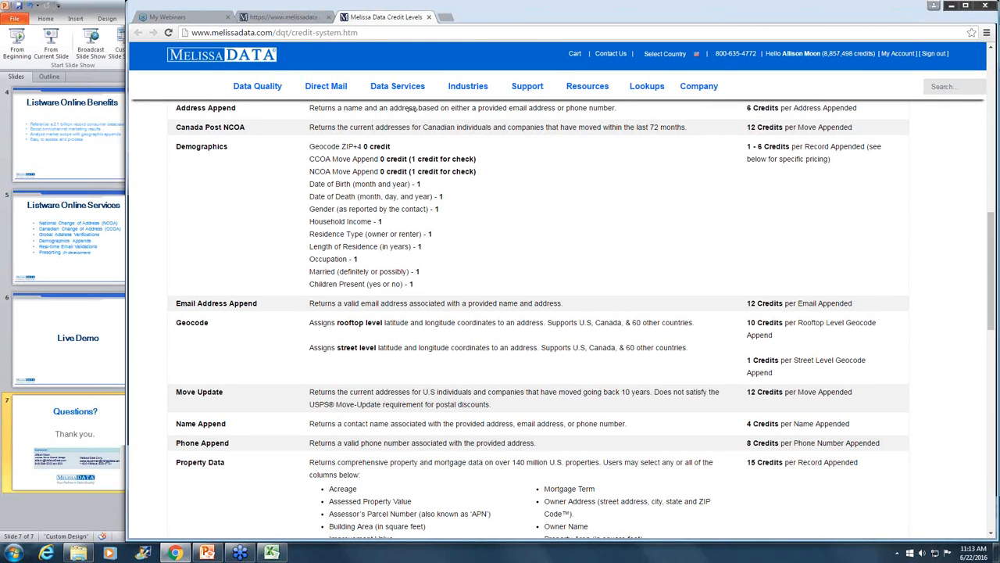
{"action": "mouse_move", "coordinate": [773, 119]}
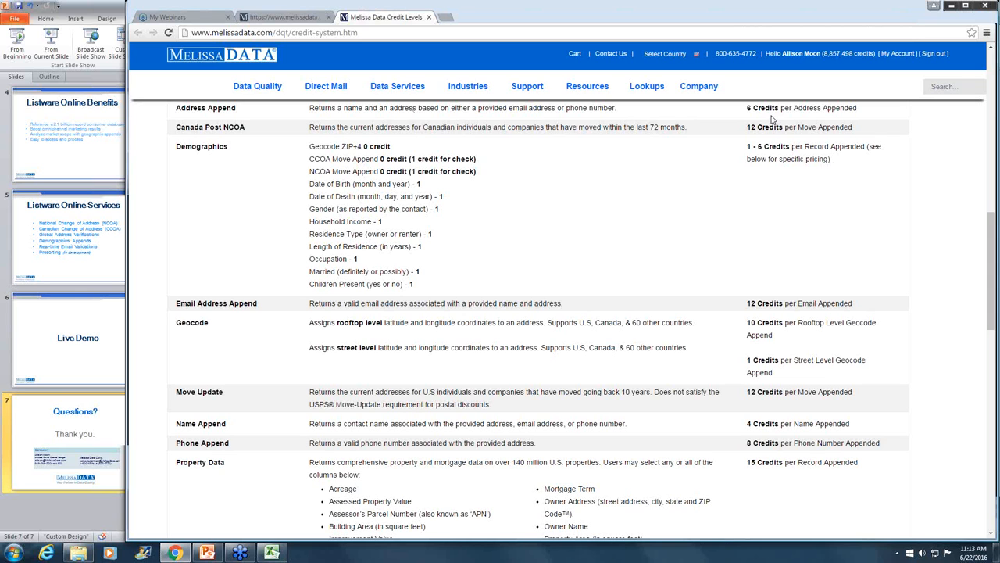
{"action": "scroll", "scroll_direction": "down", "scroll_amount": 3}
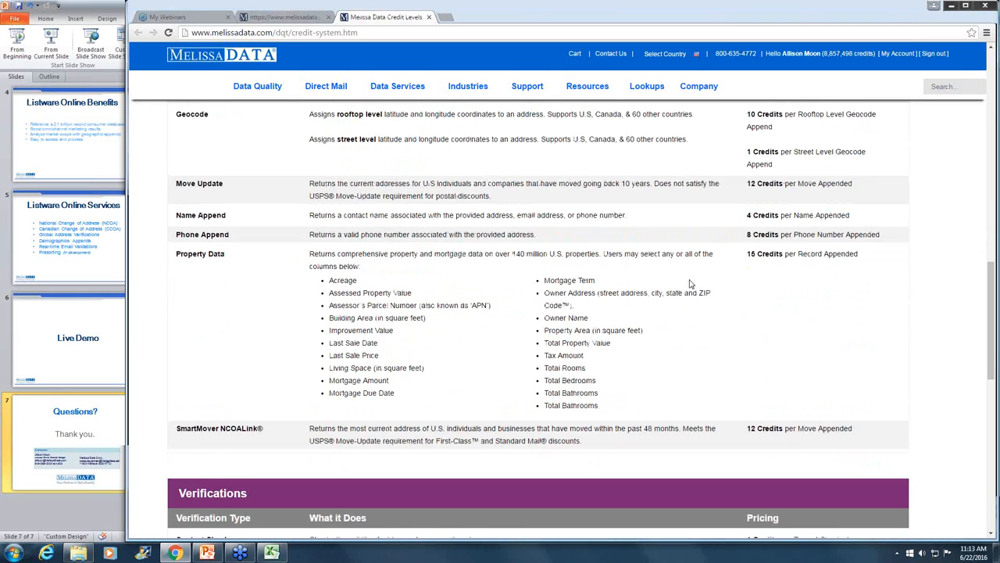
{"action": "scroll", "scroll_direction": "down", "scroll_amount": 3}
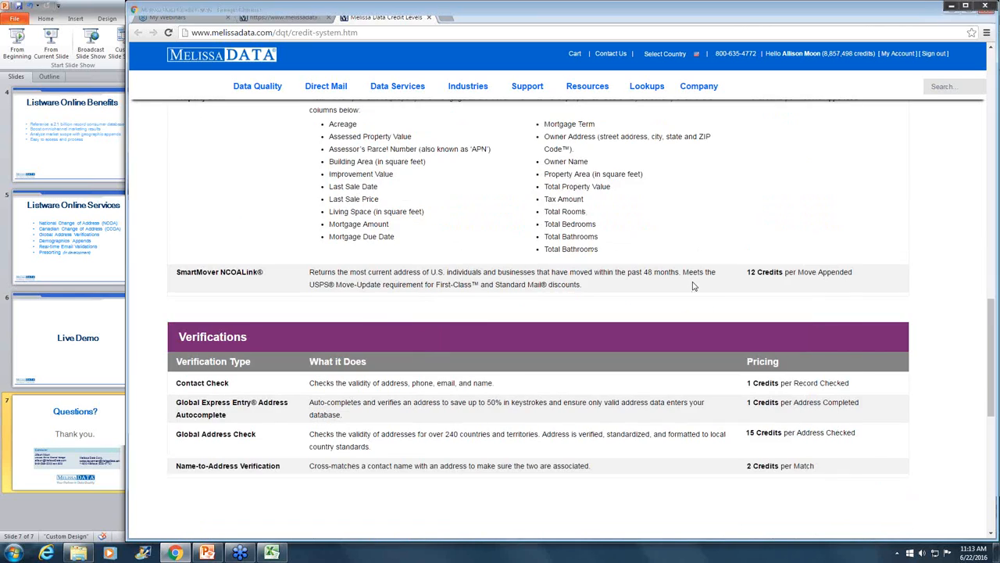
{"action": "scroll", "scroll_direction": "down", "scroll_amount": 3}
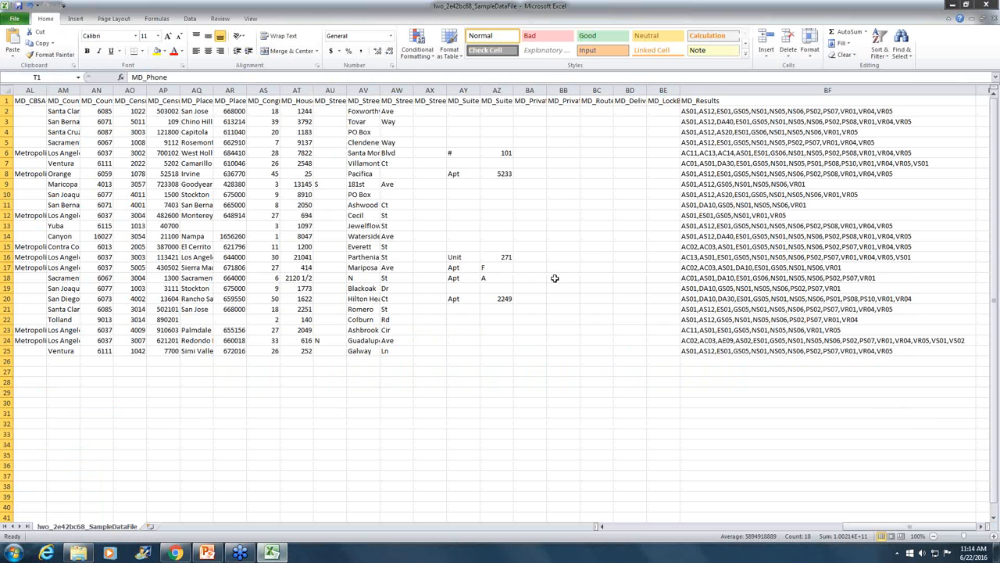
{"action": "mouse_move", "coordinate": [787, 498]}
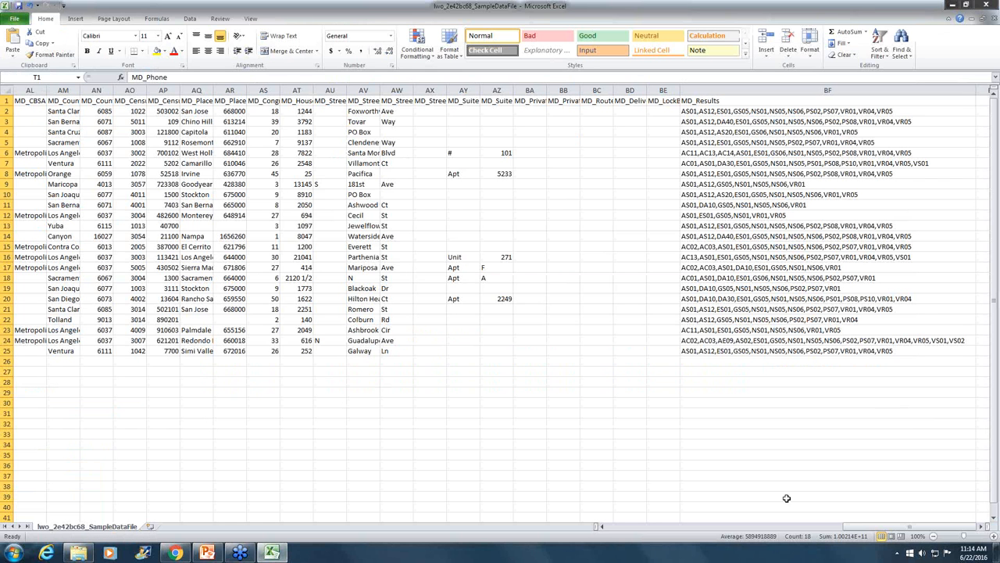
Step: Scroll the results worksheet left from MD_Results back to the appended MD_Phone column
{"action": "scroll", "scroll_direction": "left", "scroll_amount": 3}
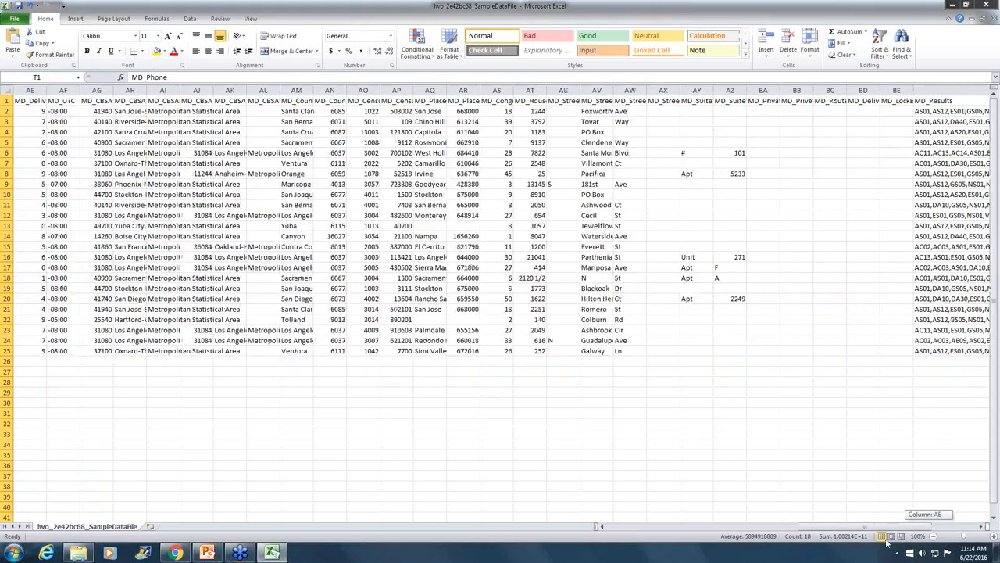
{"action": "scroll", "scroll_direction": "left", "scroll_amount": 3}
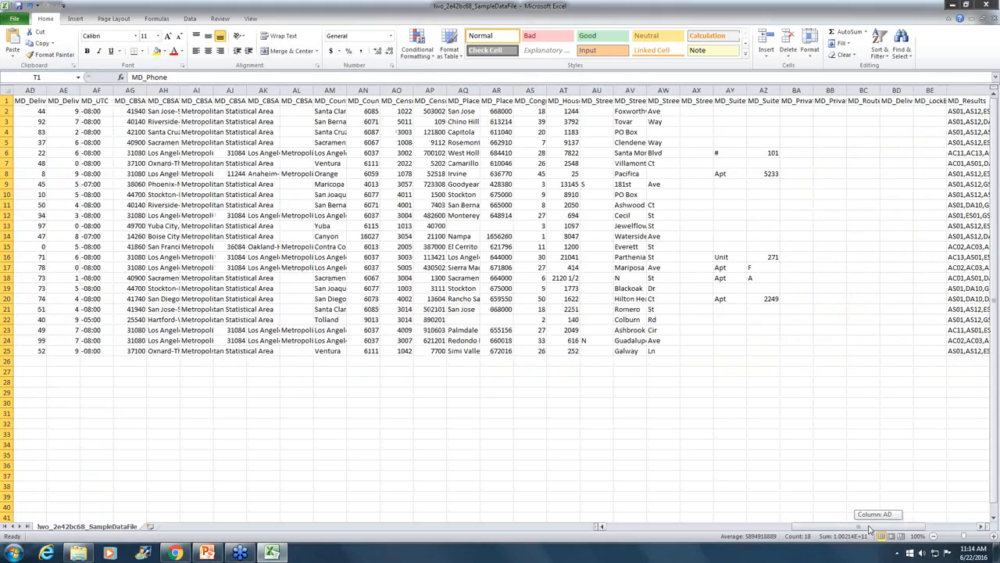
{"action": "scroll", "scroll_direction": "left", "scroll_amount": 3}
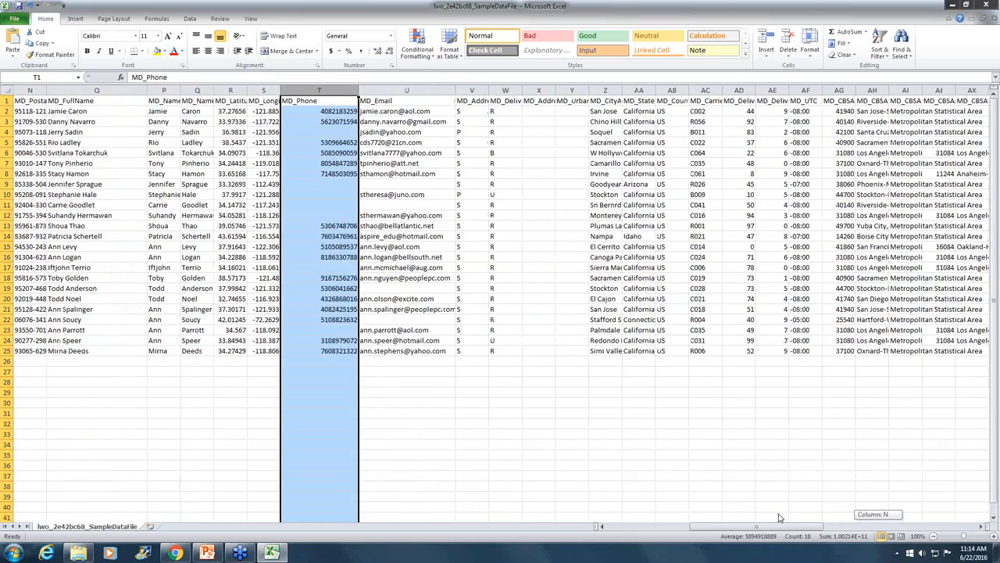
{"action": "scroll", "scroll_direction": "left", "scroll_amount": 3}
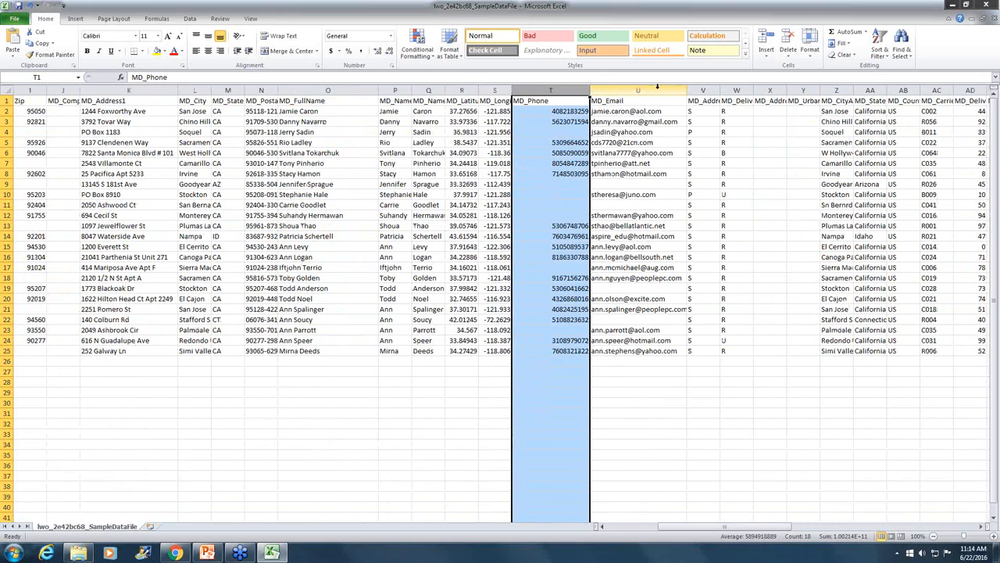
{"action": "left_click", "coordinate": [638, 90]}
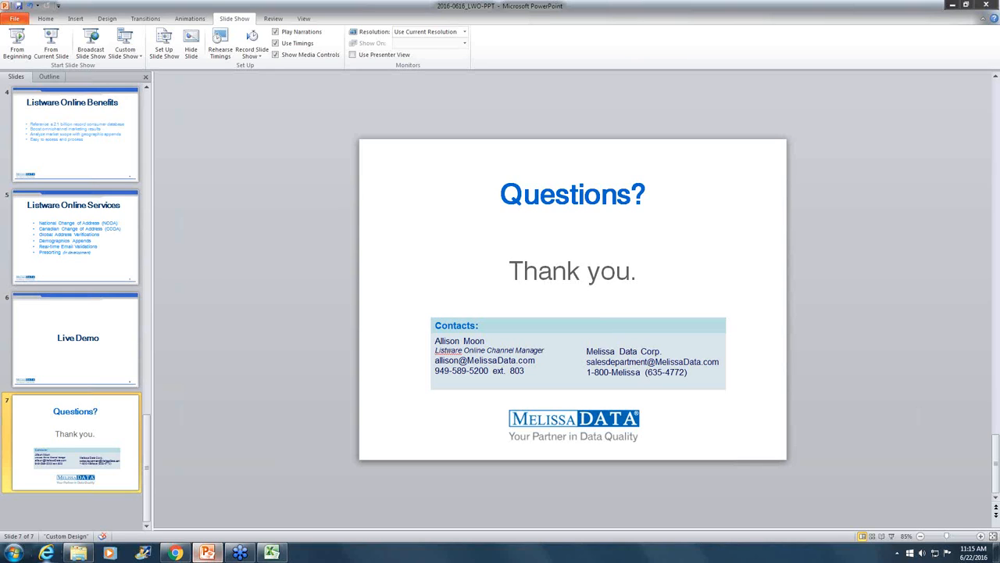
{"action": "mouse_move", "coordinate": [272, 551]}
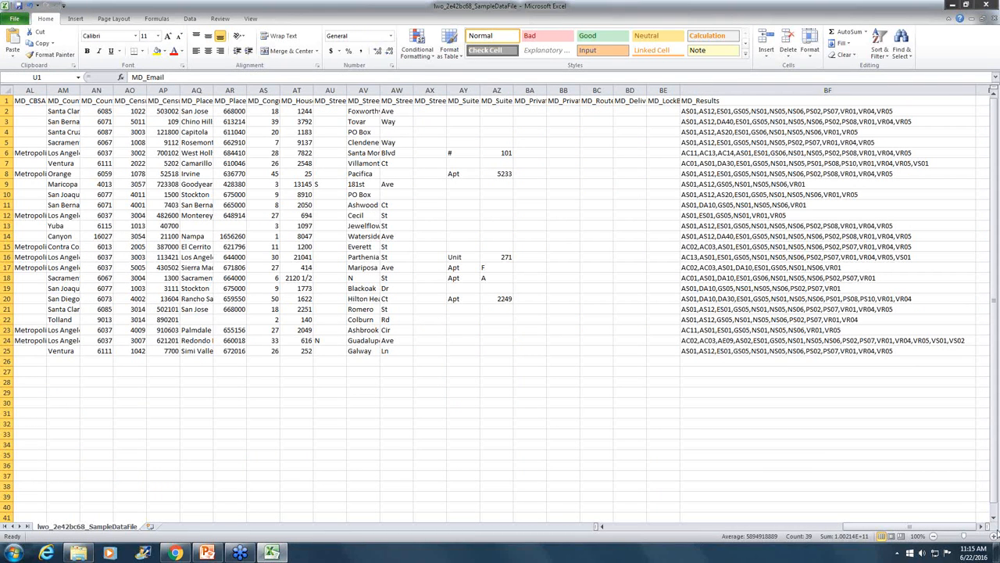
{"action": "mouse_move", "coordinate": [744, 223]}
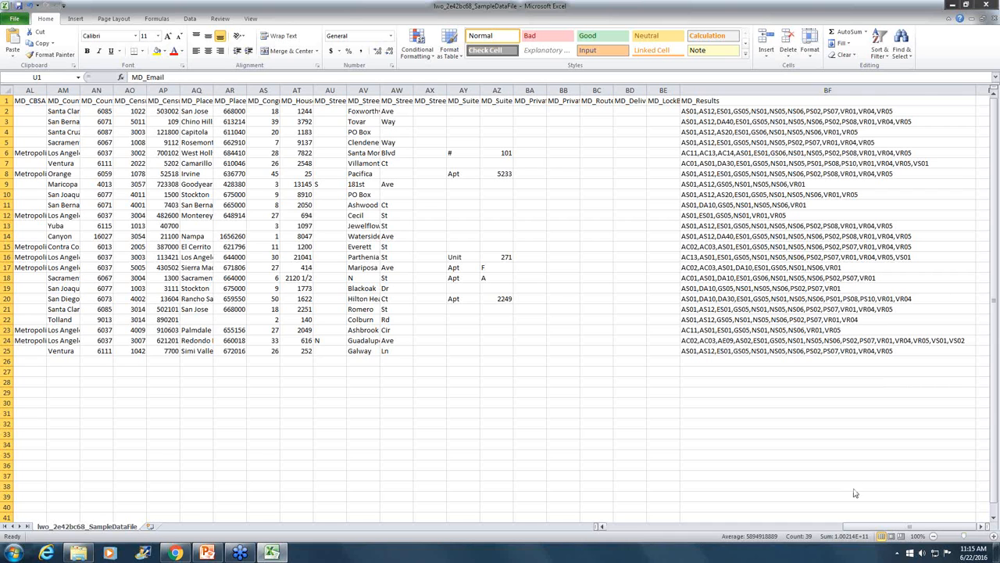
Step: Scroll the Excel results sheet right to the MD_Results codes column
{"action": "scroll", "scroll_direction": "right", "scroll_amount": 3}
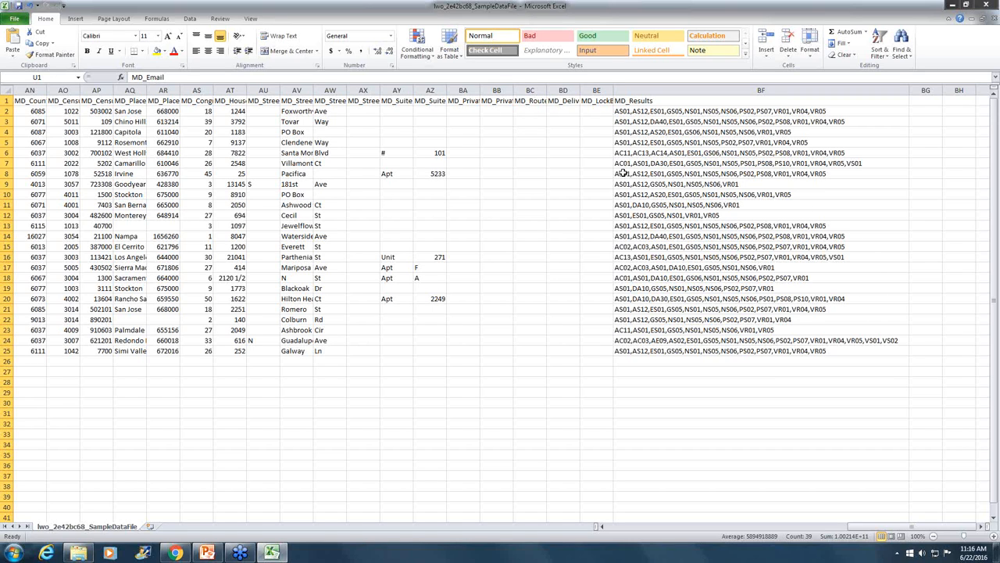
{"action": "mouse_move", "coordinate": [438, 424]}
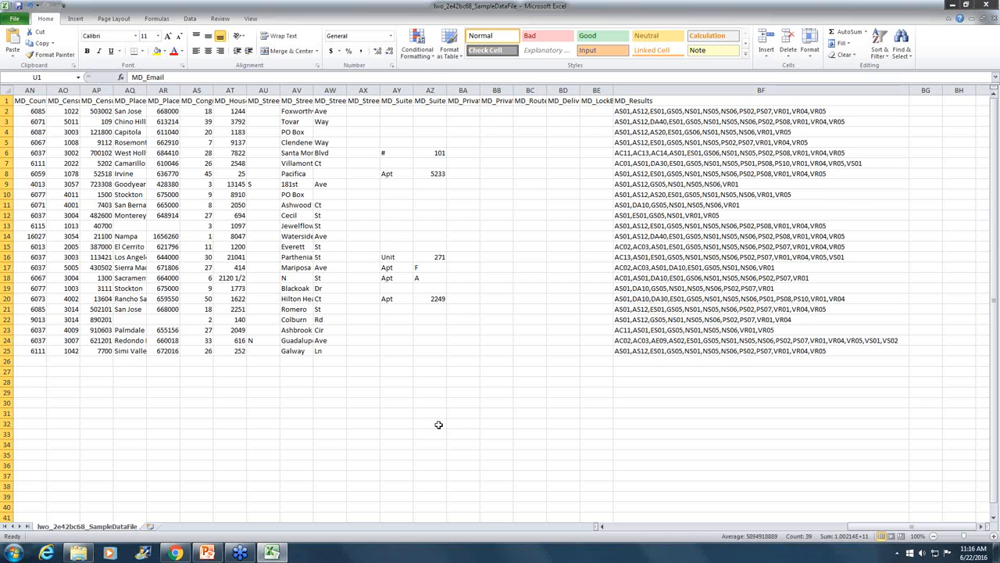
{"action": "mouse_move", "coordinate": [174, 553]}
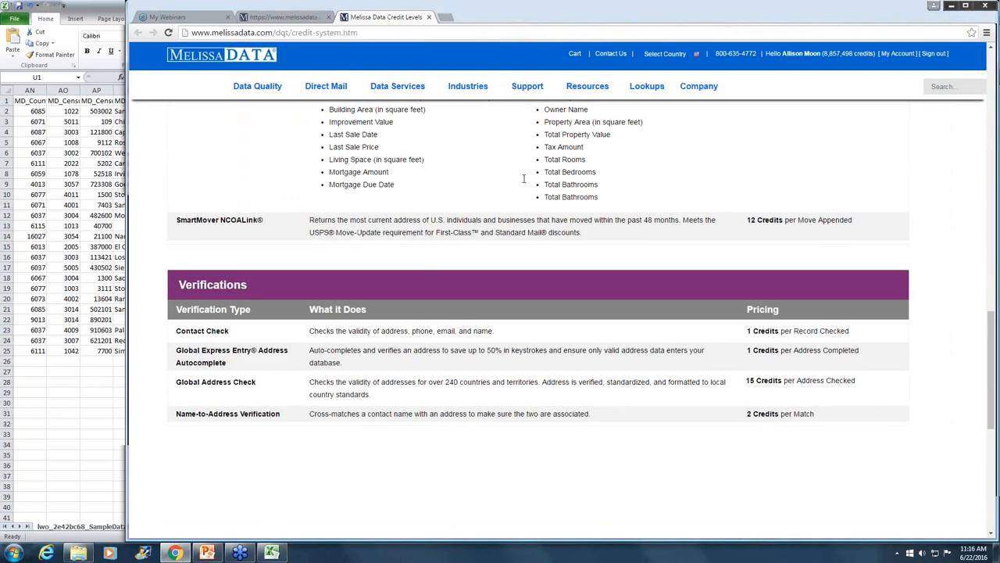
Step: In the Melissa Data Wiki, show Personator result codes under Result Codes, North America Cloud Services
{"action": "scroll", "scroll_direction": "up", "scroll_amount": 3}
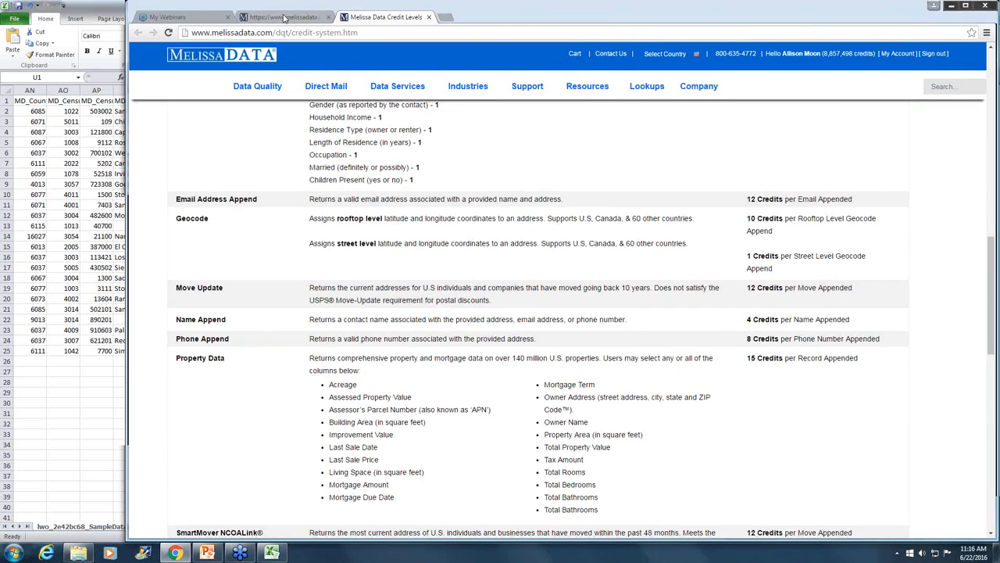
{"action": "left_click", "coordinate": [281, 17]}
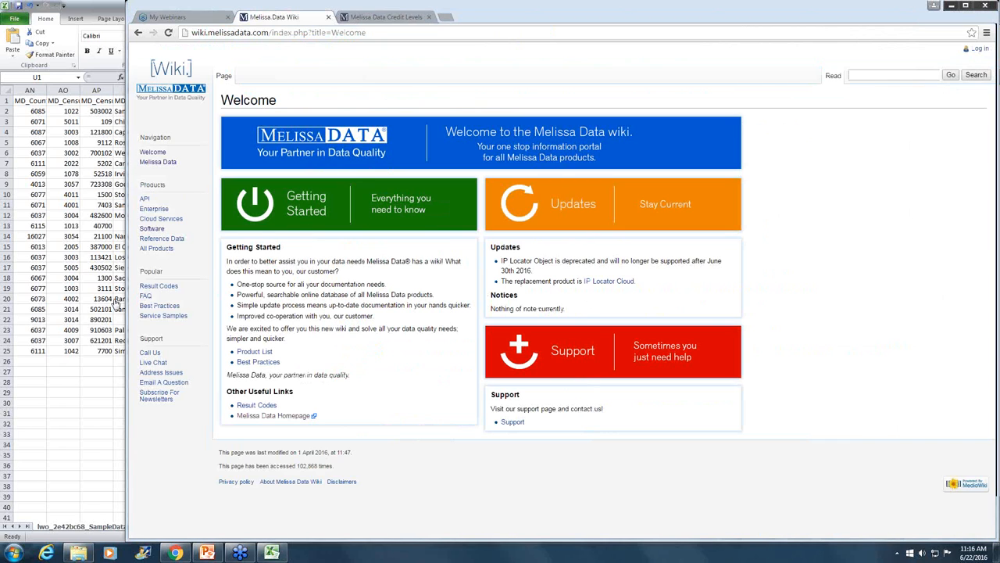
{"action": "left_click", "coordinate": [159, 285]}
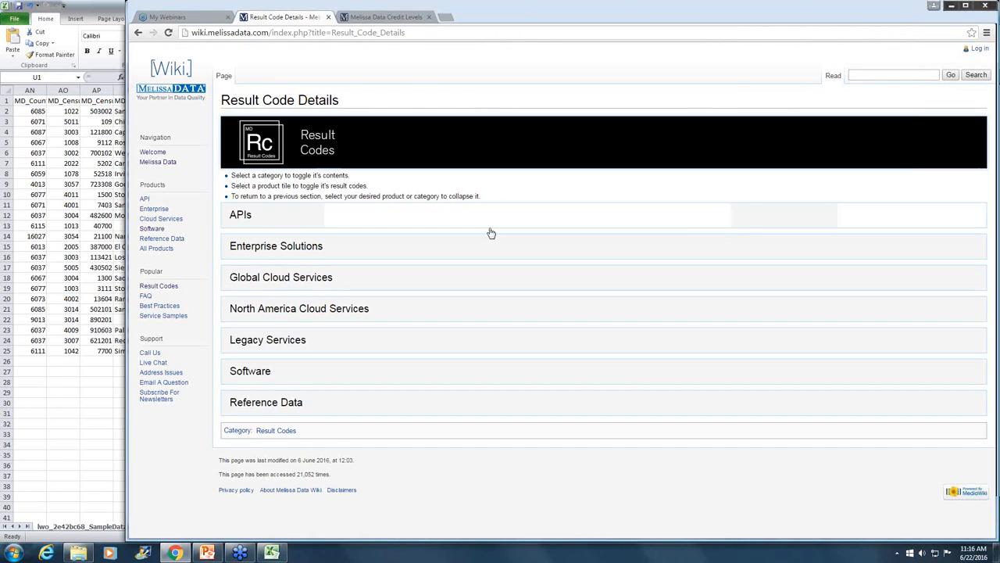
{"action": "mouse_move", "coordinate": [300, 308]}
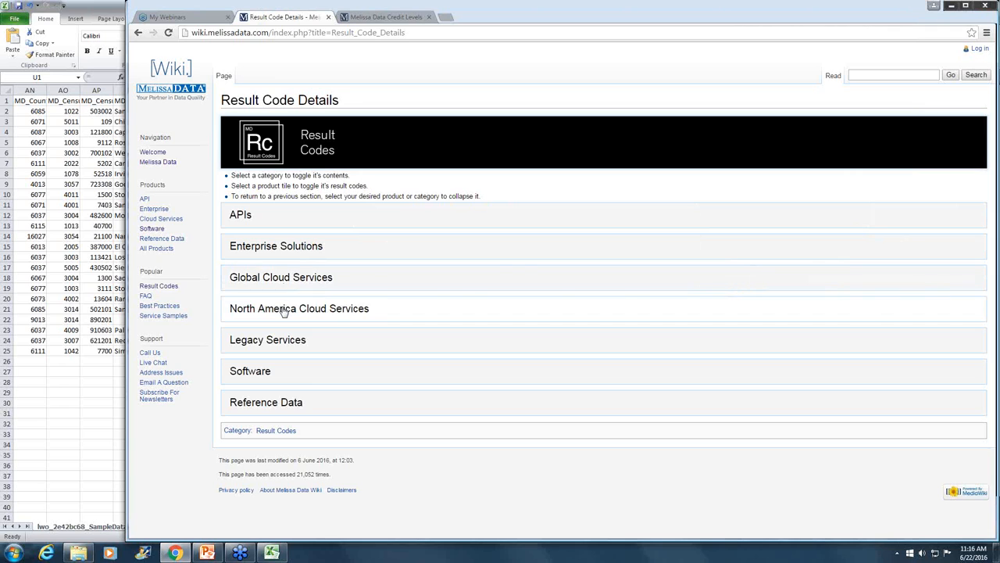
{"action": "left_click", "coordinate": [300, 308]}
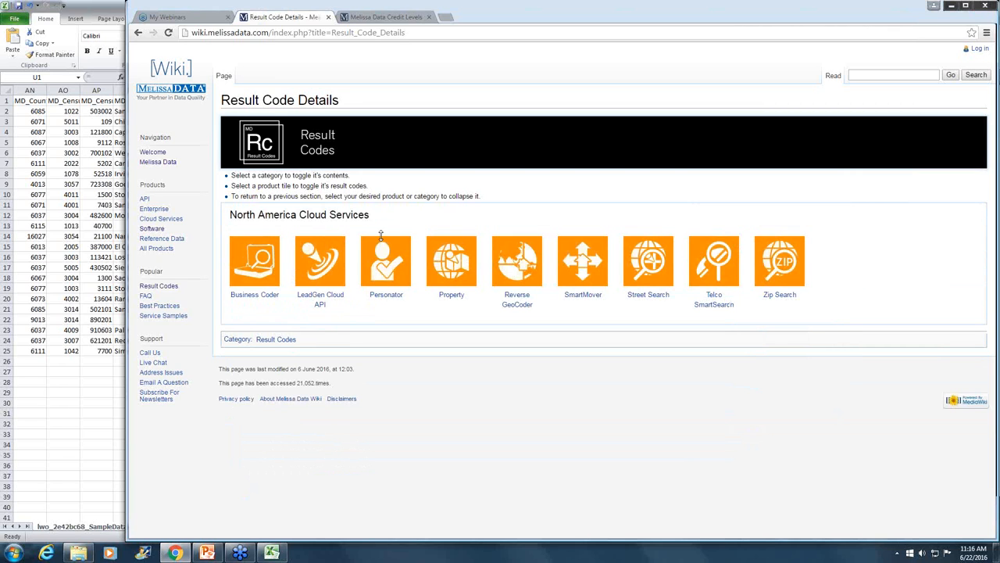
{"action": "mouse_move", "coordinate": [398, 263]}
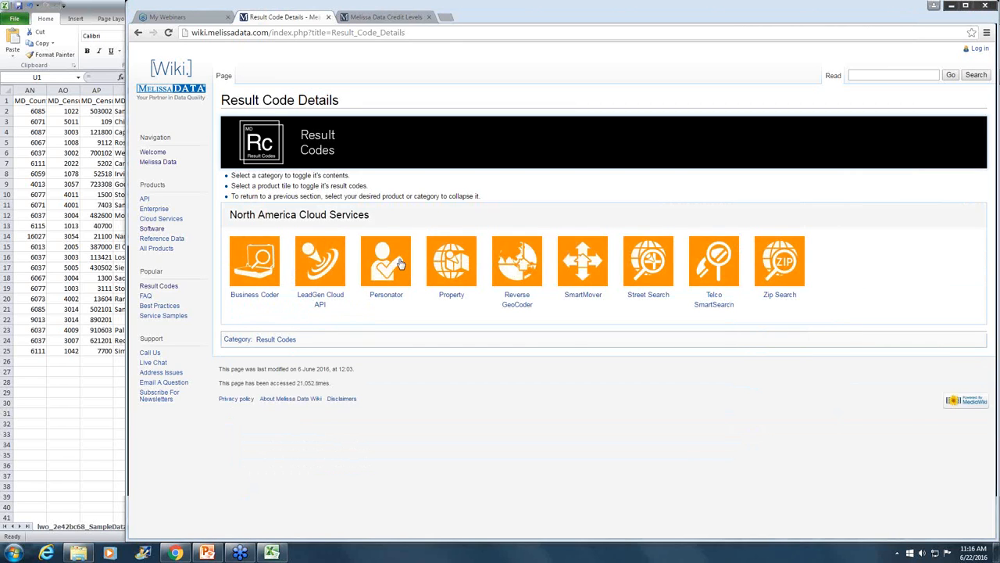
{"action": "left_click", "coordinate": [385, 262]}
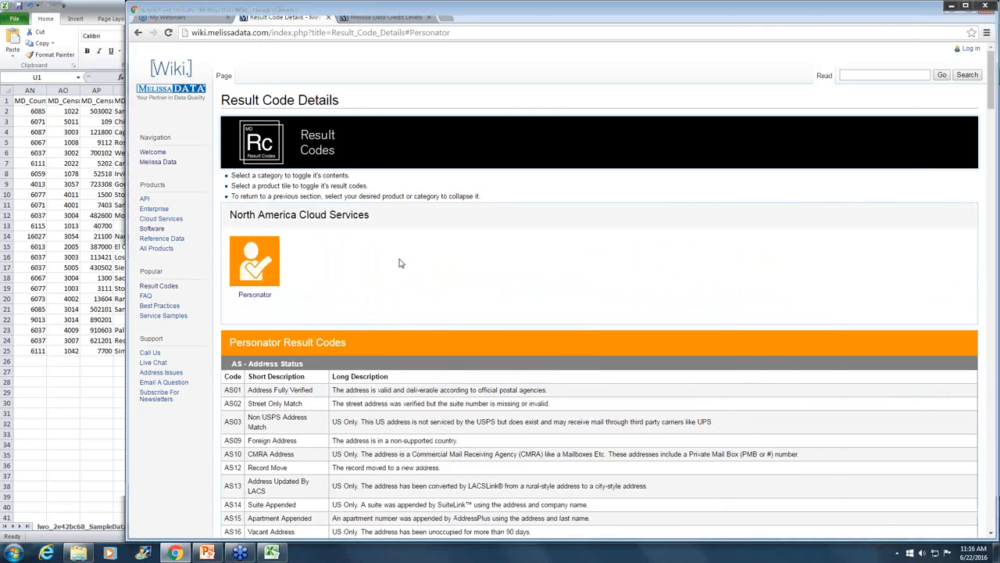
{"action": "scroll", "scroll_direction": "down", "scroll_amount": 3}
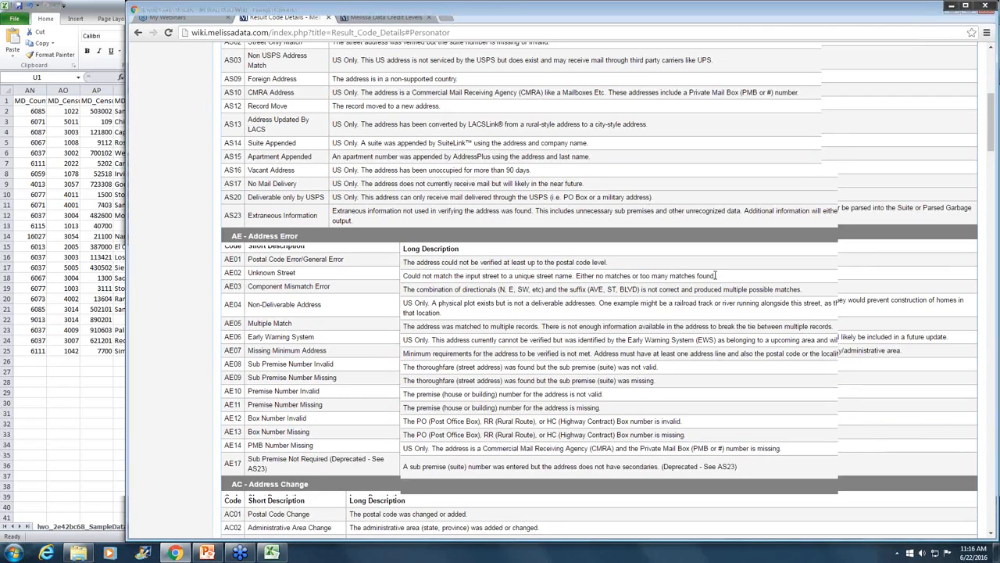
{"action": "scroll", "scroll_direction": "down", "scroll_amount": 3}
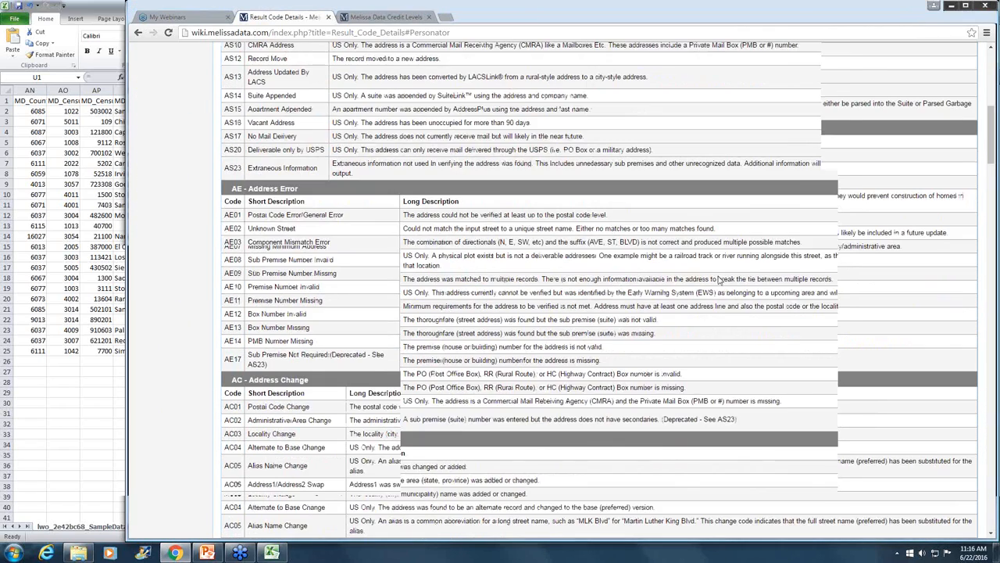
{"action": "scroll", "scroll_direction": "down", "scroll_amount": 3}
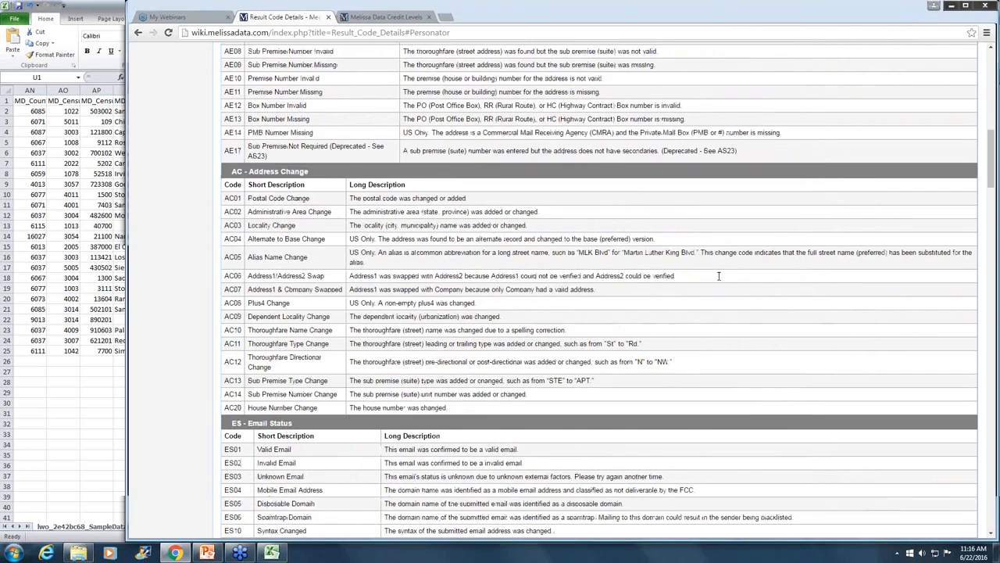
{"action": "scroll", "scroll_direction": "down", "scroll_amount": 3}
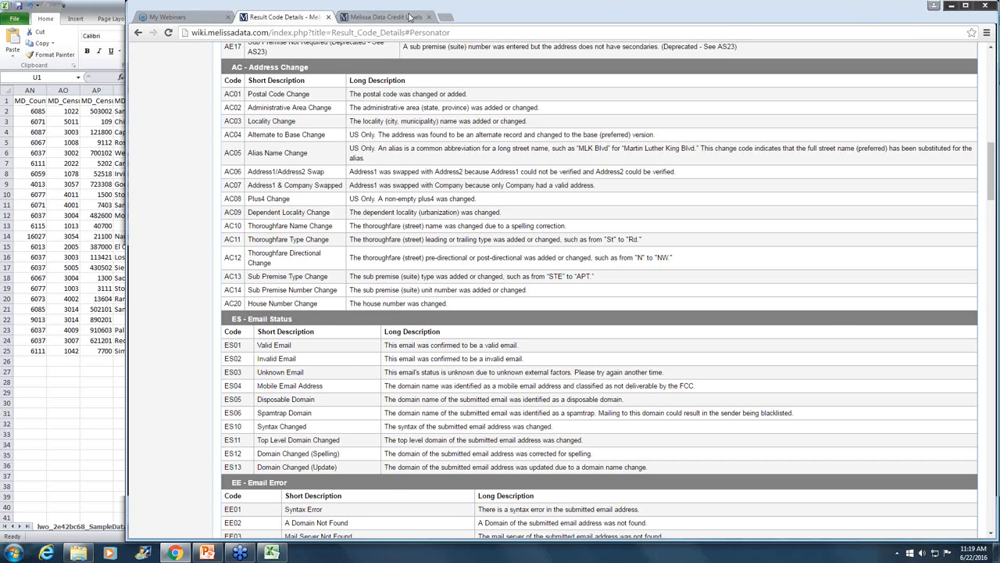
Step: Return to the Listware Online job report, then reach Upload a New File and its file-type notes
{"action": "left_click", "coordinate": [385, 16]}
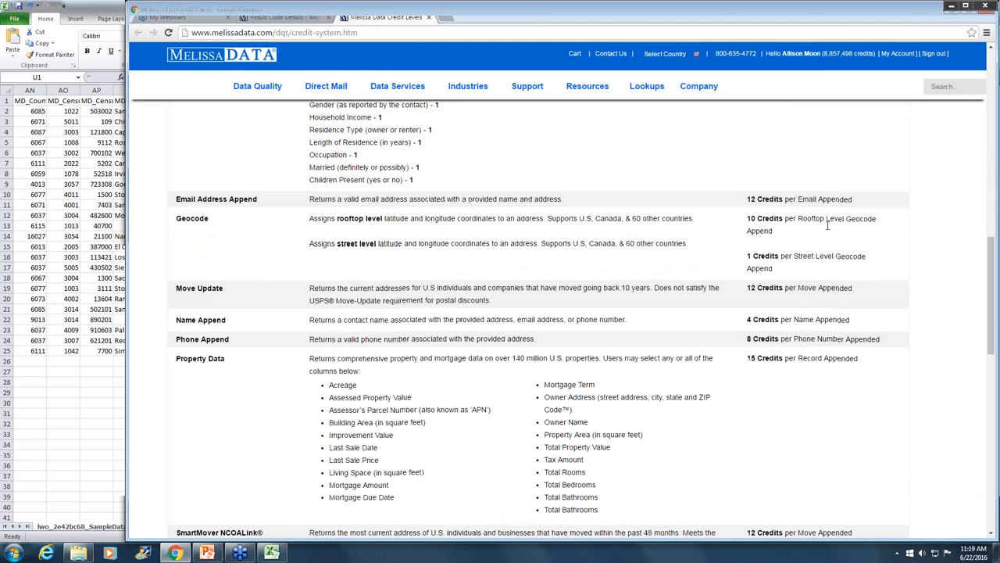
{"action": "left_click", "coordinate": [281, 16]}
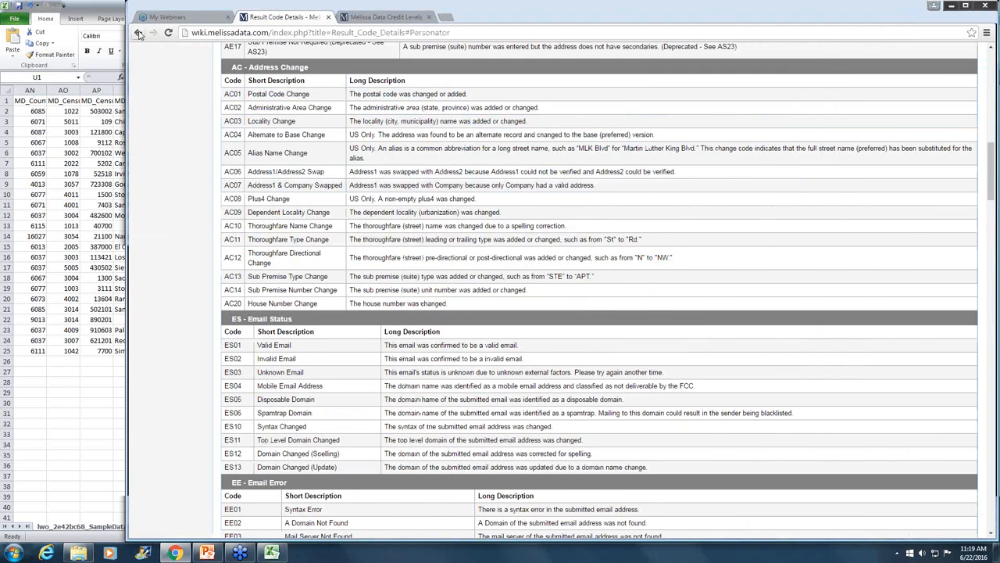
{"action": "left_click", "coordinate": [139, 32]}
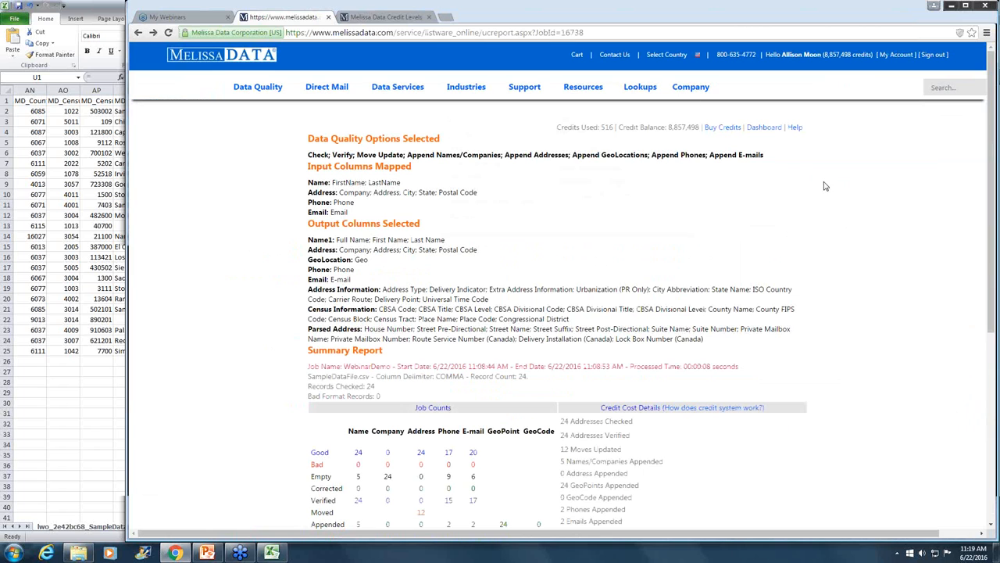
{"action": "left_click", "coordinate": [763, 127]}
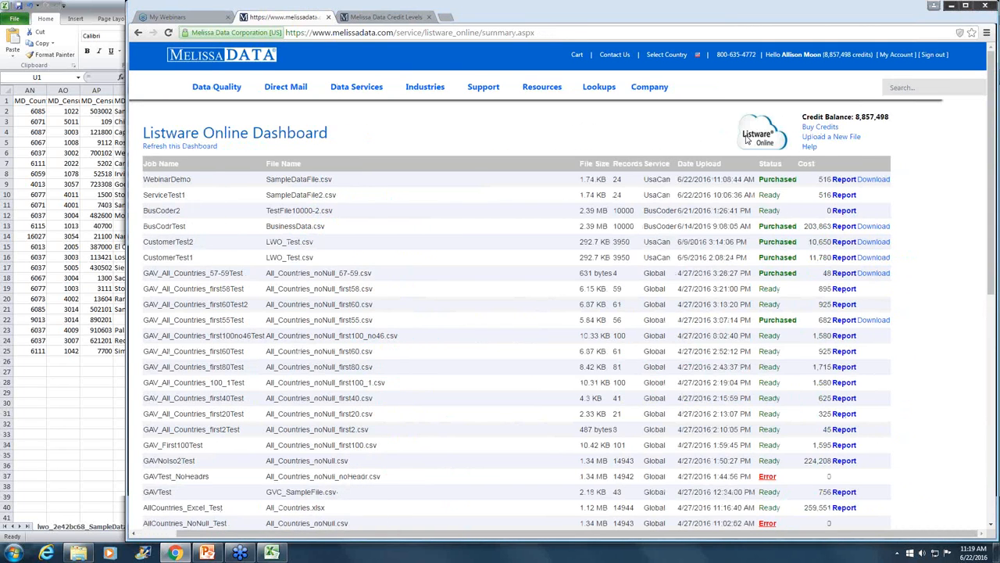
{"action": "left_click", "coordinate": [831, 136]}
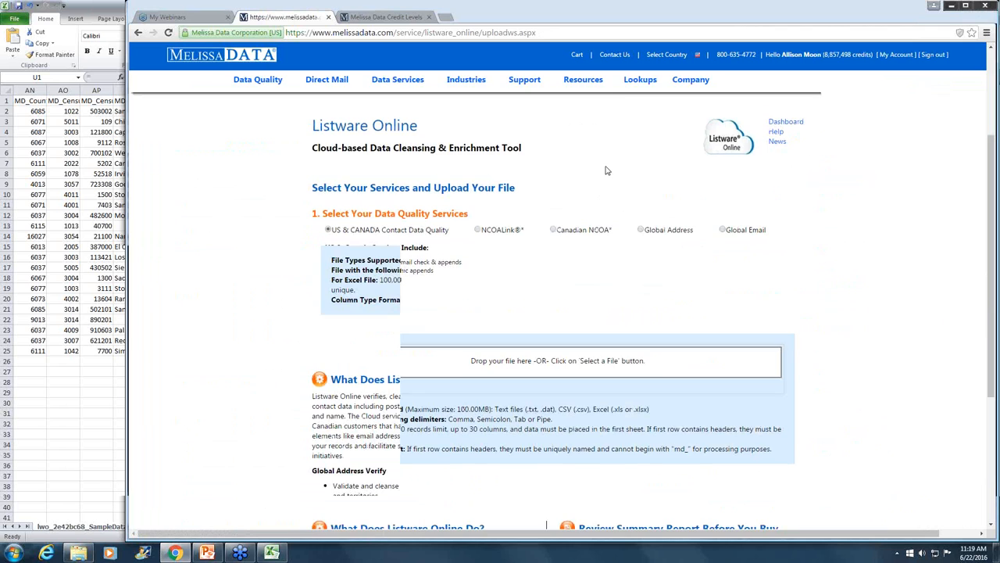
{"action": "scroll", "scroll_direction": "down", "scroll_amount": 3}
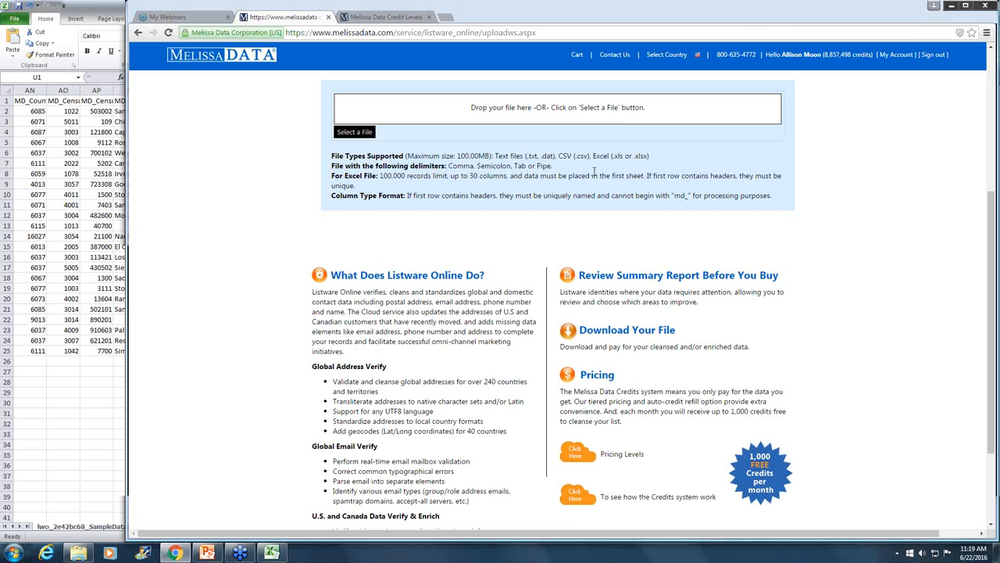
{"action": "mouse_move", "coordinate": [565, 152]}
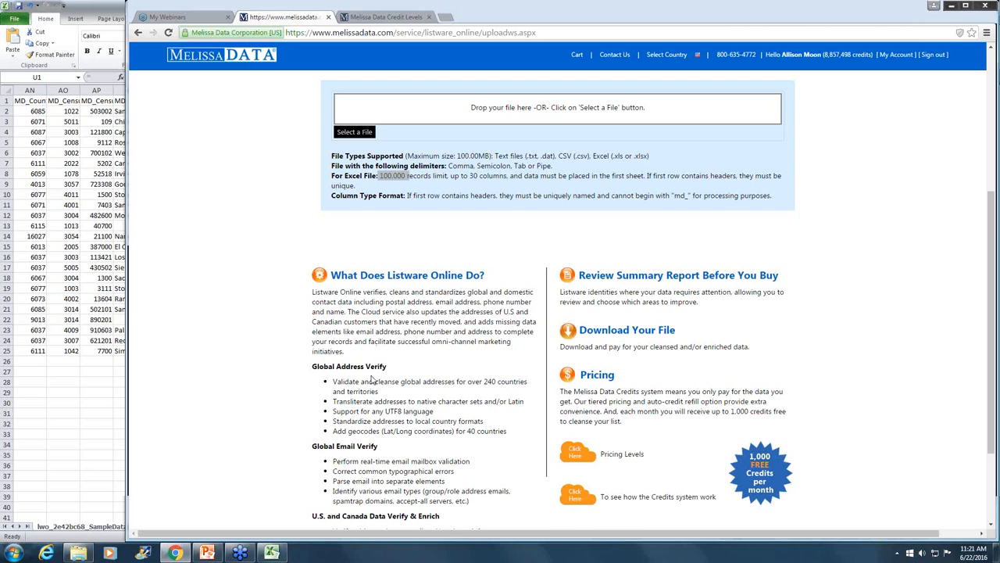
{"action": "mouse_move", "coordinate": [371, 424]}
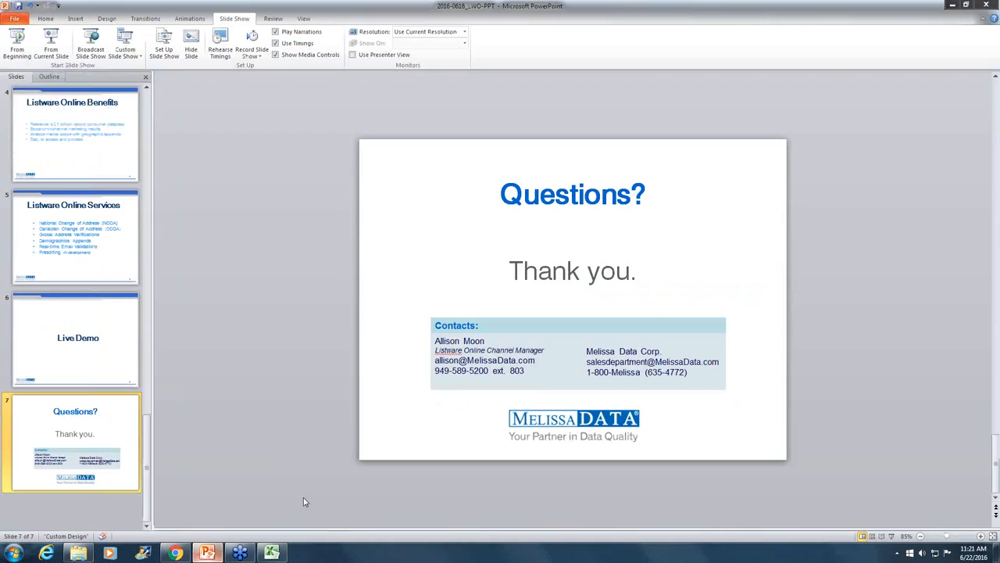
{"action": "mouse_move", "coordinate": [441, 439]}
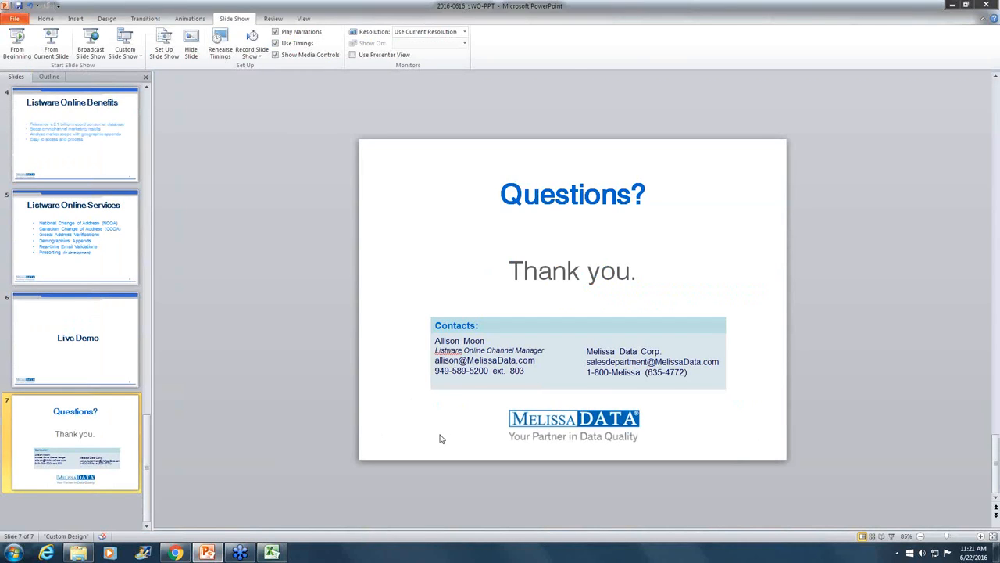